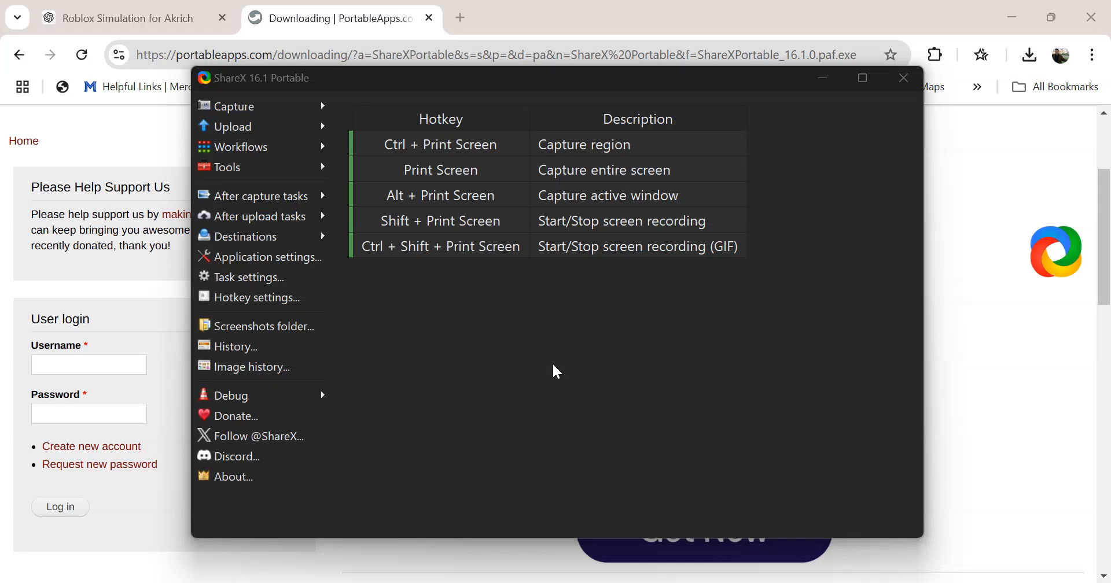
{"action": "mouse_move", "coordinate": [426, 305]}
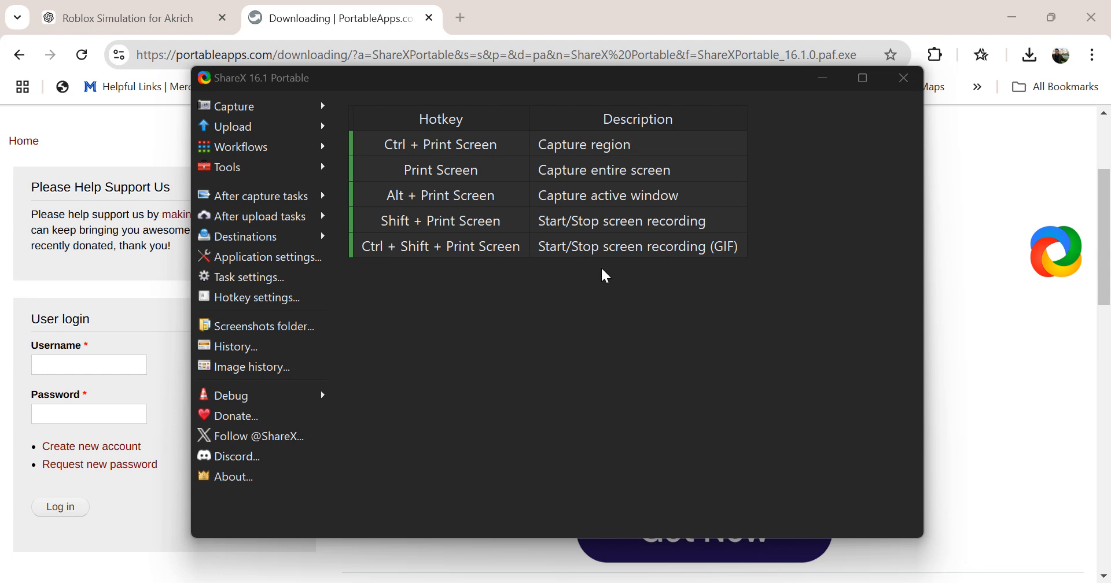
{"action": "mouse_move", "coordinate": [708, 500]}
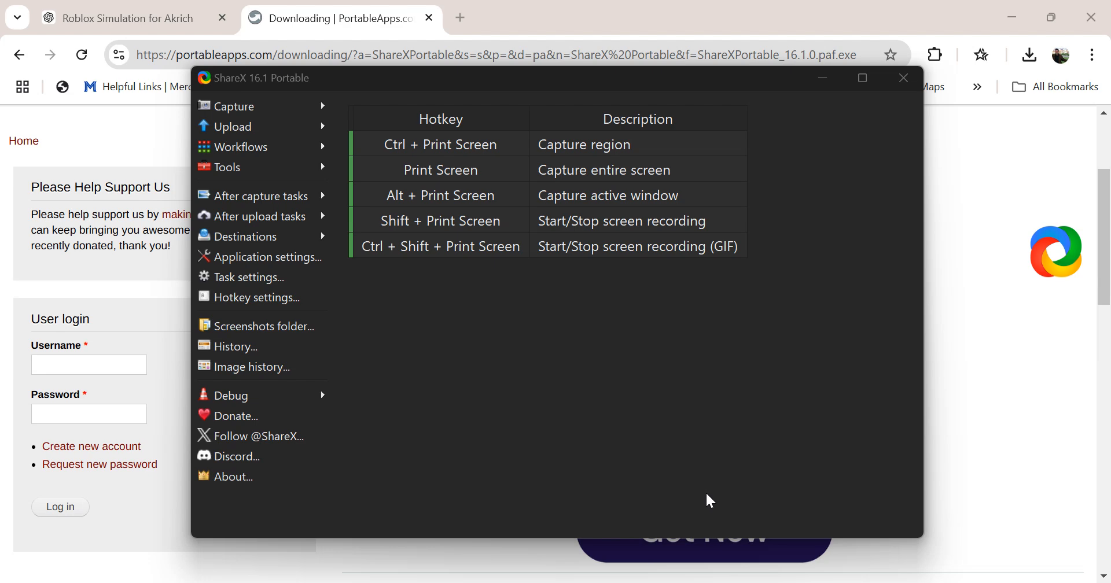
{"action": "mouse_move", "coordinate": [665, 450]}
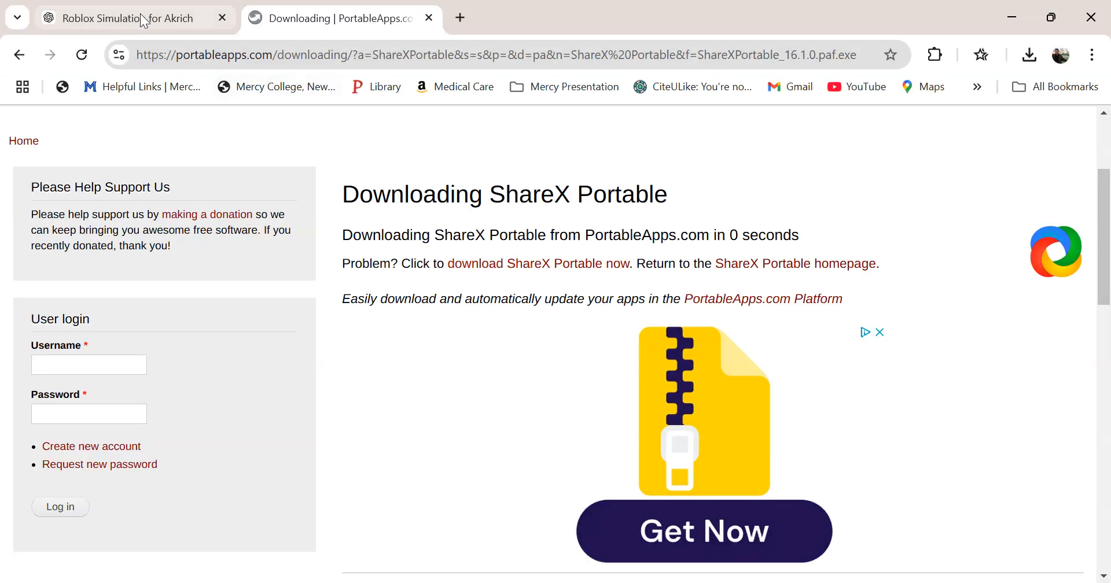
Return to the Roblox Simulation for Akrich chat and review its 7-Zip Portable advice.
{"action": "left_click", "coordinate": [127, 18]}
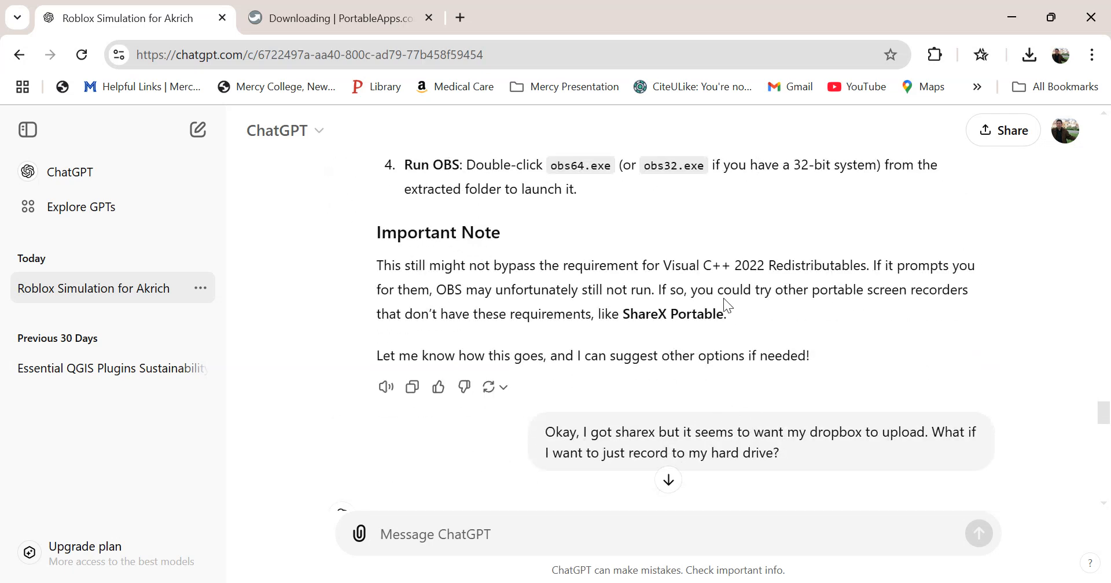
{"action": "mouse_move", "coordinate": [819, 271]}
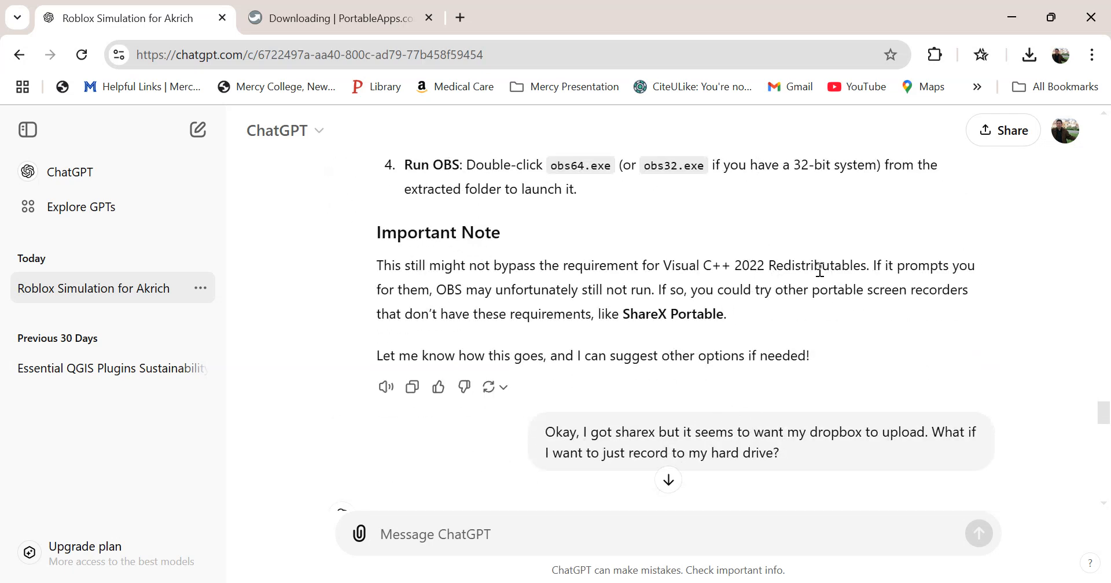
{"action": "scroll", "scroll_direction": "up", "scroll_amount": 3}
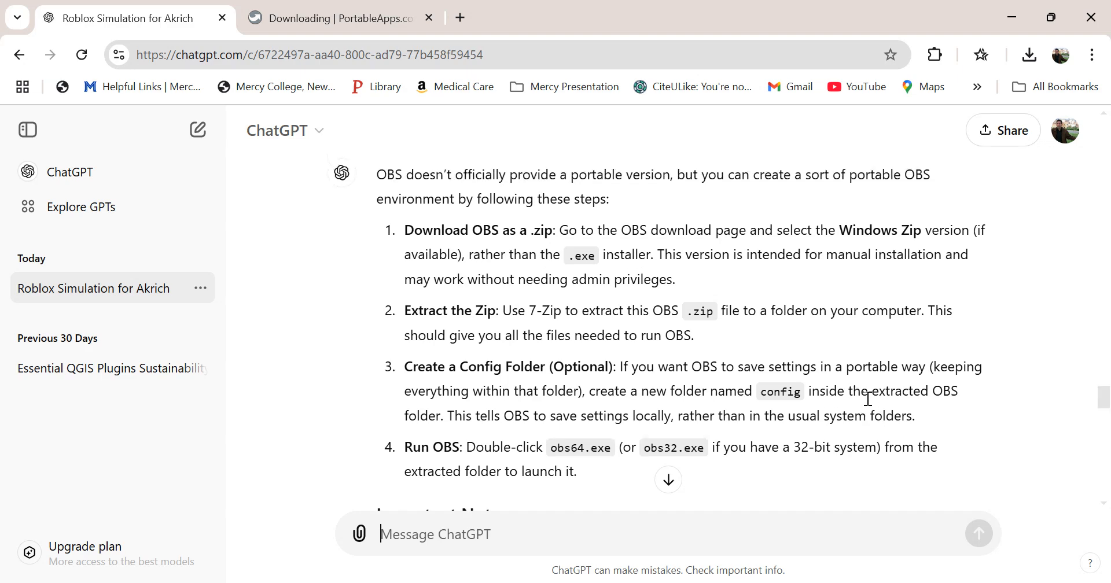
{"action": "scroll", "scroll_direction": "down", "scroll_amount": 3}
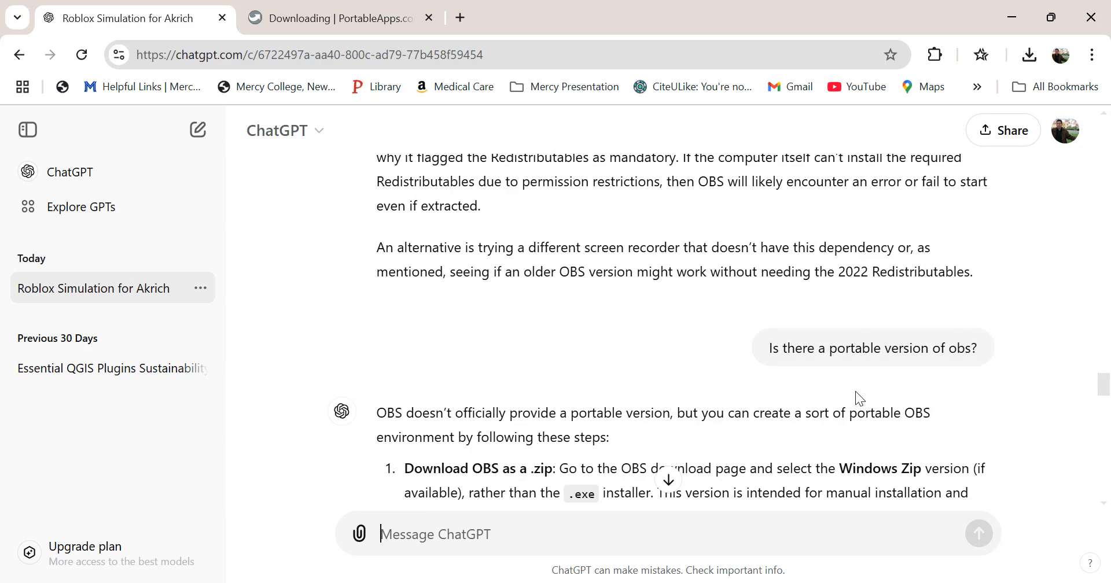
{"action": "scroll", "scroll_direction": "down", "scroll_amount": 3}
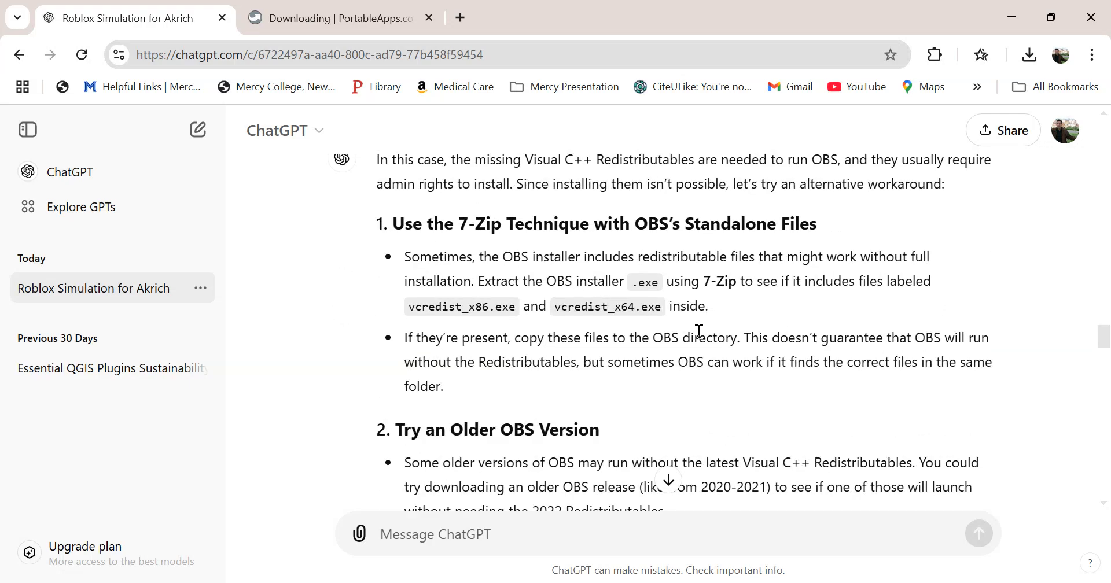
{"action": "scroll", "scroll_direction": "down", "scroll_amount": 3}
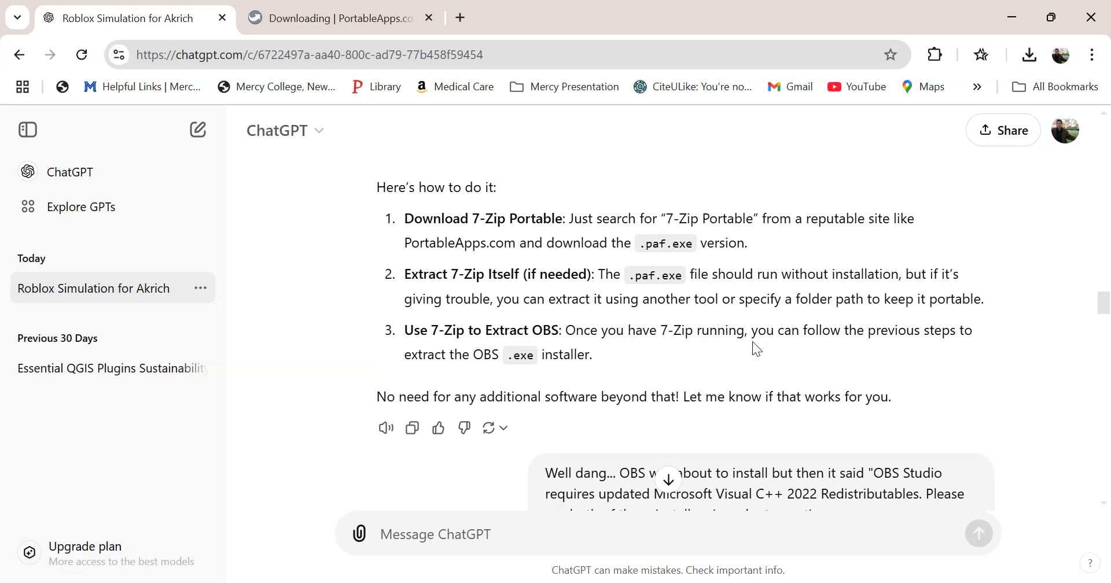
{"action": "scroll", "scroll_direction": "down", "scroll_amount": 3}
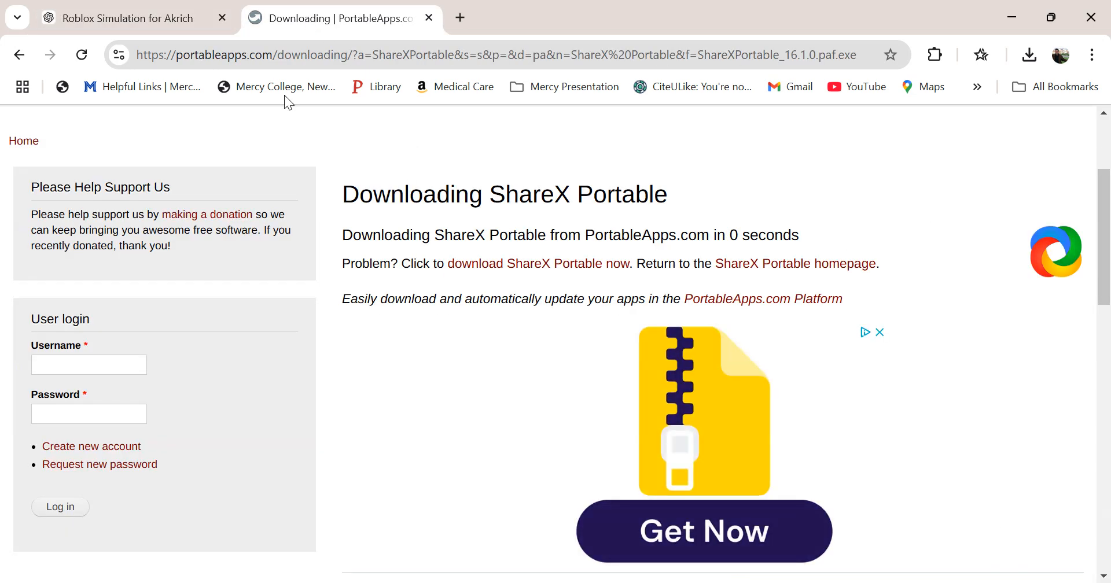
{"action": "mouse_move", "coordinate": [456, 185]}
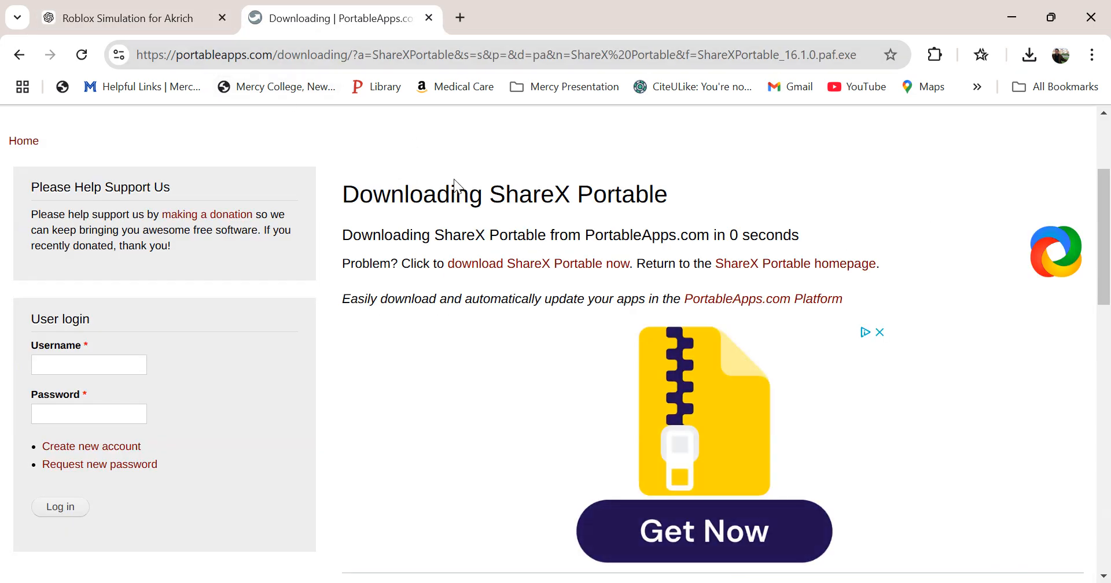
{"action": "scroll", "scroll_direction": "down", "scroll_amount": 3}
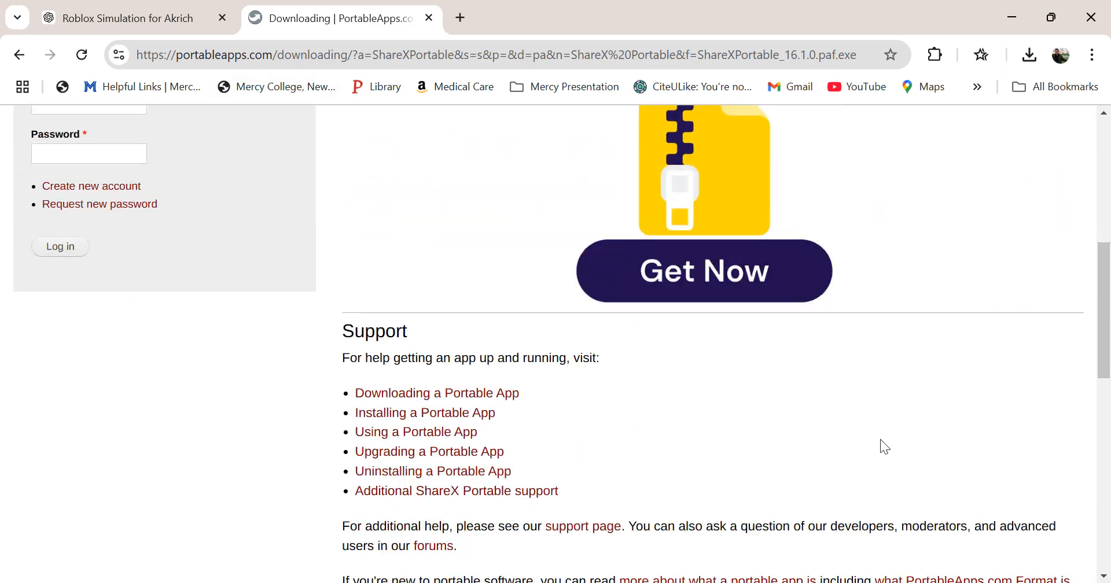
{"action": "scroll", "scroll_direction": "down", "scroll_amount": 3}
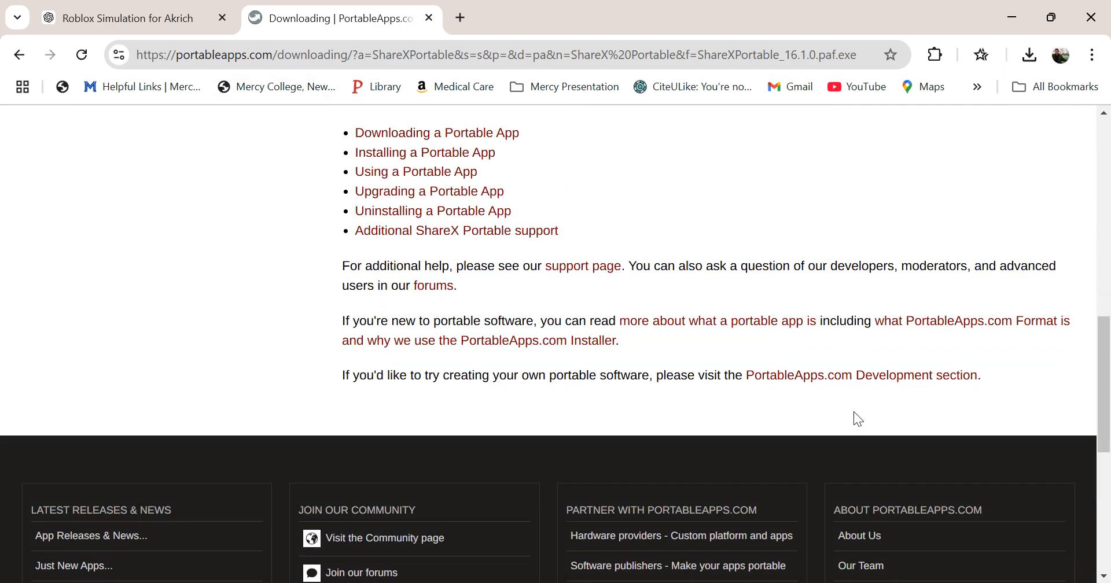
{"action": "scroll", "scroll_direction": "up", "scroll_amount": 3}
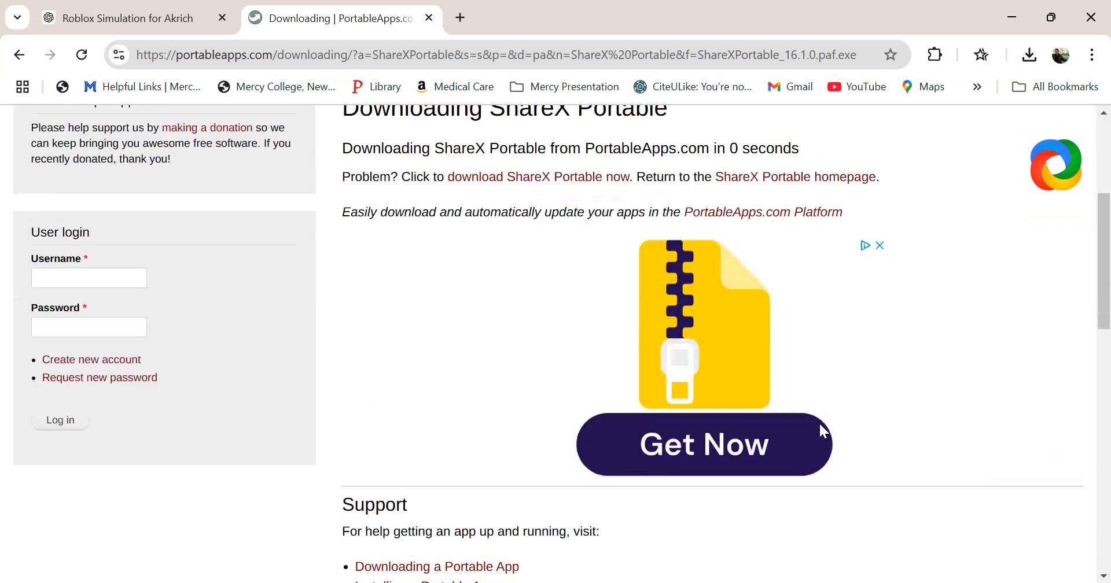
{"action": "scroll", "scroll_direction": "up", "scroll_amount": 3}
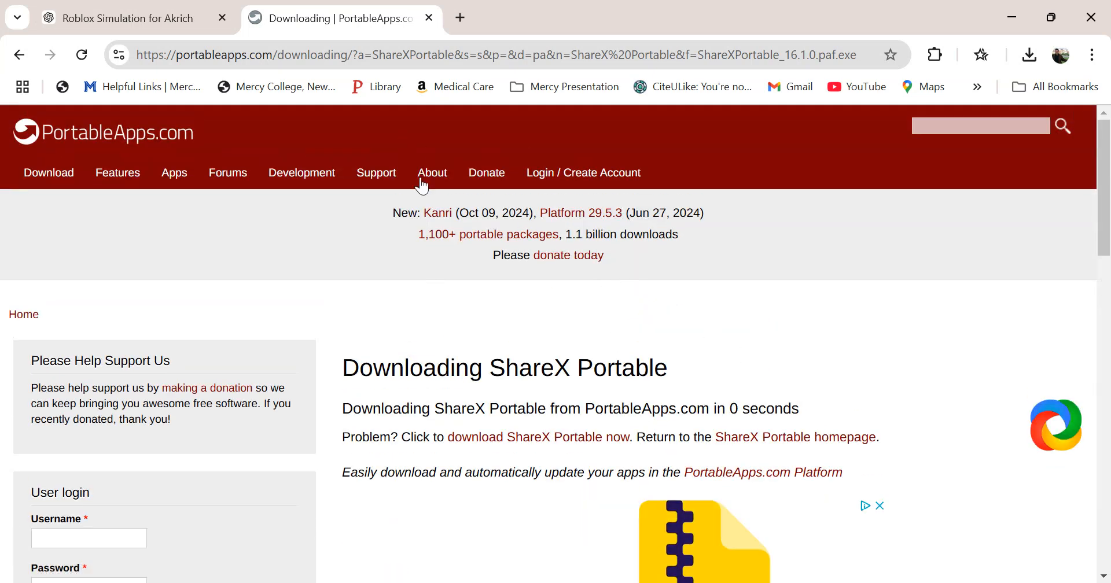
{"action": "mouse_move", "coordinate": [482, 294]}
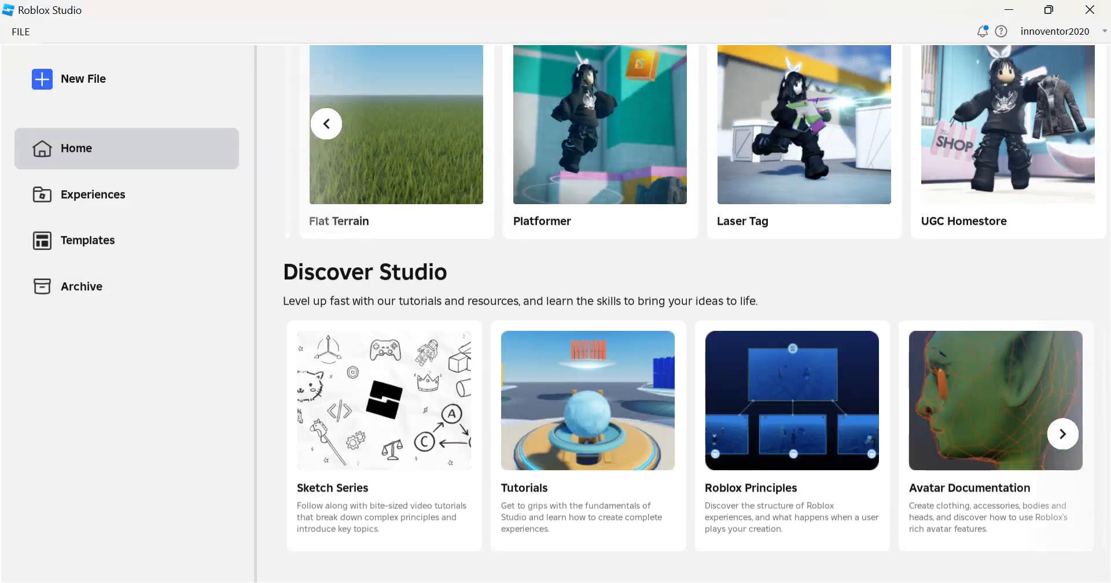
{"action": "mouse_move", "coordinate": [834, 153]}
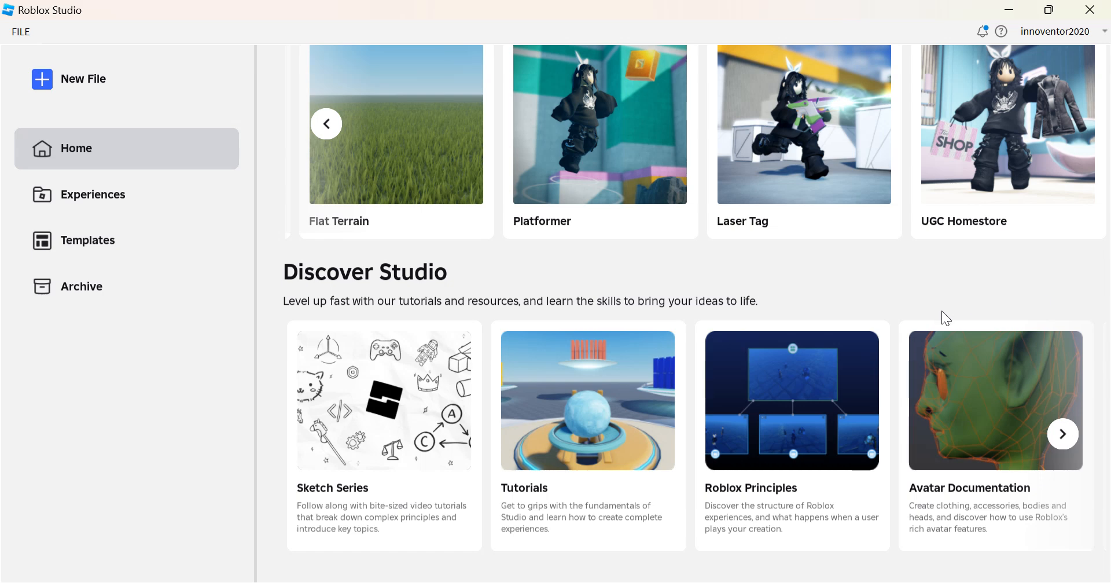
{"action": "mouse_move", "coordinate": [426, 530]}
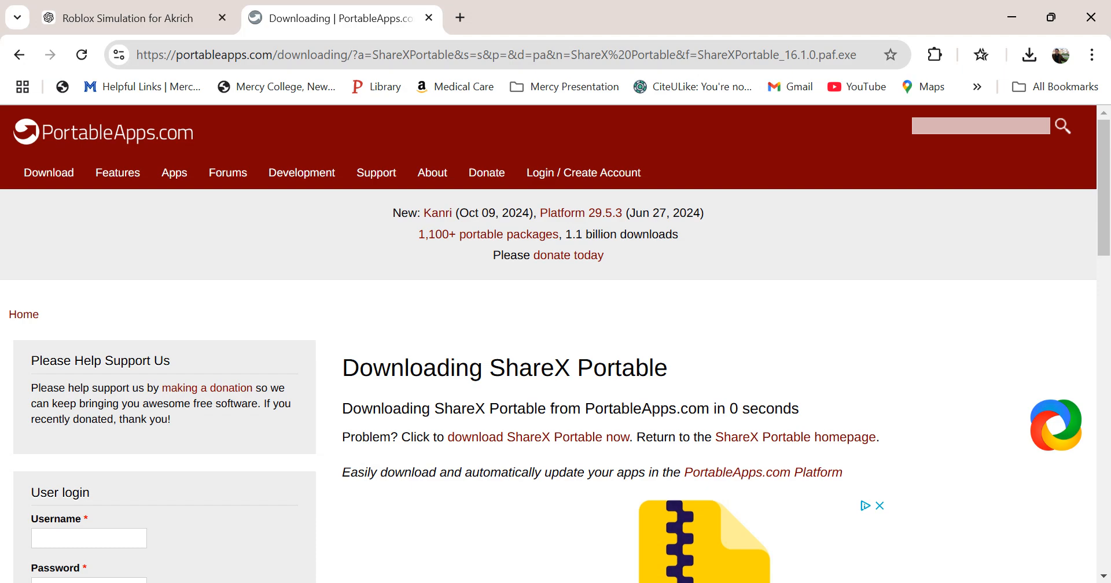
{"action": "mouse_move", "coordinate": [512, 245]}
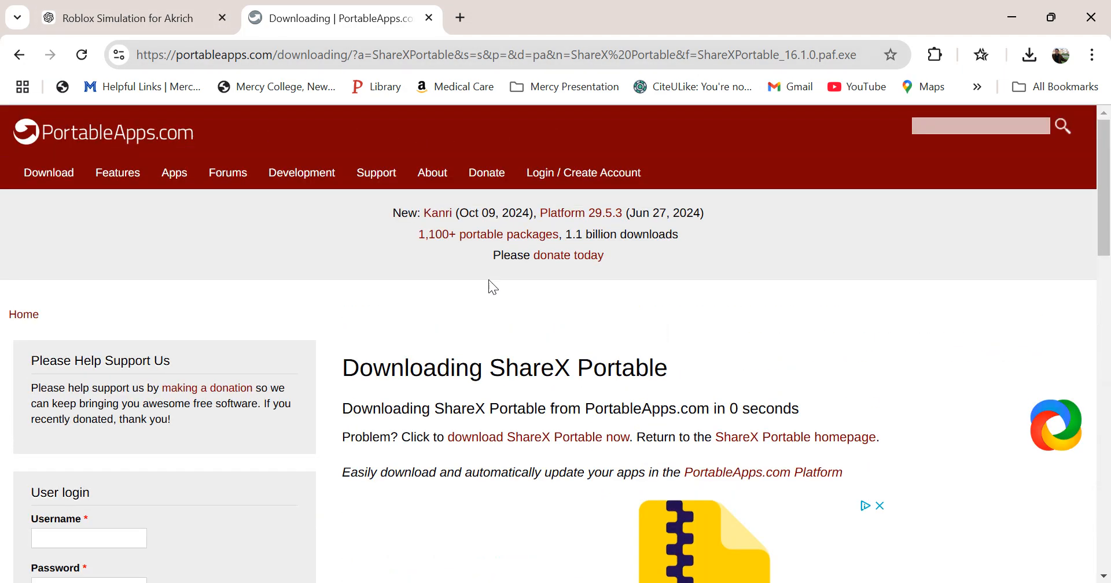
{"action": "mouse_move", "coordinate": [690, 259]}
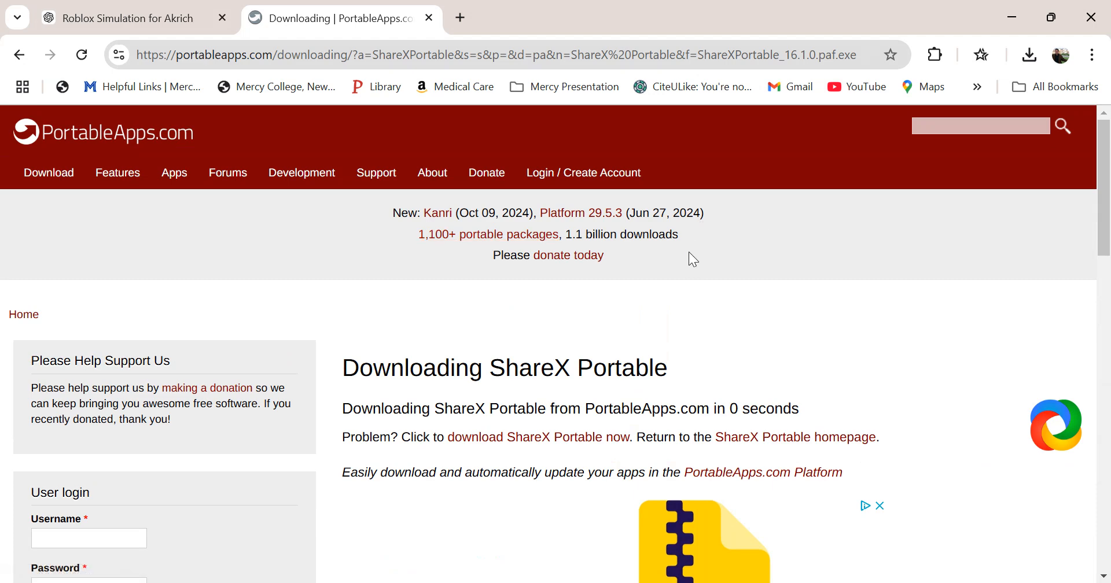
{"action": "mouse_move", "coordinate": [683, 282]}
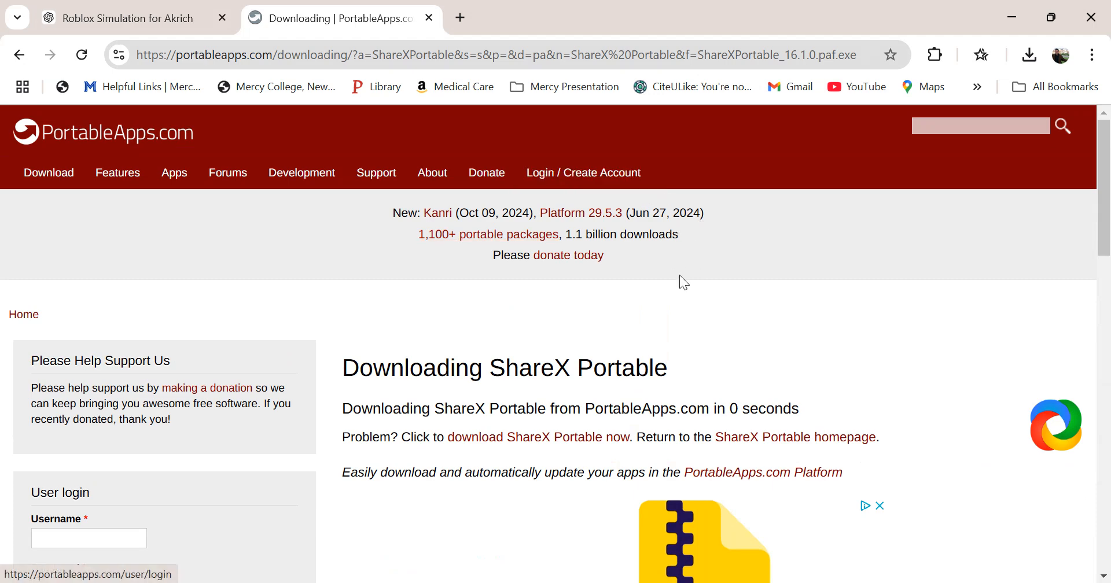
Search the PortableApps.com site for '7-zip'.
{"action": "left_click", "coordinate": [981, 125]}
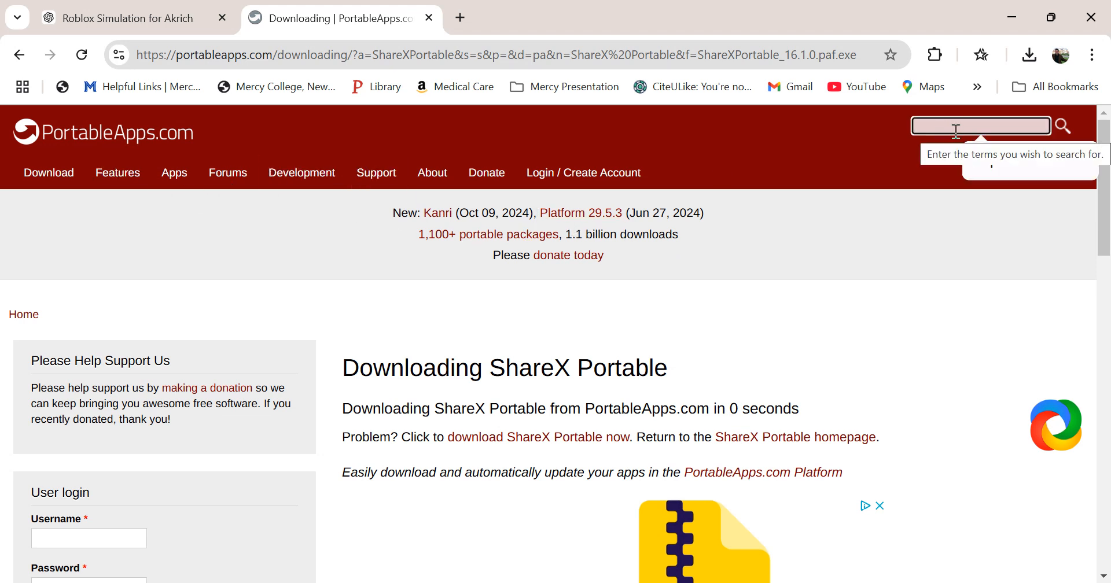
{"action": "type", "text": "7-"}
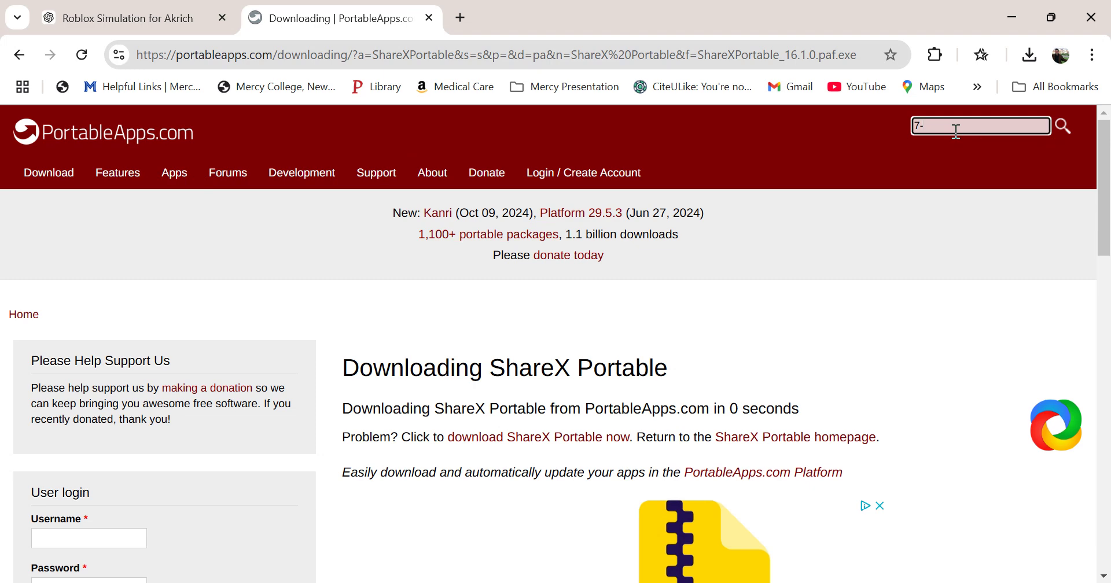
{"action": "type", "text": "zip"}
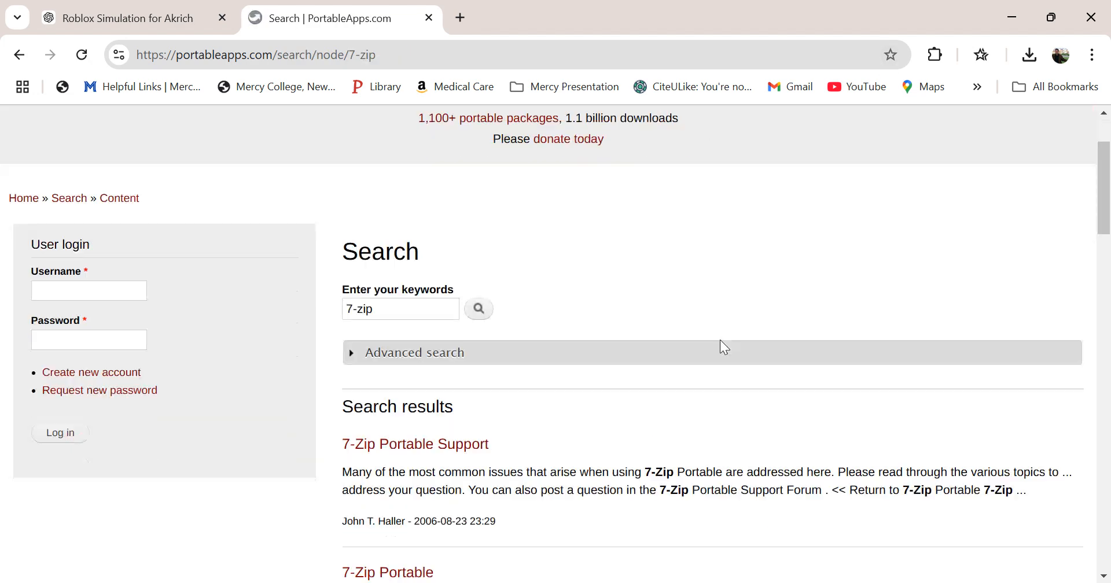
Open the 7-Zip Portable app page and scroll through its Download 24.08 details.
{"action": "scroll", "scroll_direction": "down", "scroll_amount": 3}
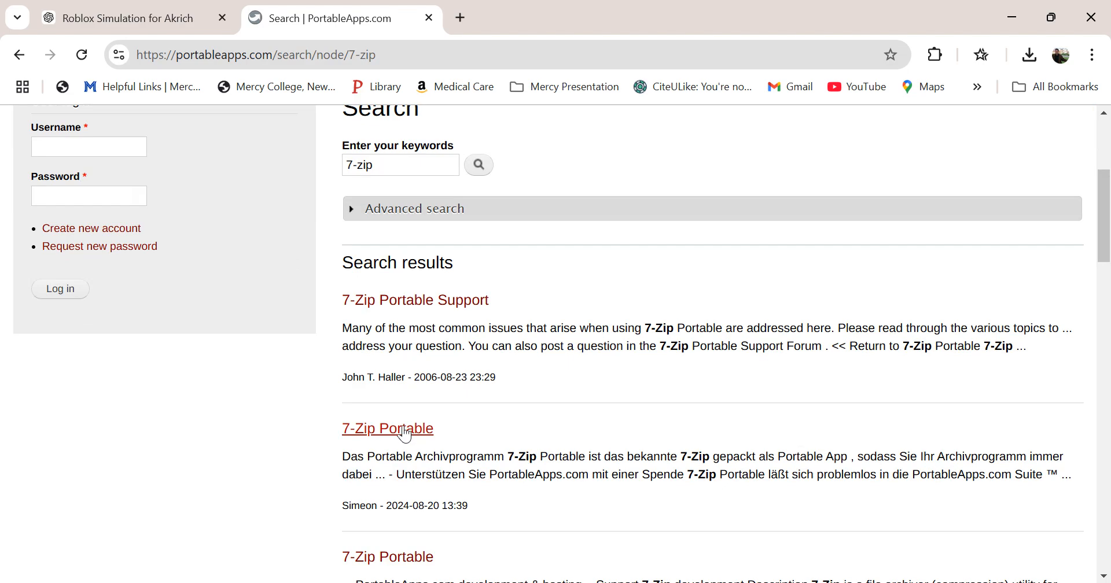
{"action": "left_click", "coordinate": [388, 429]}
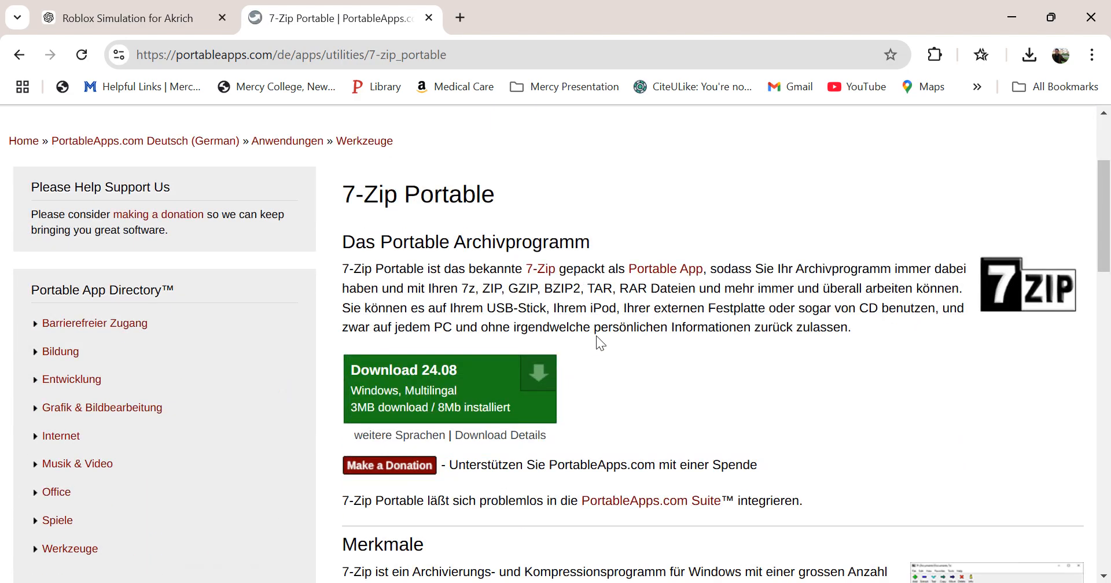
{"action": "mouse_move", "coordinate": [667, 209]}
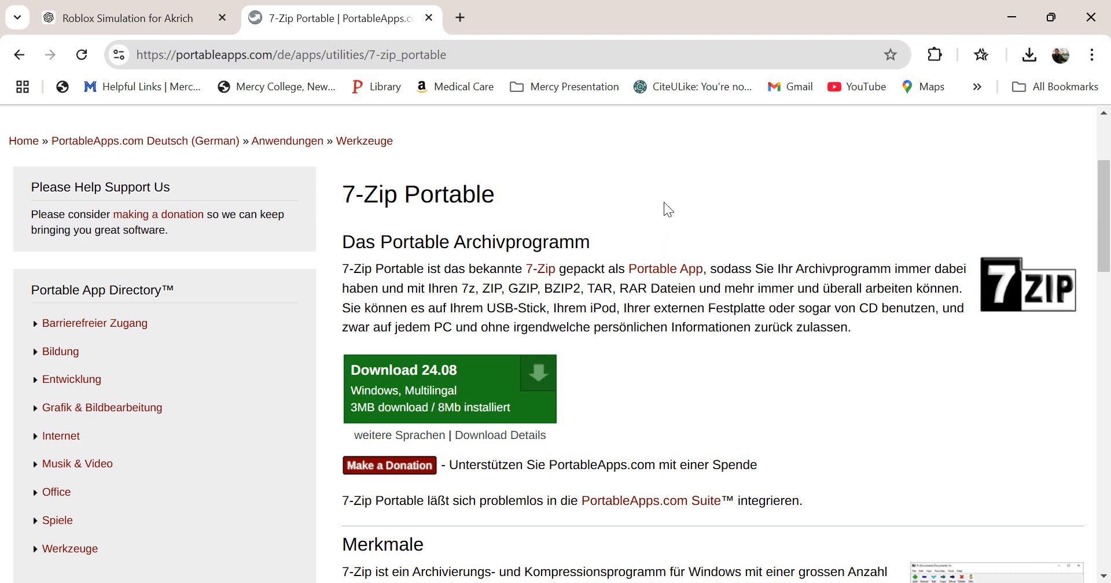
{"action": "mouse_move", "coordinate": [759, 348]}
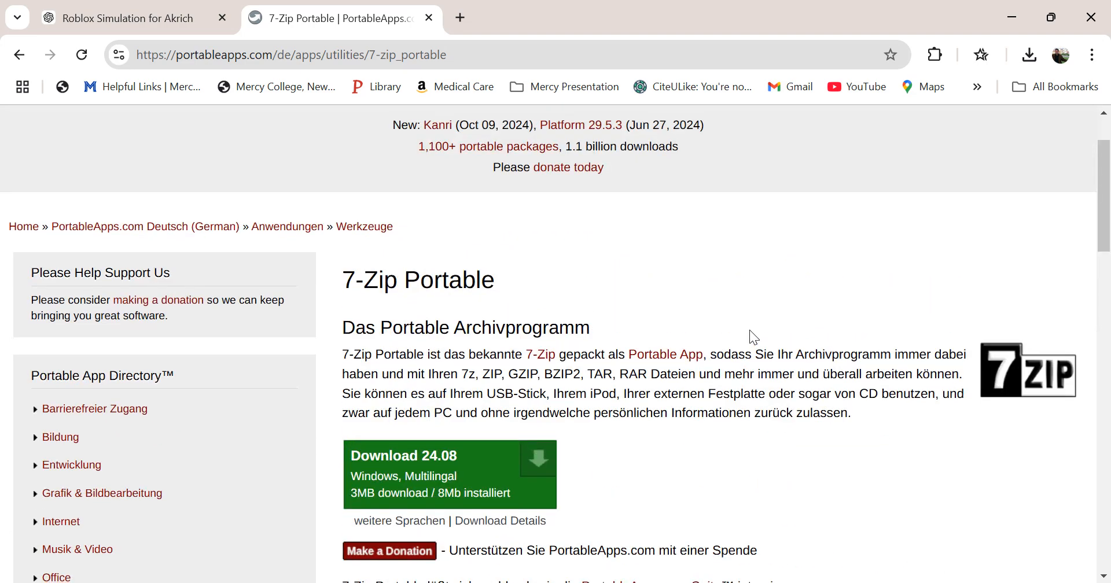
{"action": "scroll", "scroll_direction": "down", "scroll_amount": 3}
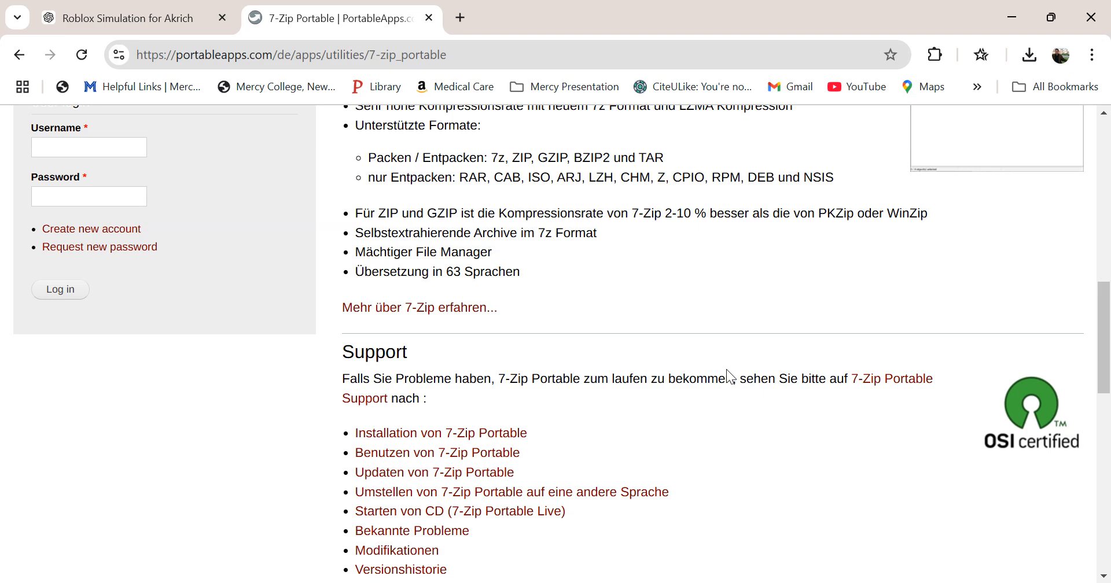
{"action": "scroll", "scroll_direction": "down", "scroll_amount": 3}
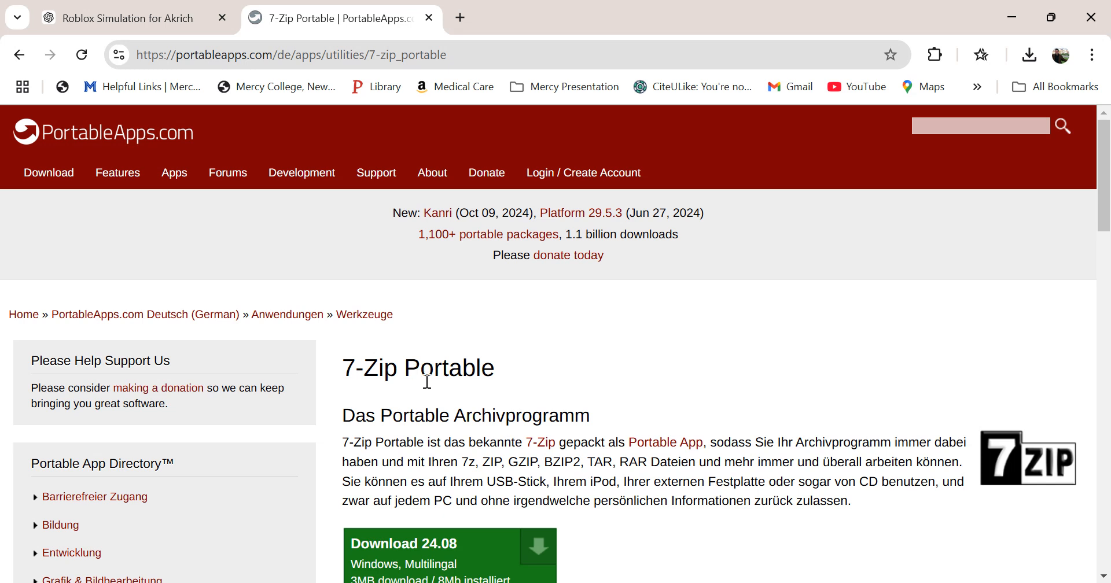
{"action": "mouse_move", "coordinate": [714, 384]}
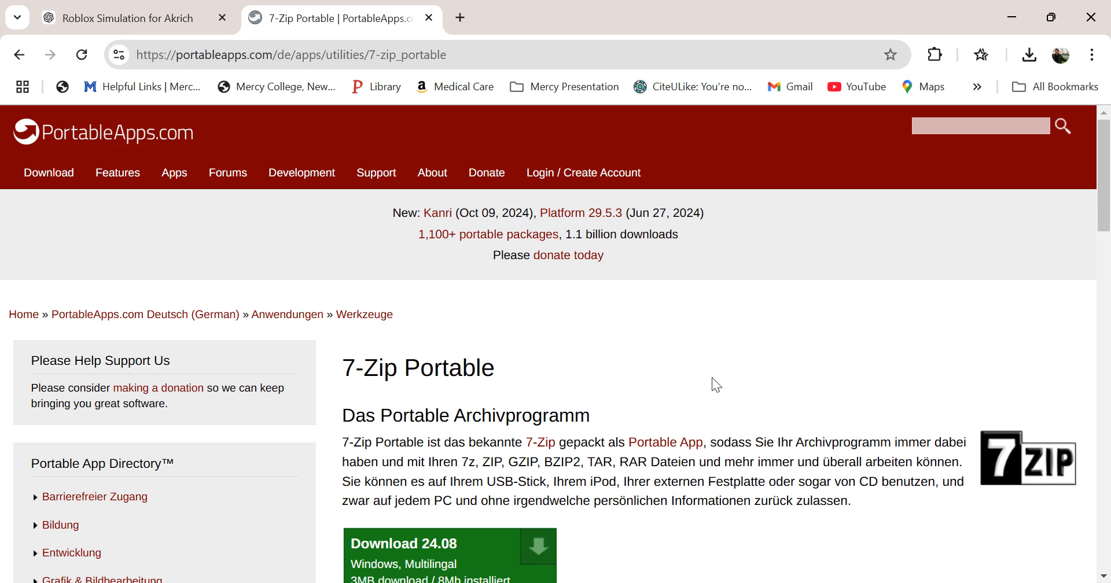
{"action": "mouse_move", "coordinate": [801, 297]}
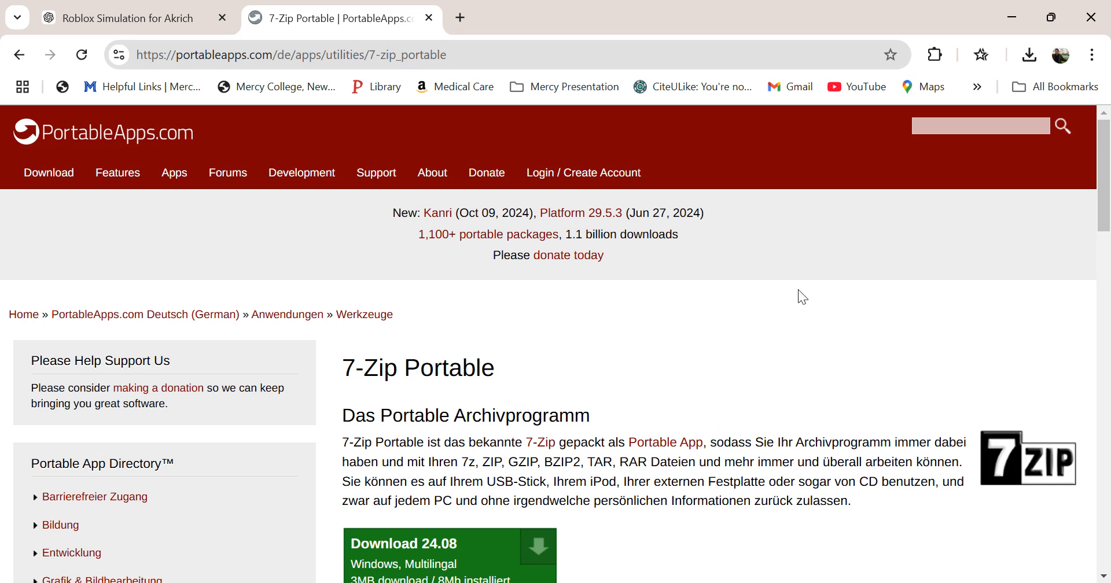
{"action": "mouse_move", "coordinate": [536, 86]}
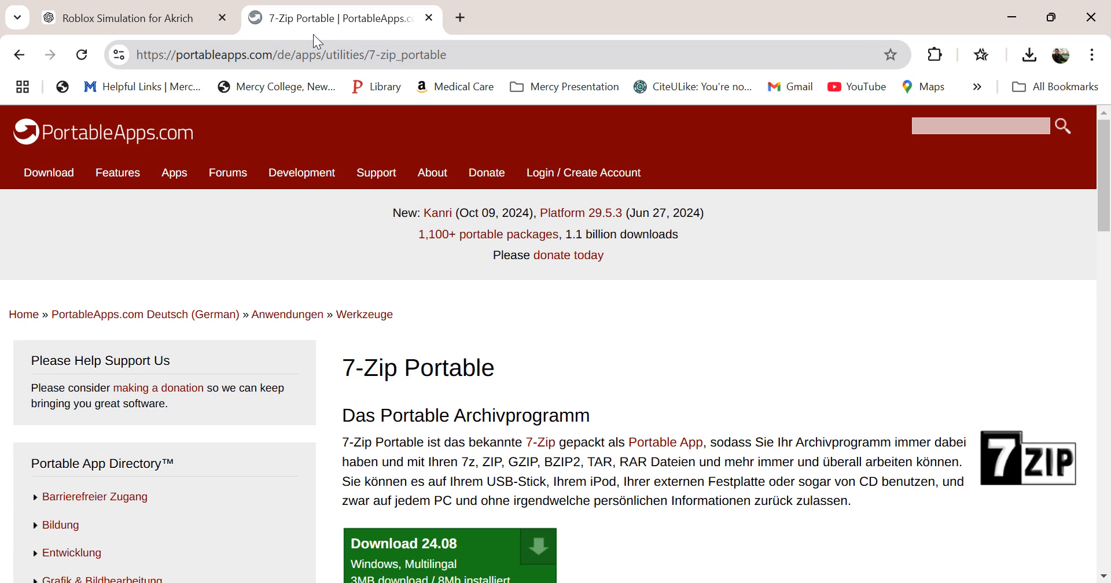
{"action": "mouse_move", "coordinate": [554, 59]}
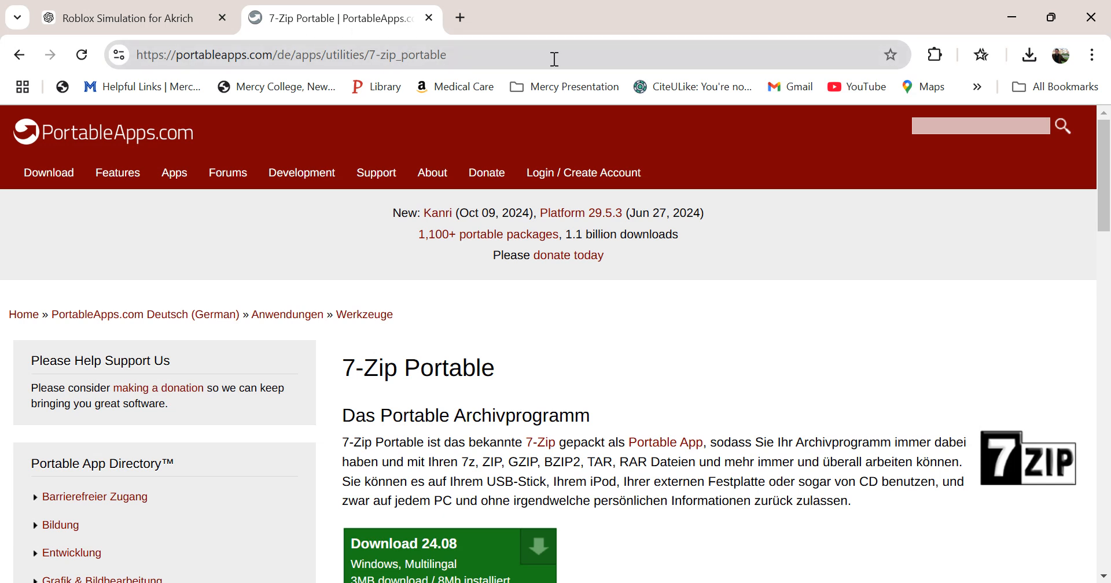
{"action": "mouse_move", "coordinate": [526, 386]}
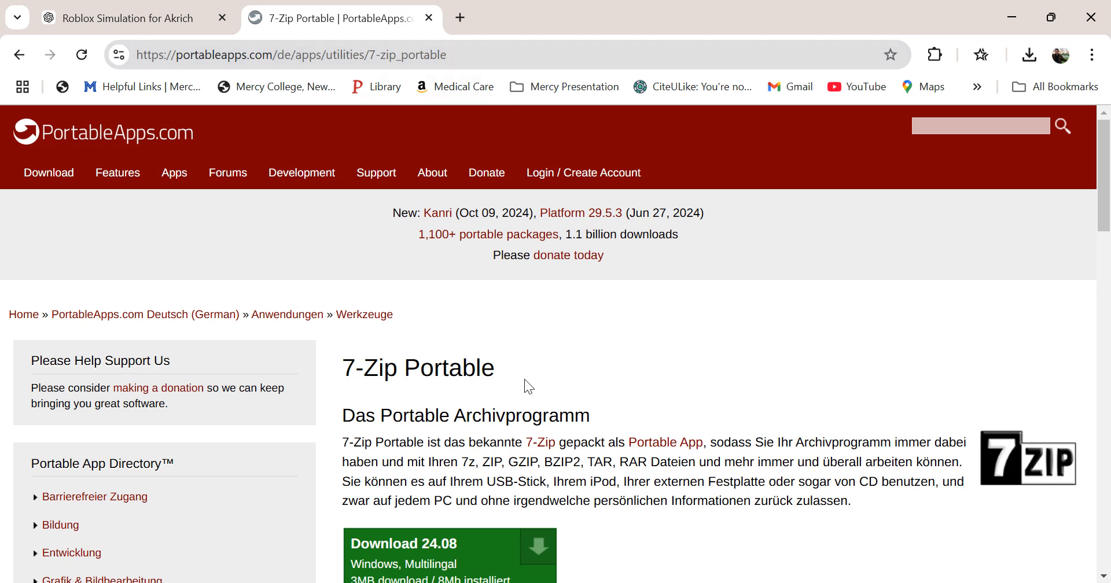
{"action": "mouse_move", "coordinate": [636, 418]}
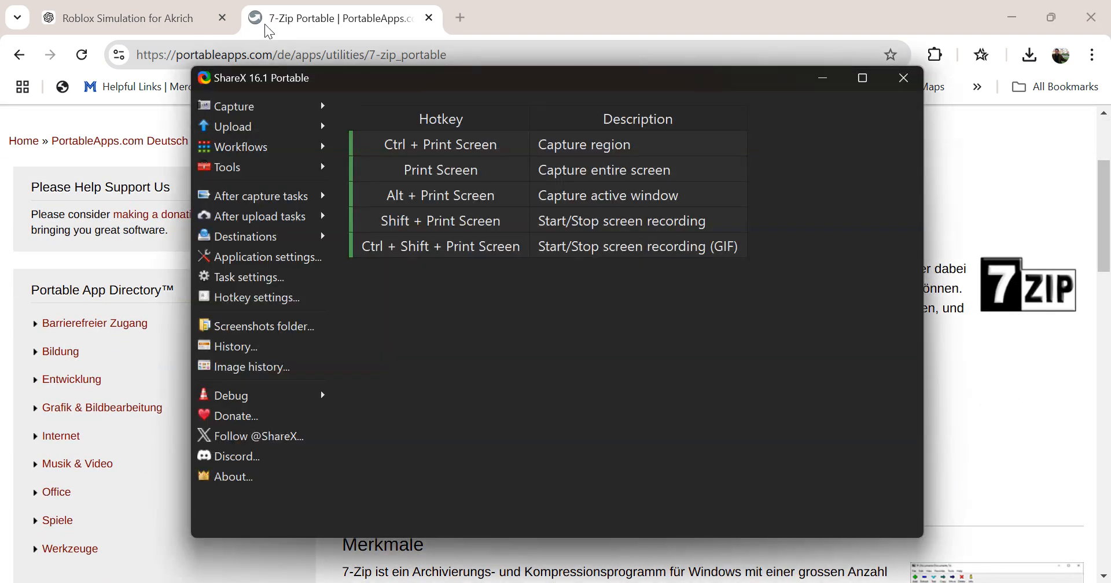
{"action": "mouse_move", "coordinate": [554, 214]}
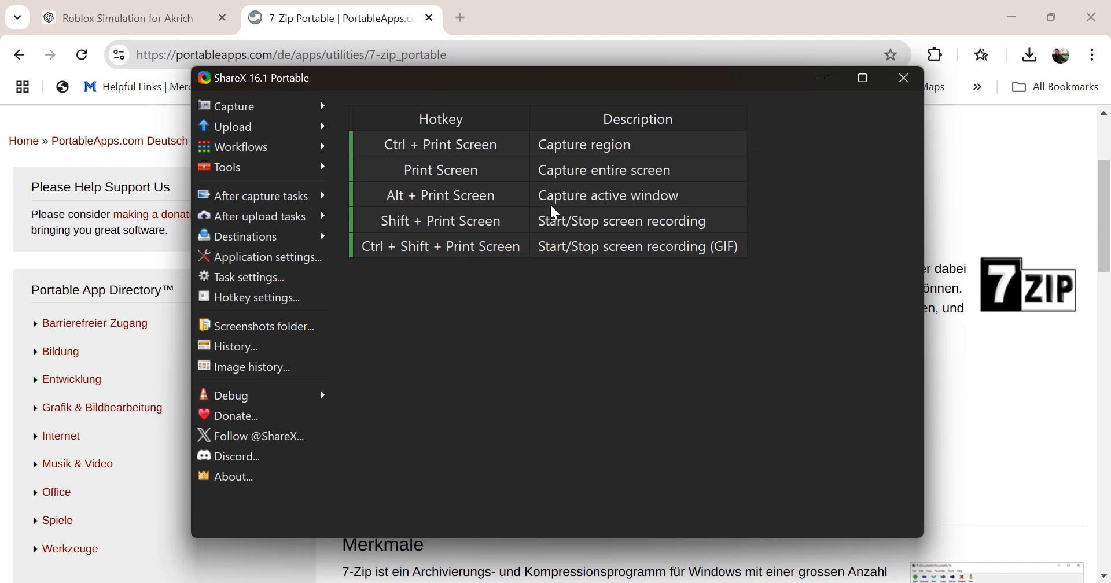
{"action": "mouse_move", "coordinate": [241, 283]}
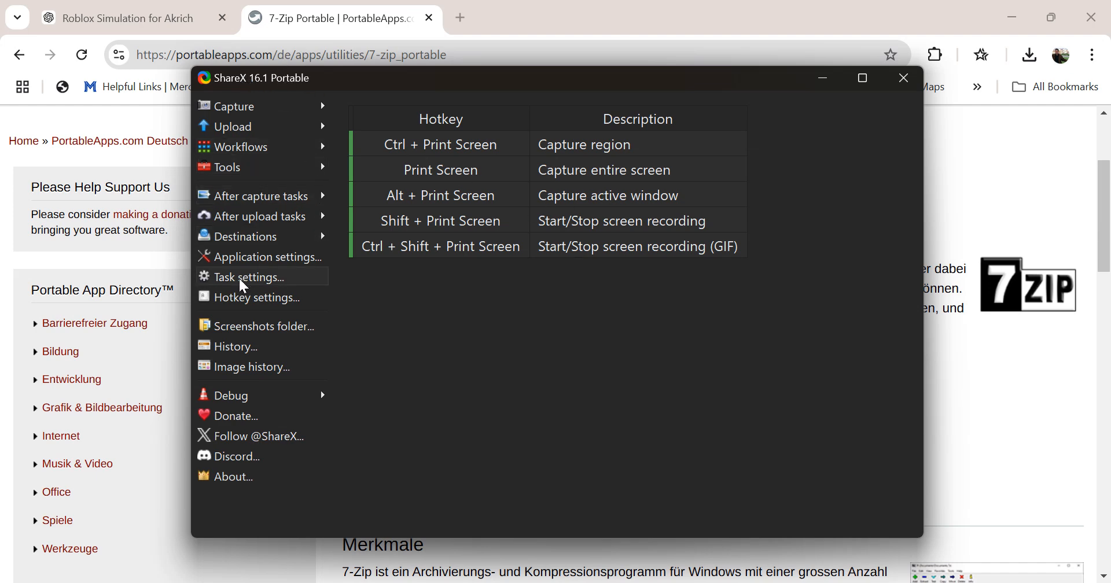
Keep ShareX screen recording on the microphone array source and MP3 encoder, then close settings.
{"action": "left_click", "coordinate": [247, 277]}
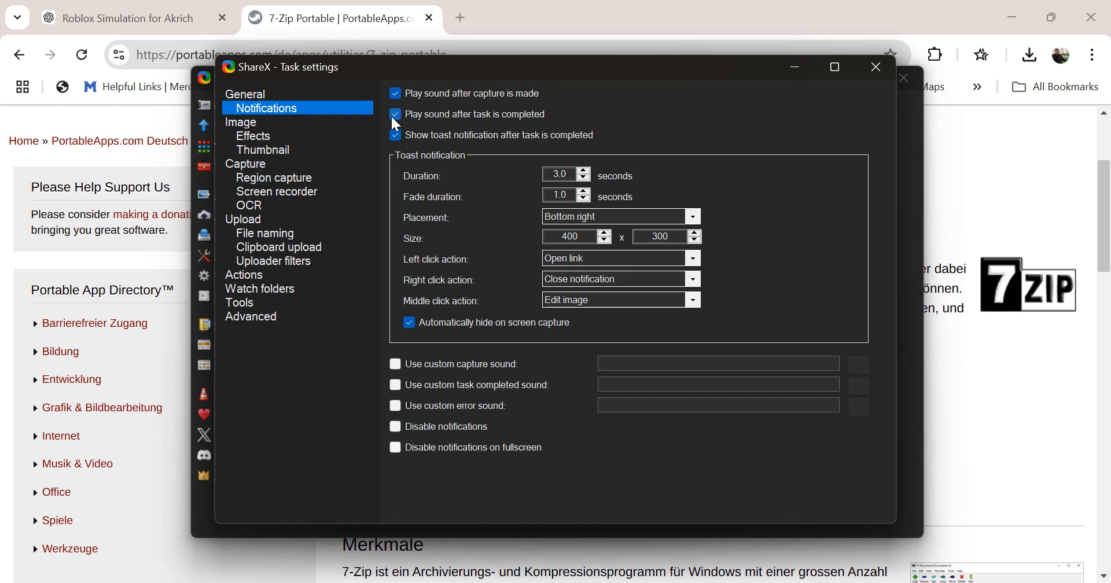
{"action": "left_click", "coordinate": [395, 135]}
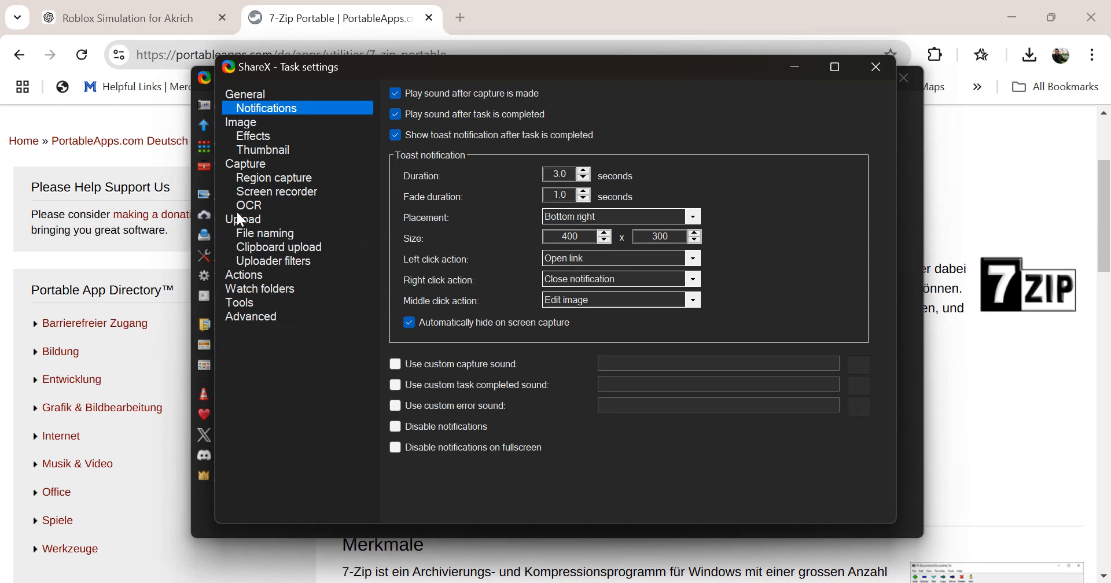
{"action": "left_click", "coordinate": [277, 192]}
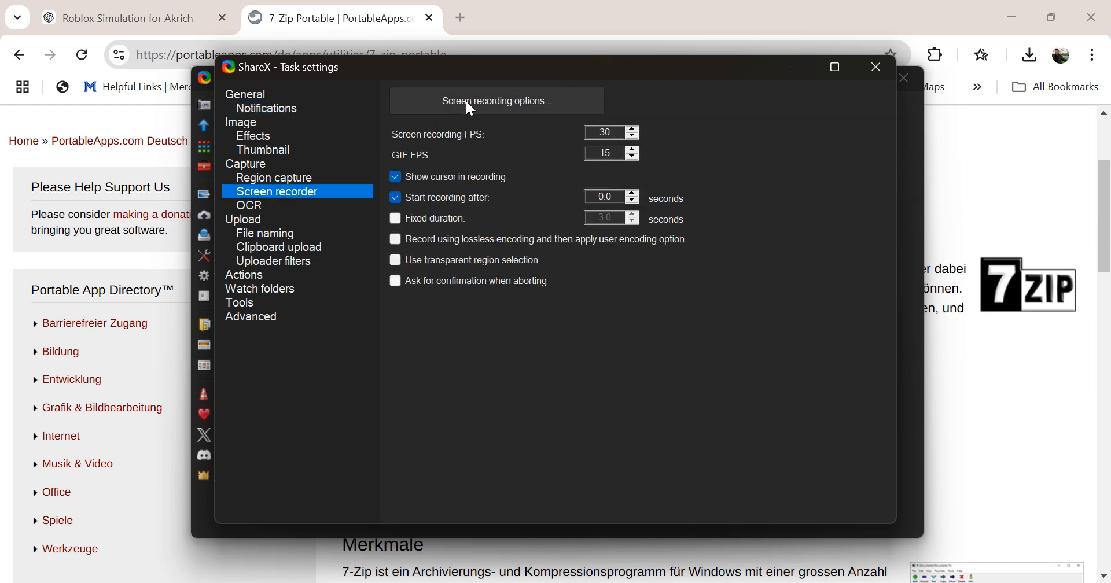
{"action": "left_click", "coordinate": [496, 101]}
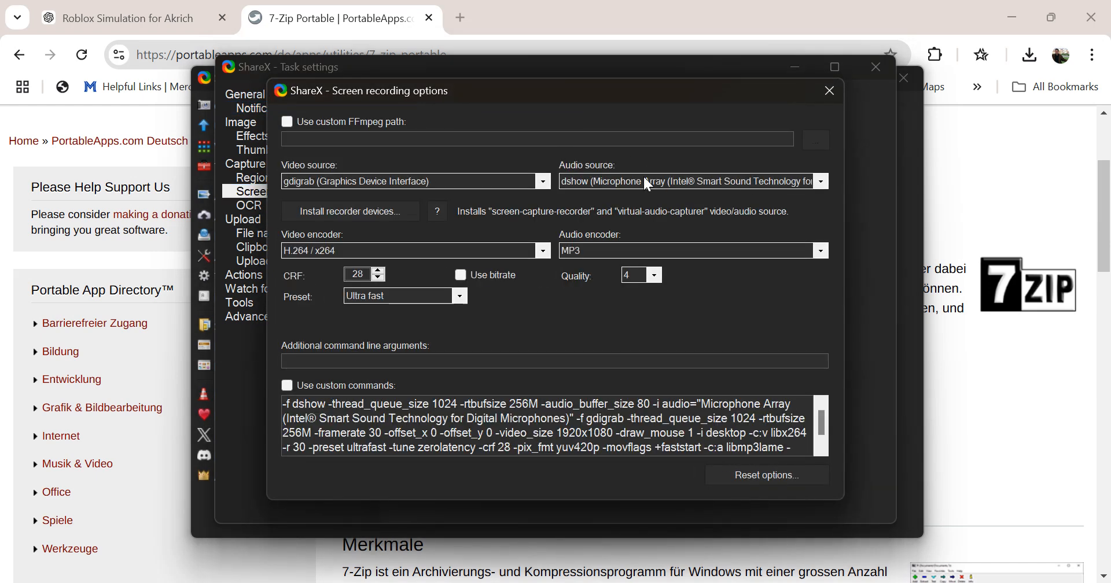
{"action": "left_click", "coordinate": [822, 181]}
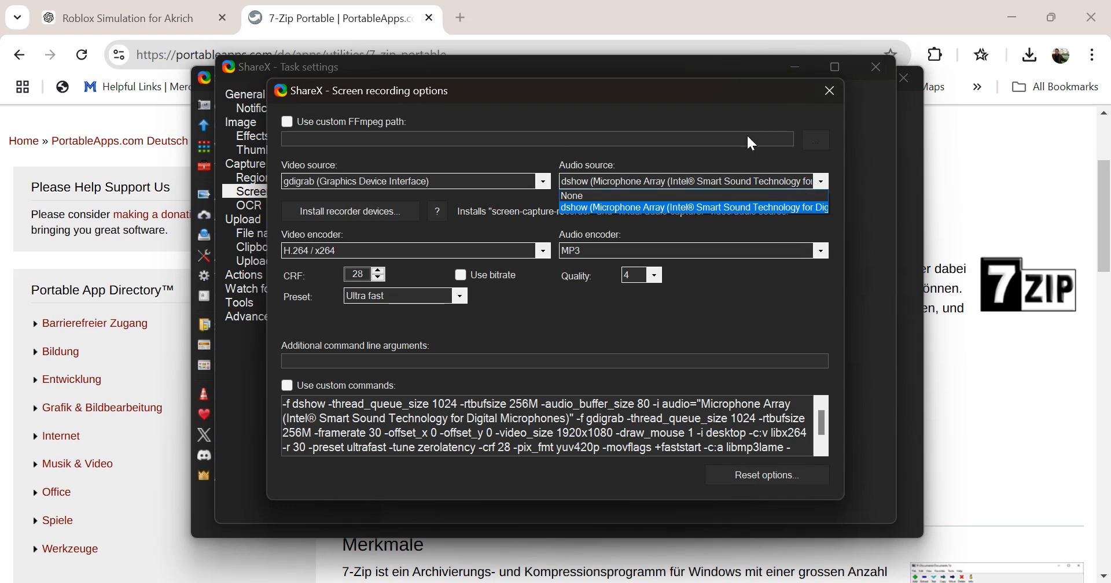
{"action": "left_click", "coordinate": [692, 208]}
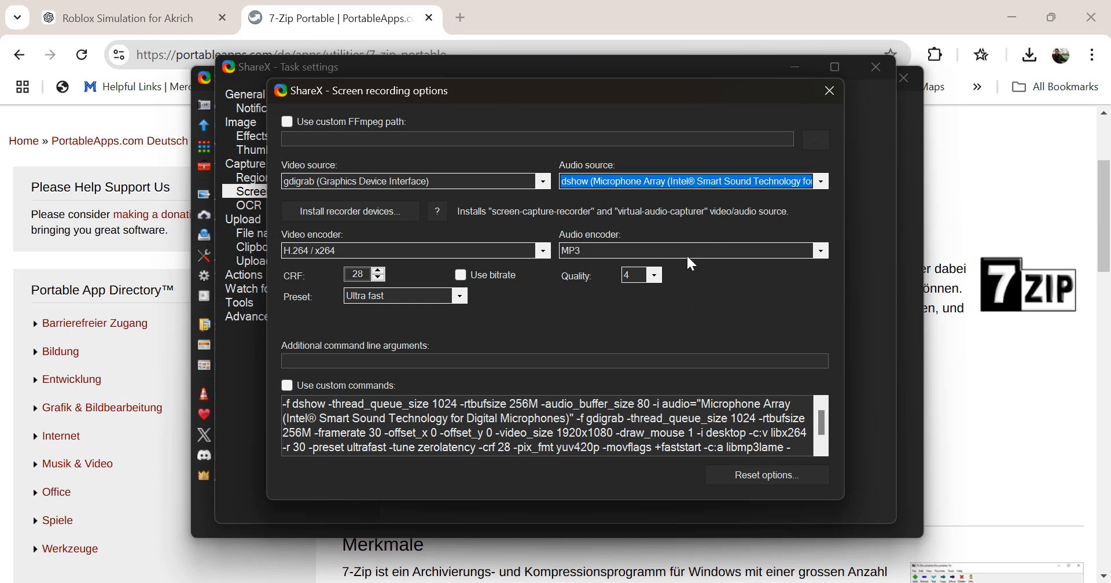
{"action": "left_click", "coordinate": [820, 250]}
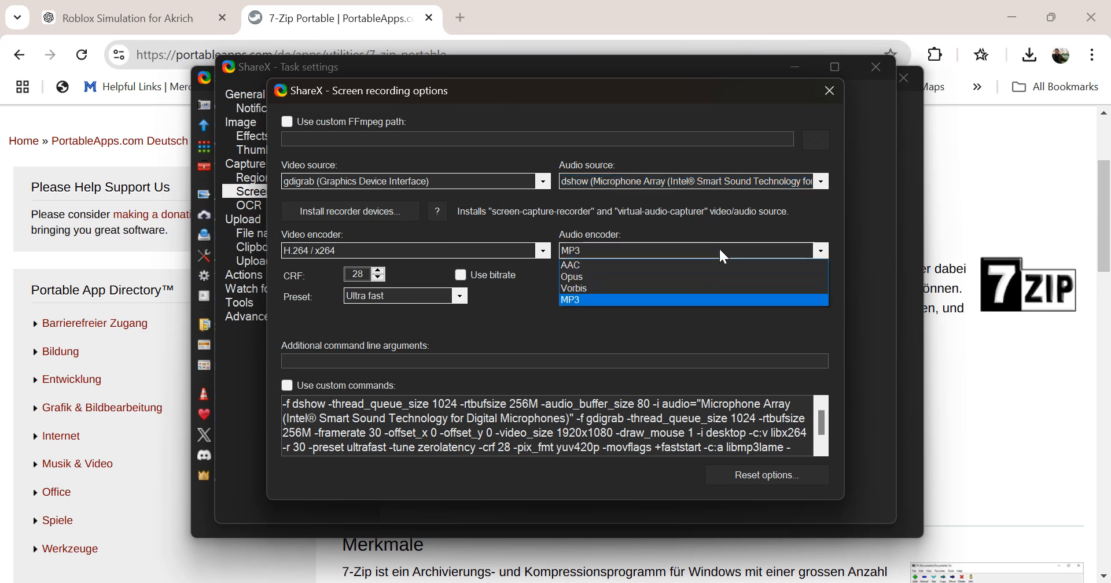
{"action": "left_click", "coordinate": [570, 300]}
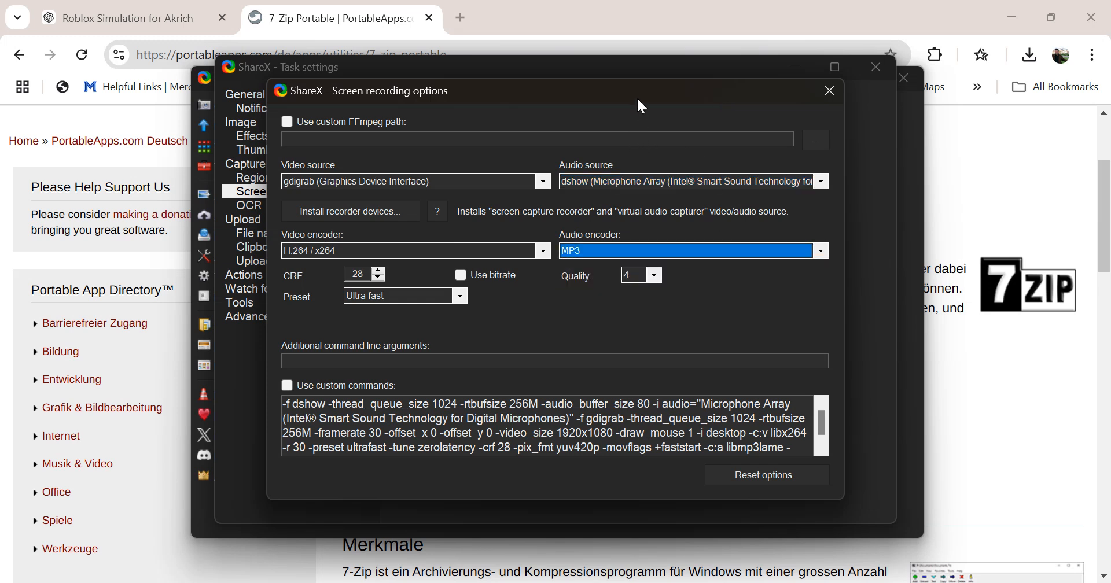
{"action": "mouse_move", "coordinate": [628, 365]}
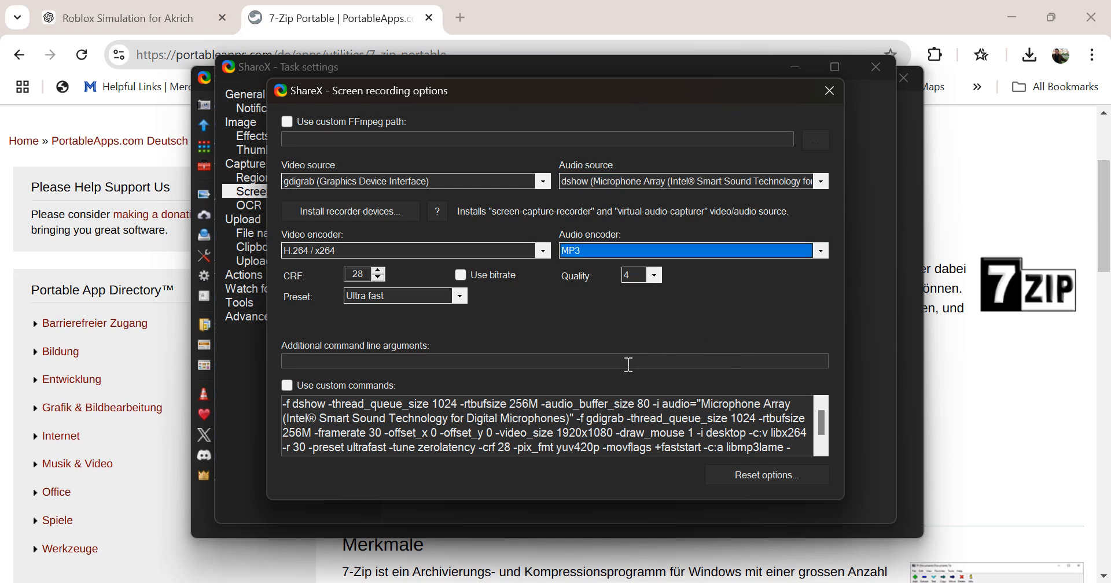
{"action": "left_click", "coordinate": [829, 91]}
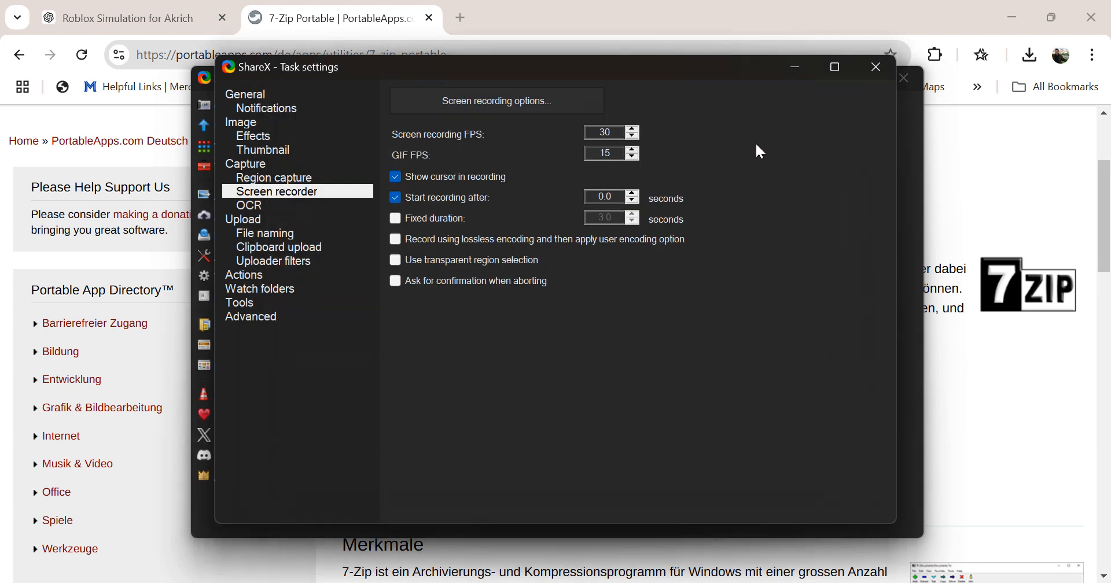
{"action": "mouse_move", "coordinate": [876, 66]}
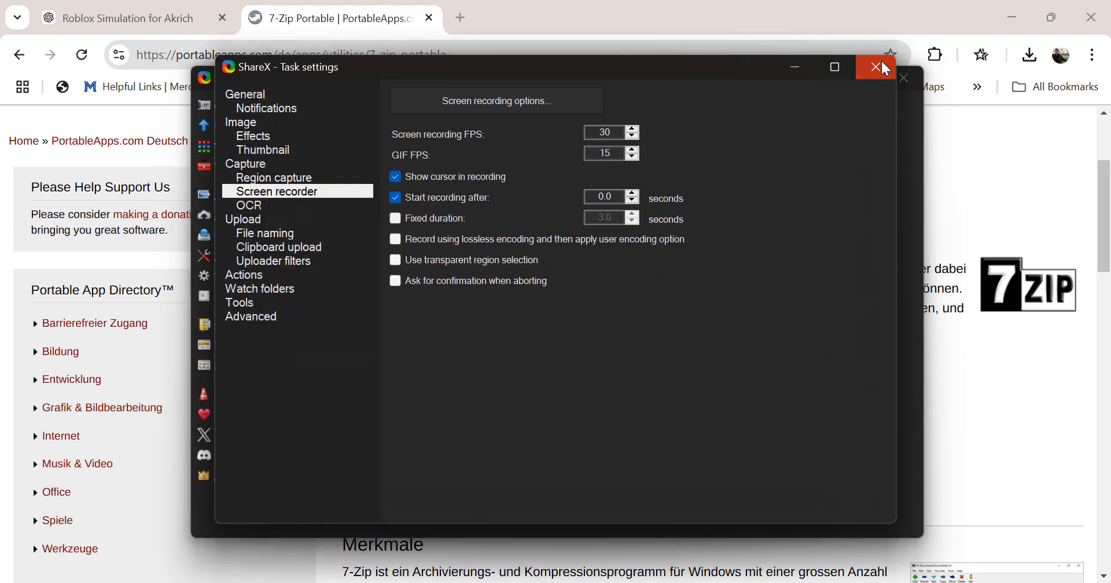
{"action": "left_click", "coordinate": [875, 67]}
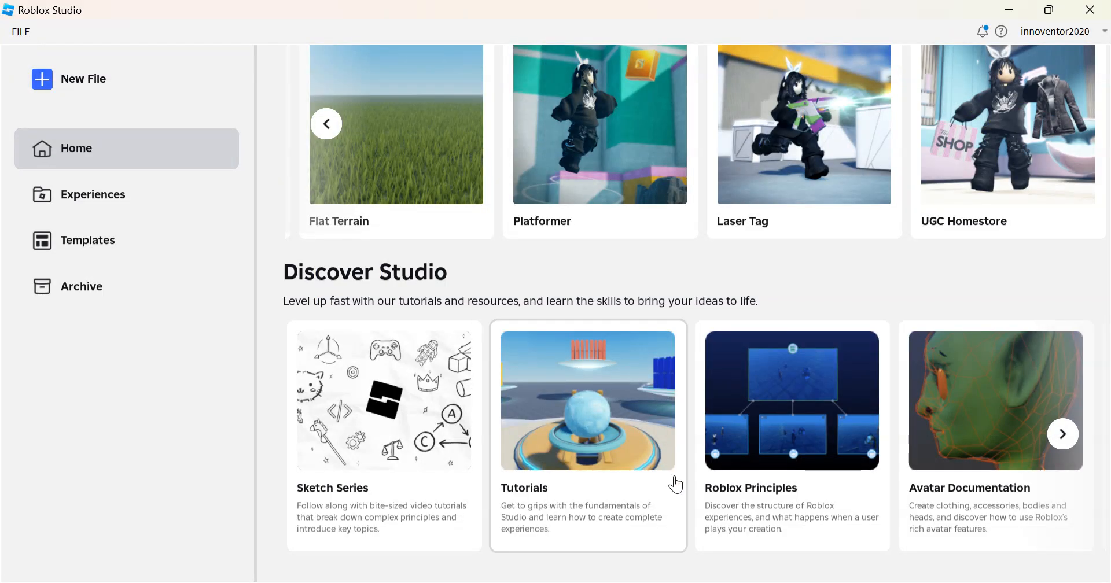
{"action": "mouse_move", "coordinate": [694, 446]}
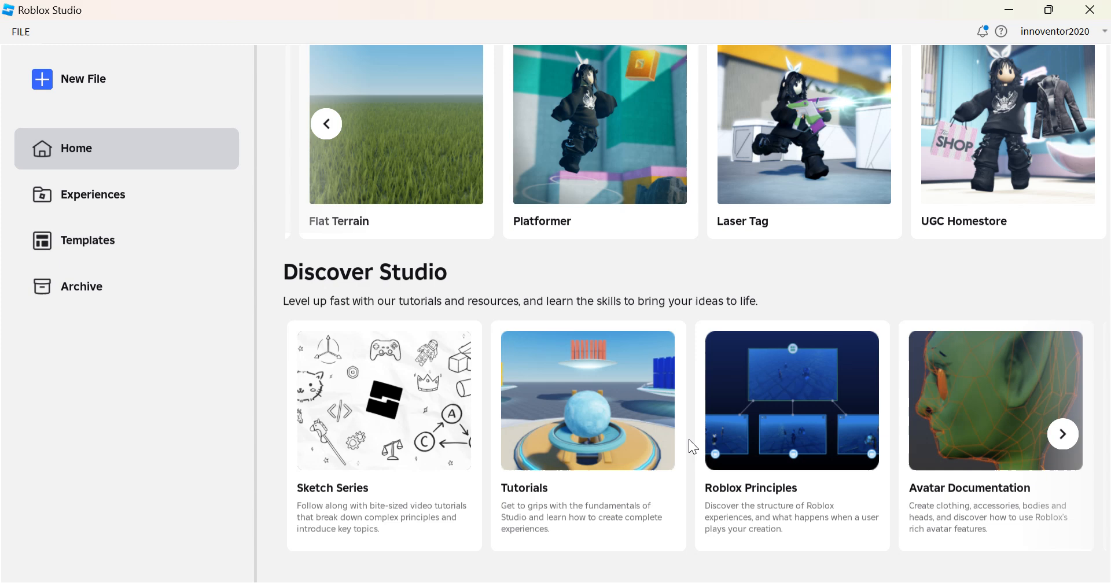
{"action": "mouse_move", "coordinate": [687, 252]}
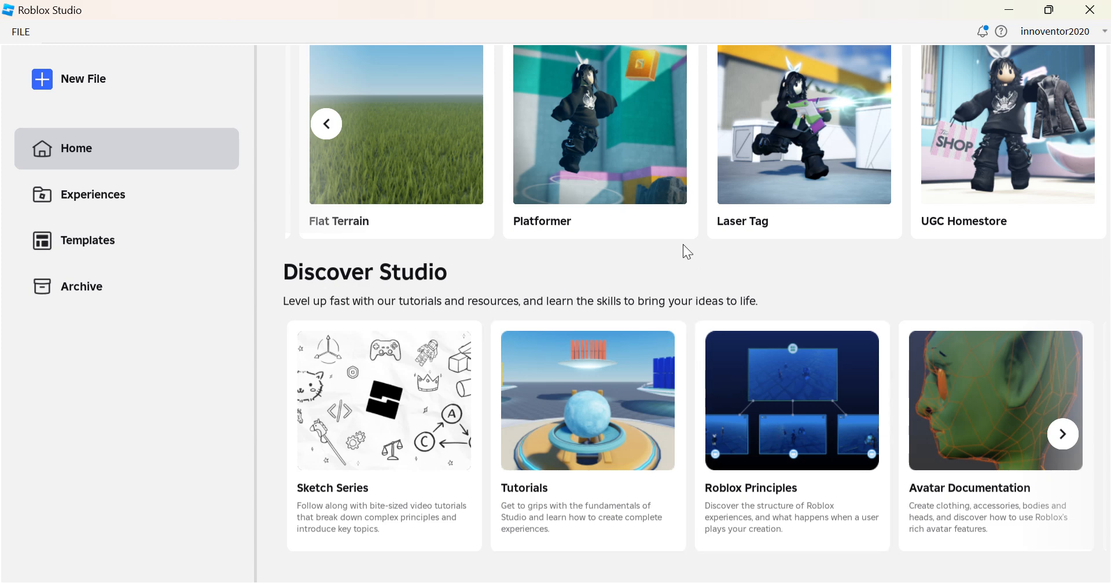
{"action": "mouse_move", "coordinate": [760, 370]}
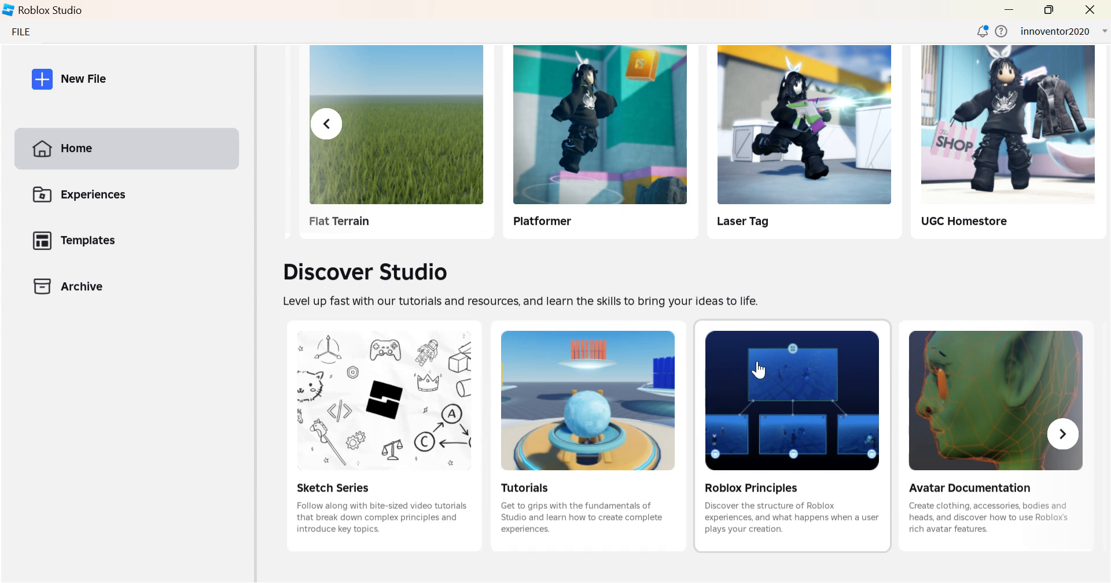
{"action": "mouse_move", "coordinate": [755, 378]}
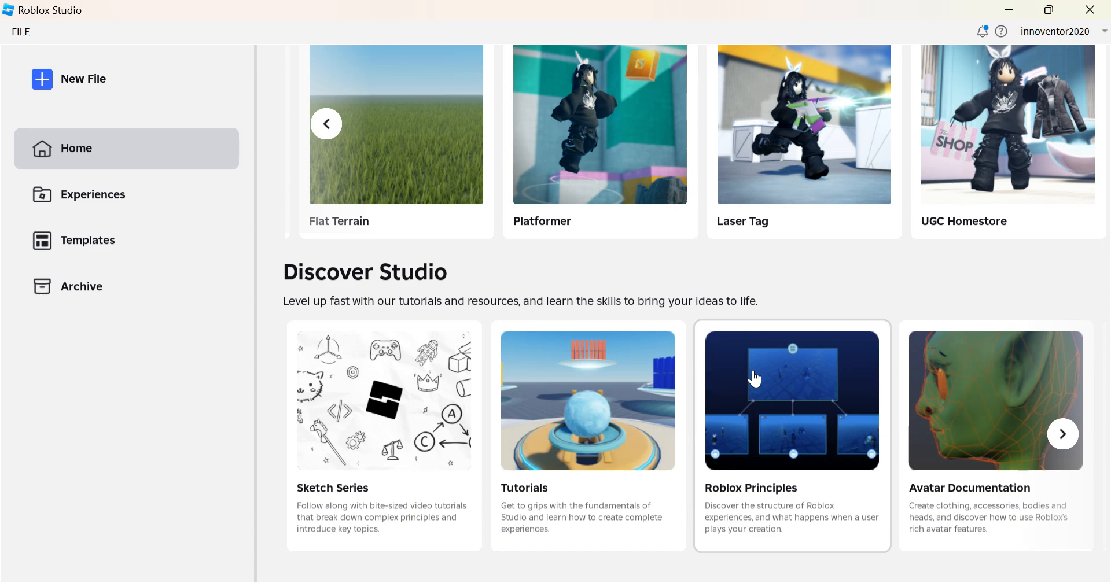
{"action": "mouse_move", "coordinate": [625, 382]}
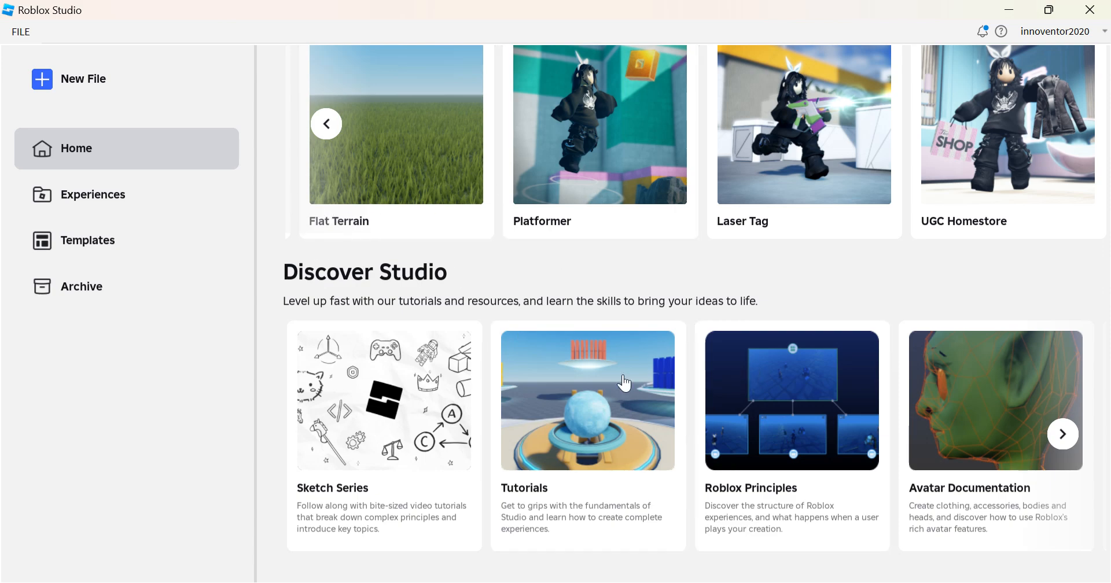
{"action": "mouse_move", "coordinate": [610, 276]}
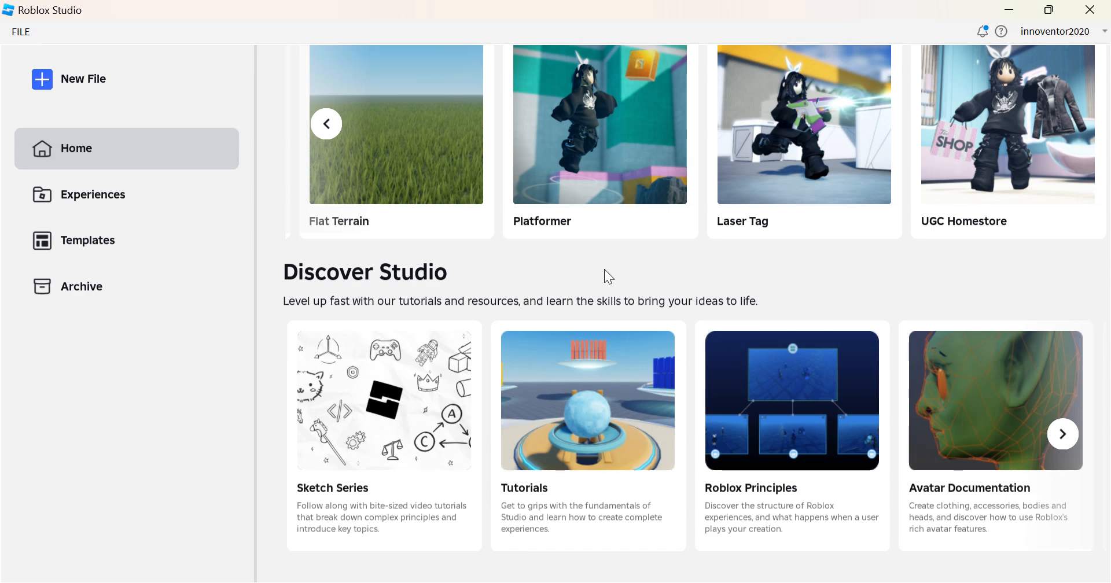
{"action": "mouse_move", "coordinate": [882, 268]}
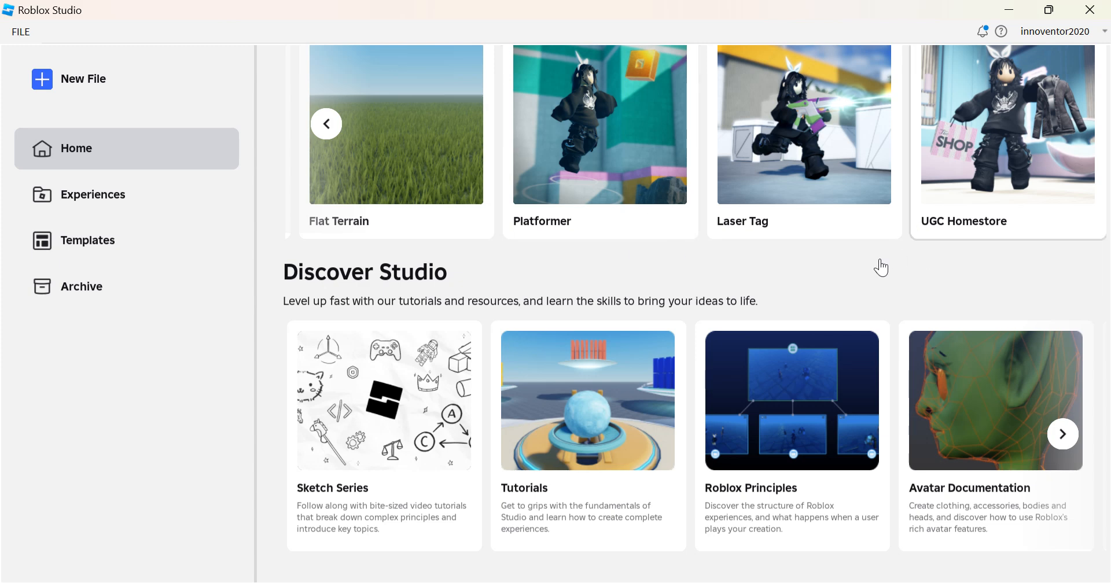
{"action": "mouse_move", "coordinate": [440, 427]}
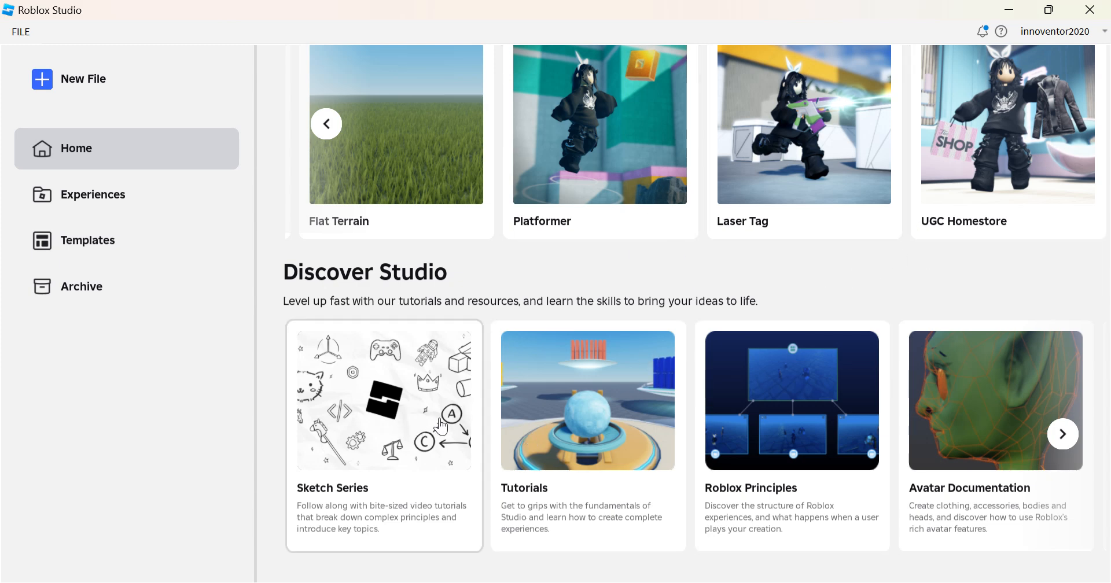
{"action": "mouse_move", "coordinate": [631, 360]}
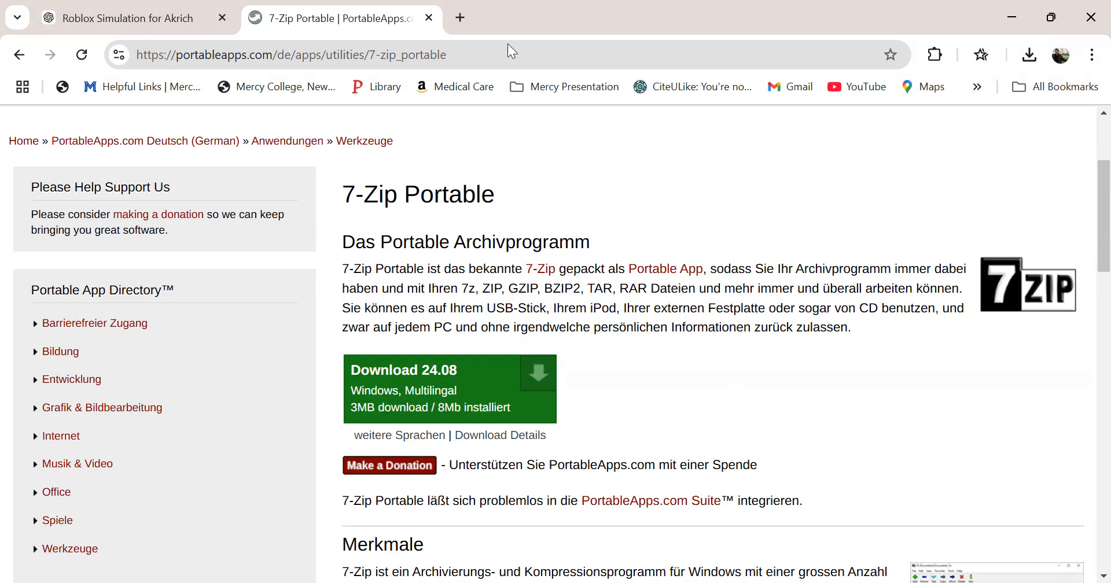
Search 'blender gis' and download the domlysz/BlenderGIS GitHub repository as a ZIP.
{"action": "left_click", "coordinate": [459, 17]}
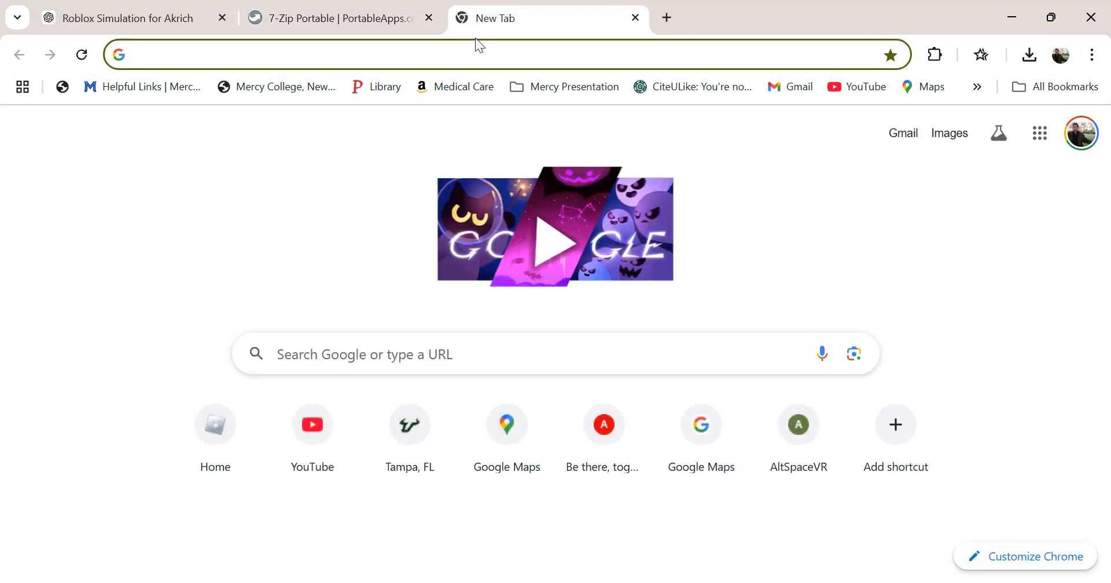
{"action": "type", "text": "blender g"}
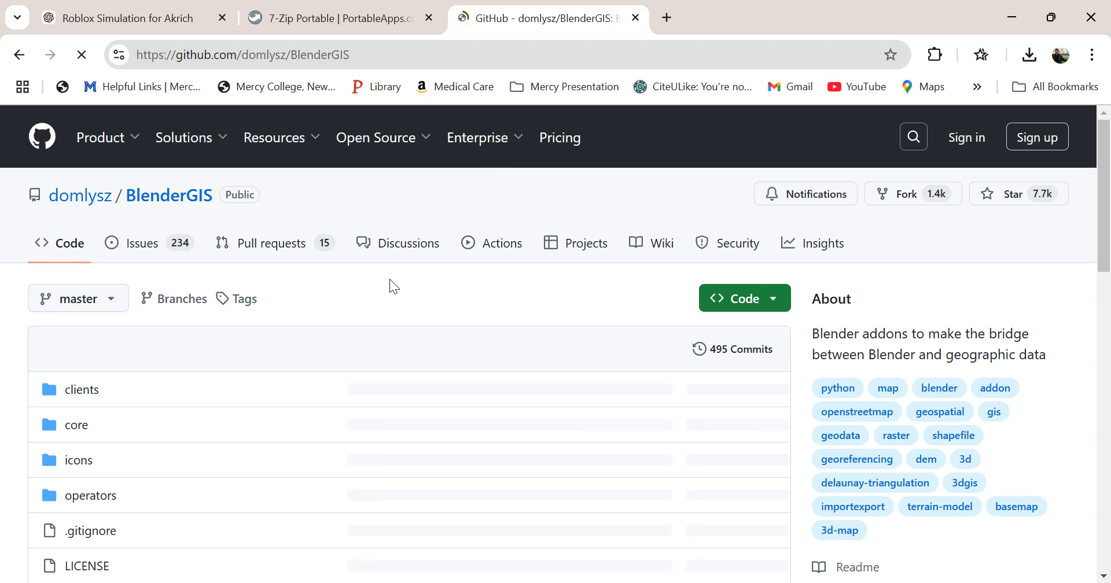
{"action": "left_click", "coordinate": [745, 298]}
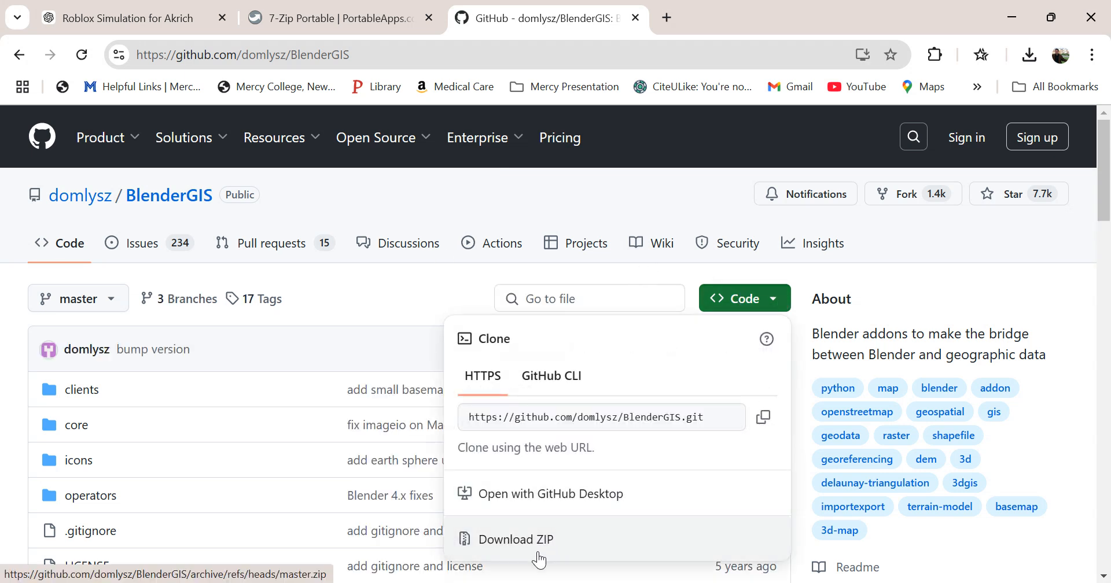
{"action": "mouse_move", "coordinate": [507, 560]}
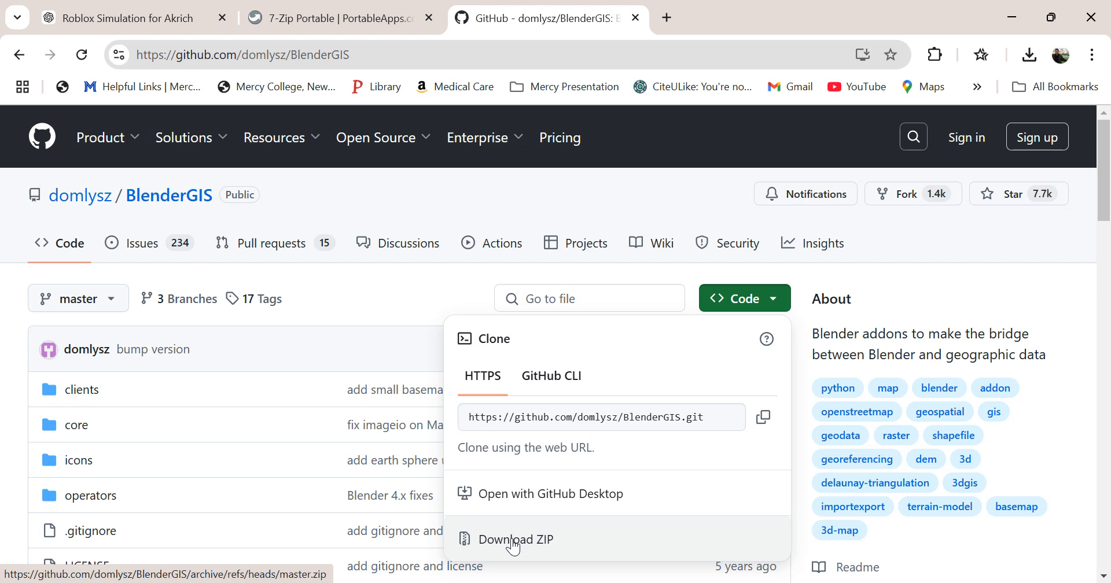
{"action": "left_click", "coordinate": [518, 539]}
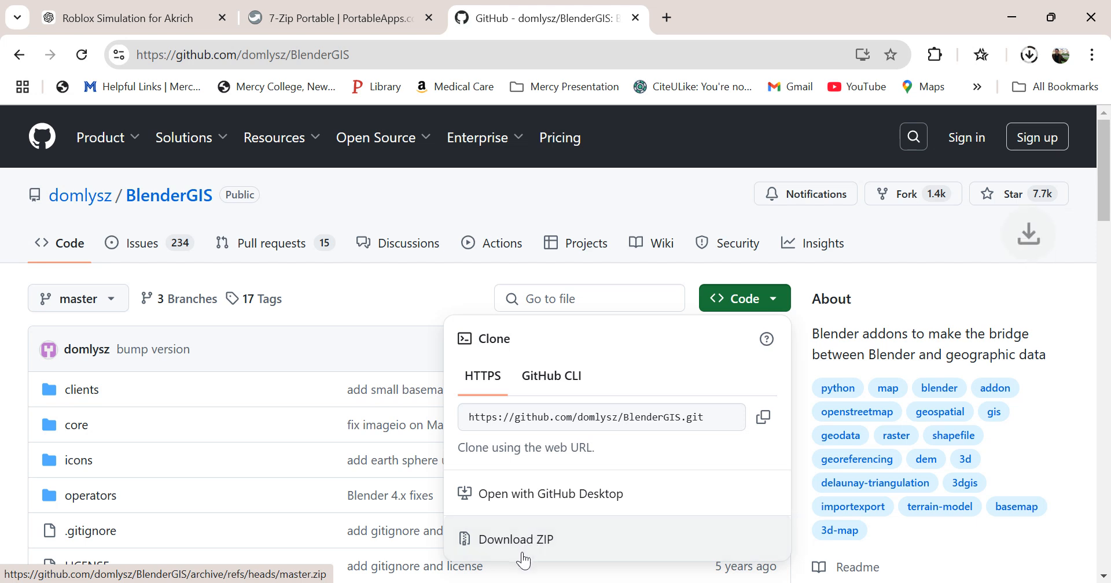
{"action": "left_click", "coordinate": [517, 540]}
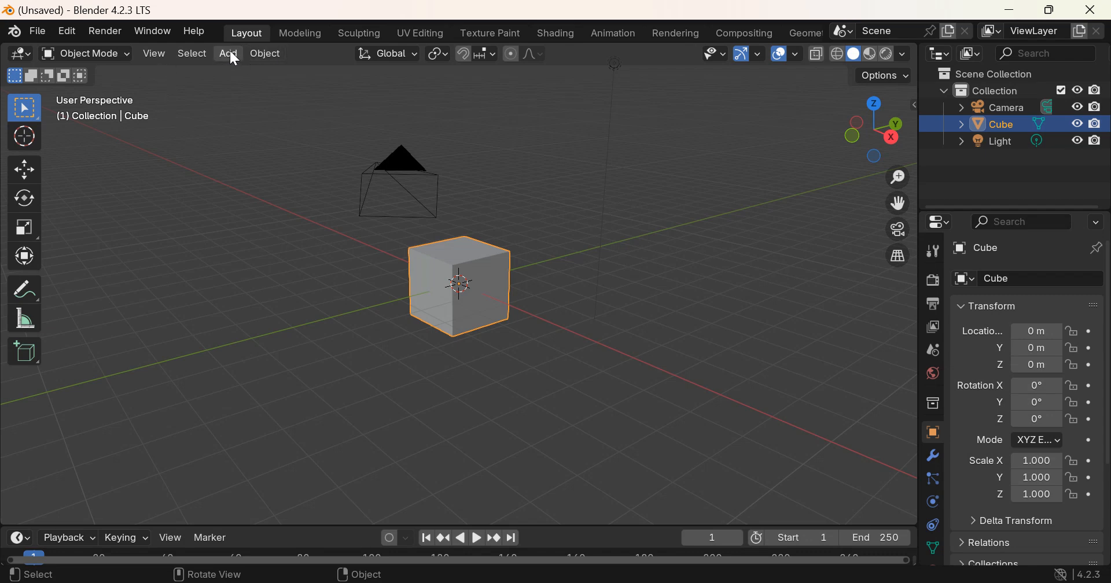
Open Blender Preferences to Add-ons, then Get Extensions.
{"action": "left_click", "coordinate": [37, 31]}
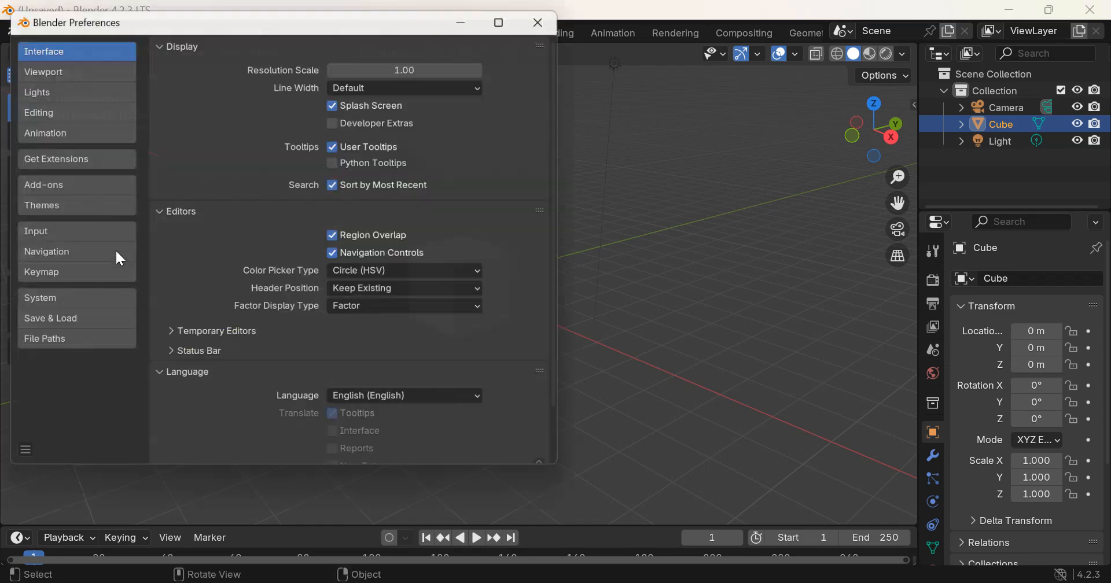
{"action": "left_click", "coordinate": [43, 184]}
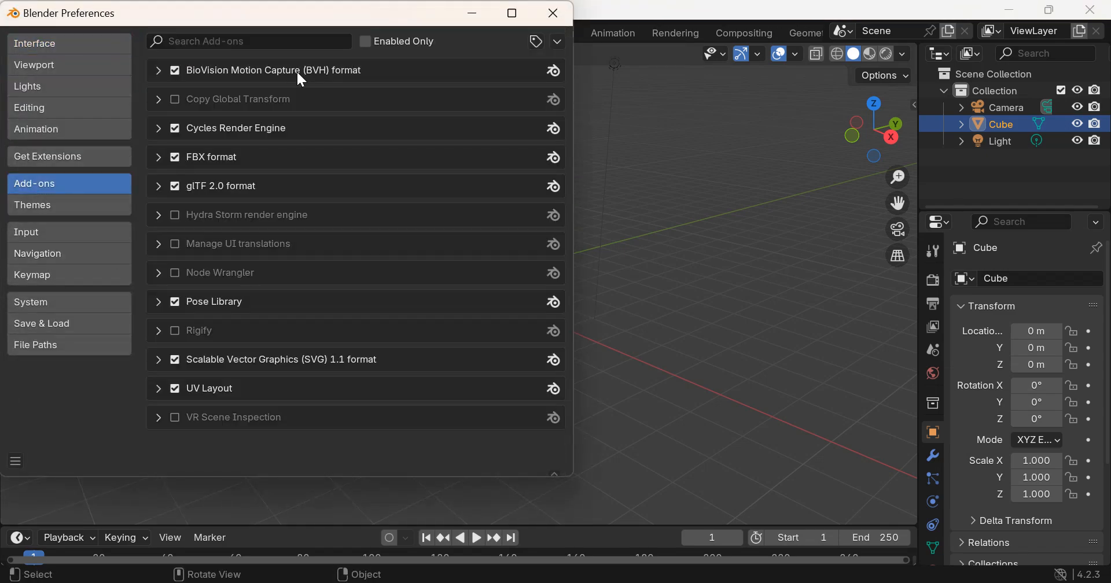
{"action": "mouse_move", "coordinate": [232, 52]}
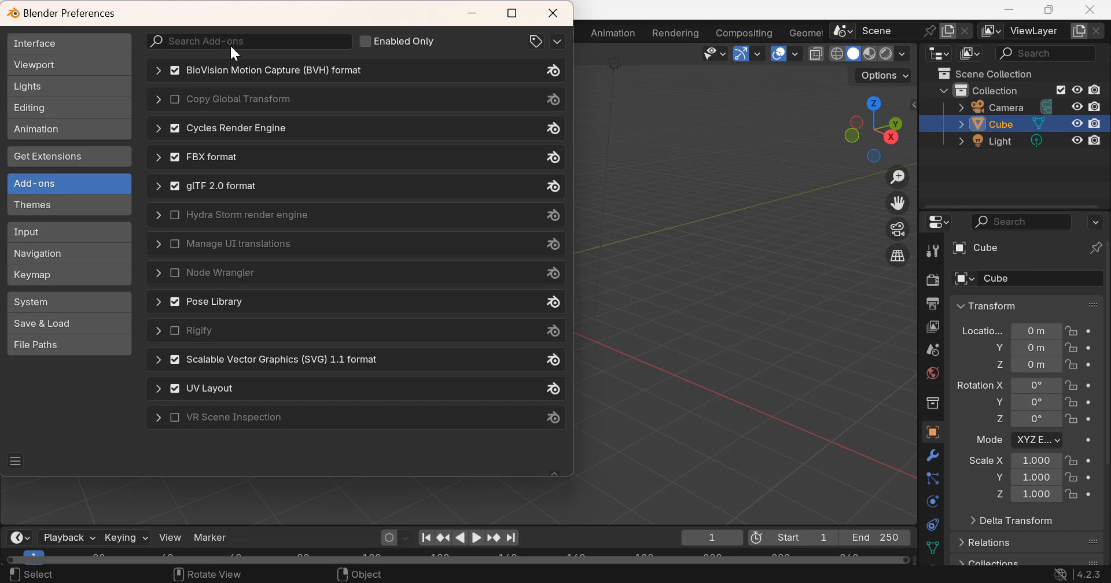
{"action": "mouse_move", "coordinate": [56, 166]}
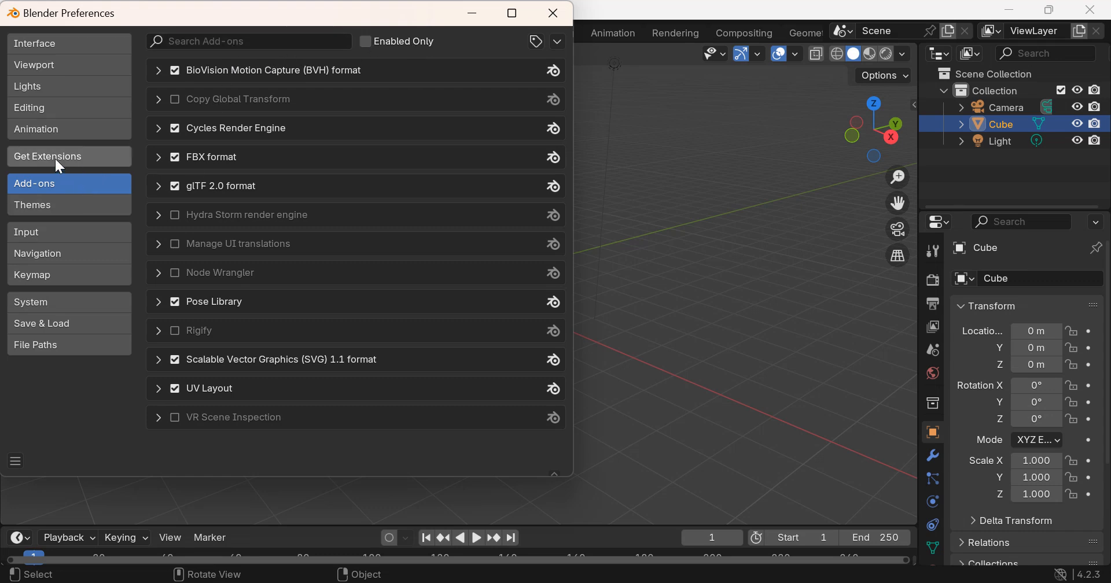
{"action": "mouse_move", "coordinate": [56, 165]}
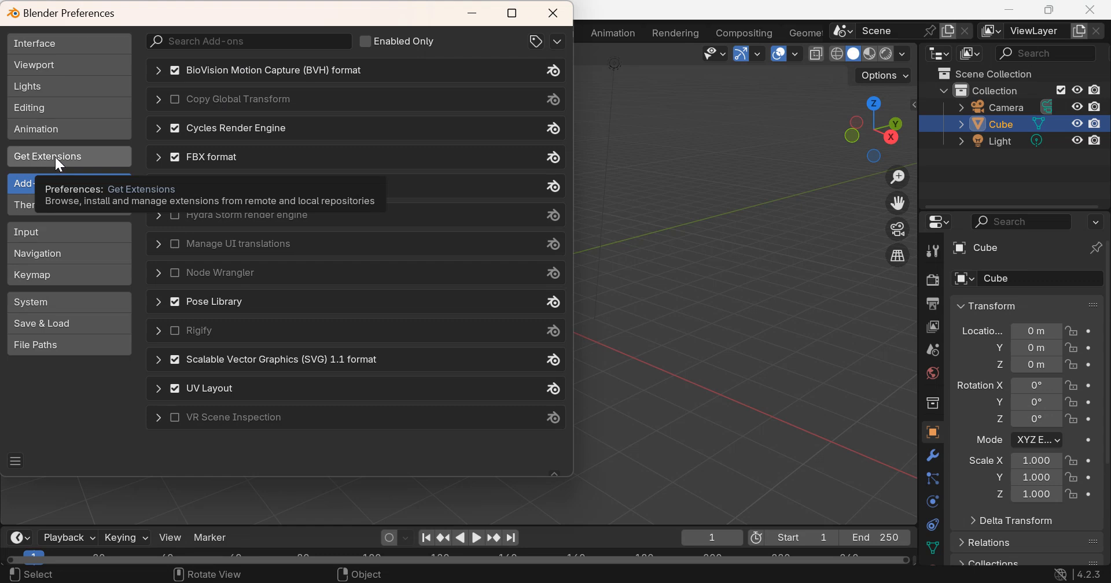
{"action": "left_click", "coordinate": [48, 156]}
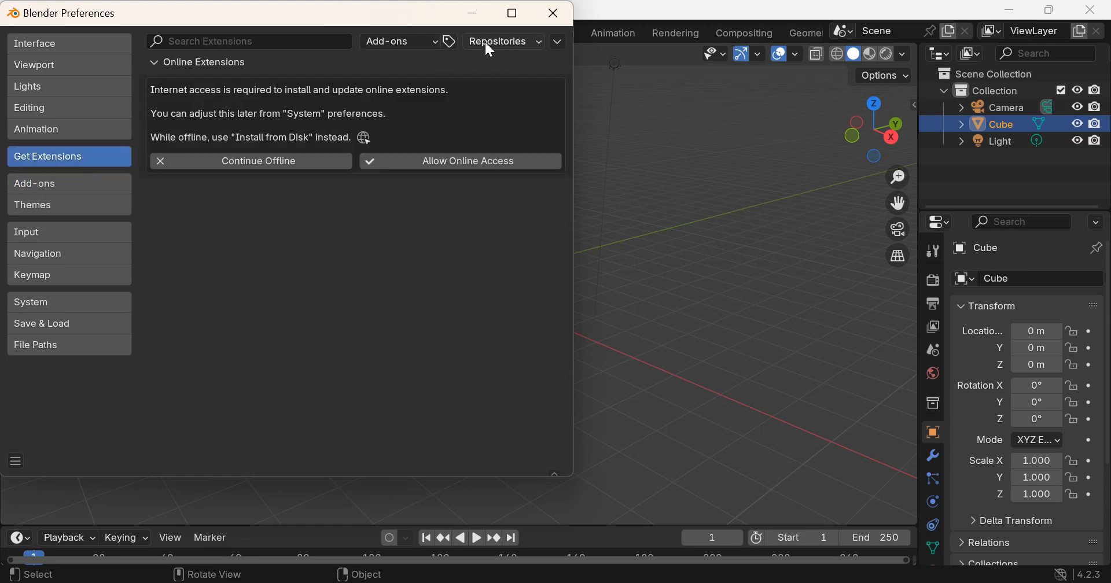
Inspect the System and User Default repositories and keep the type filter on add-ons.
{"action": "left_click", "coordinate": [503, 41]}
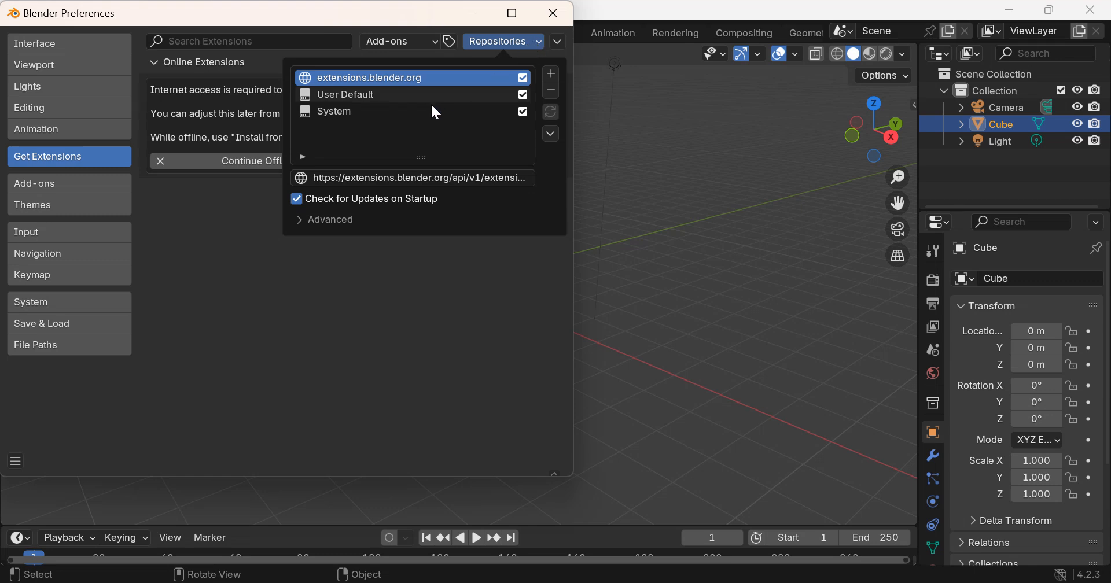
{"action": "left_click", "coordinate": [334, 111]}
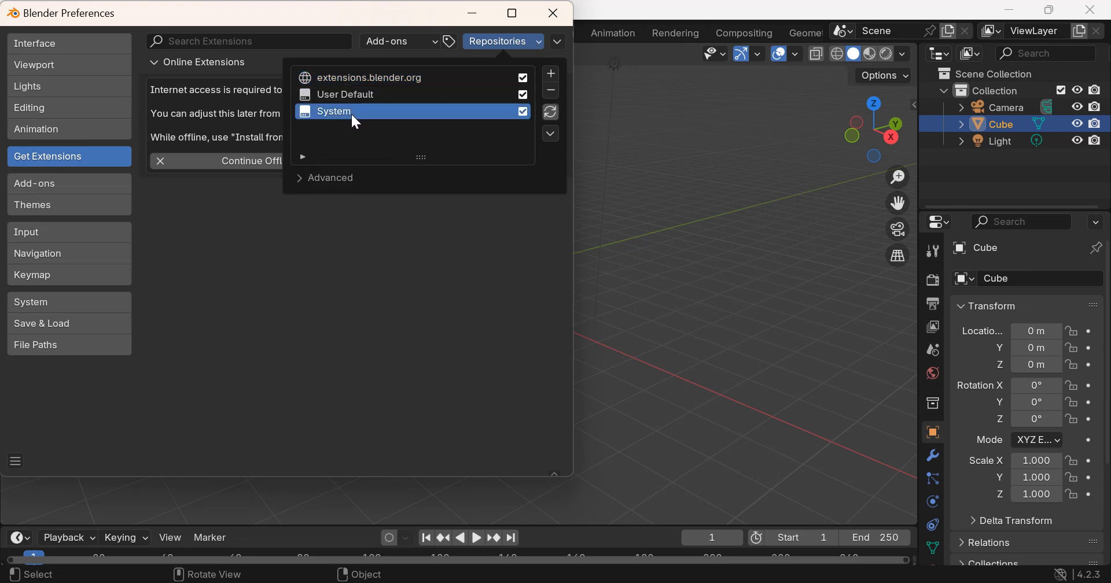
{"action": "mouse_move", "coordinate": [337, 116]}
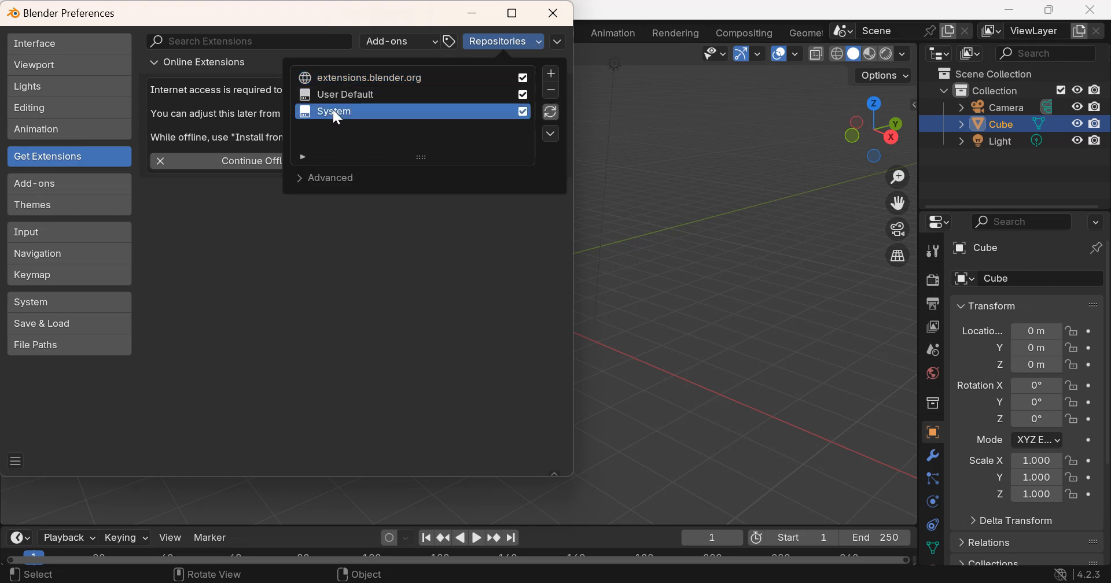
{"action": "left_click", "coordinate": [345, 94]}
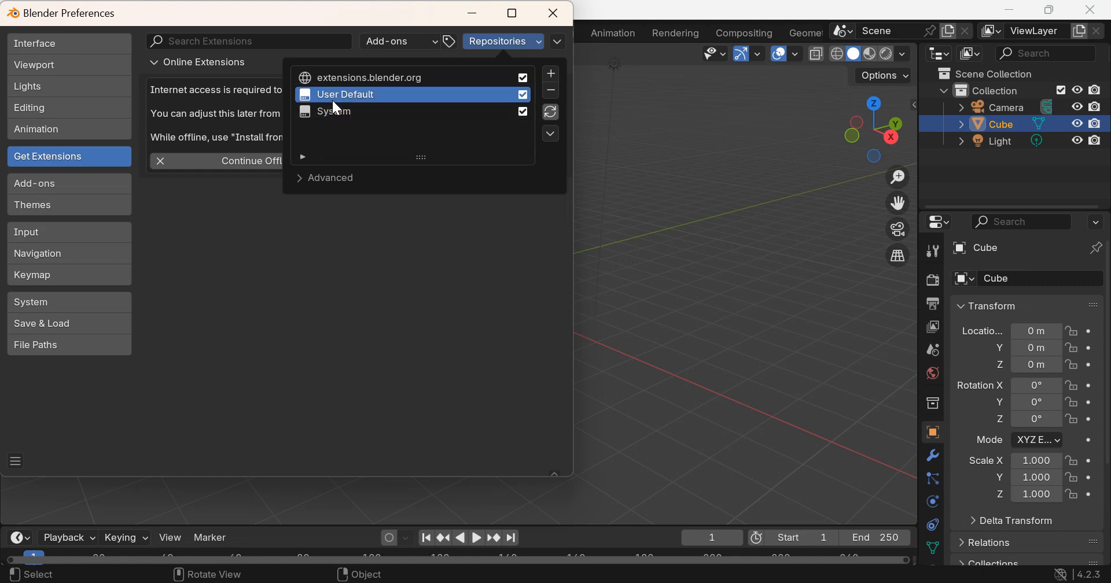
{"action": "left_click", "coordinate": [334, 111]}
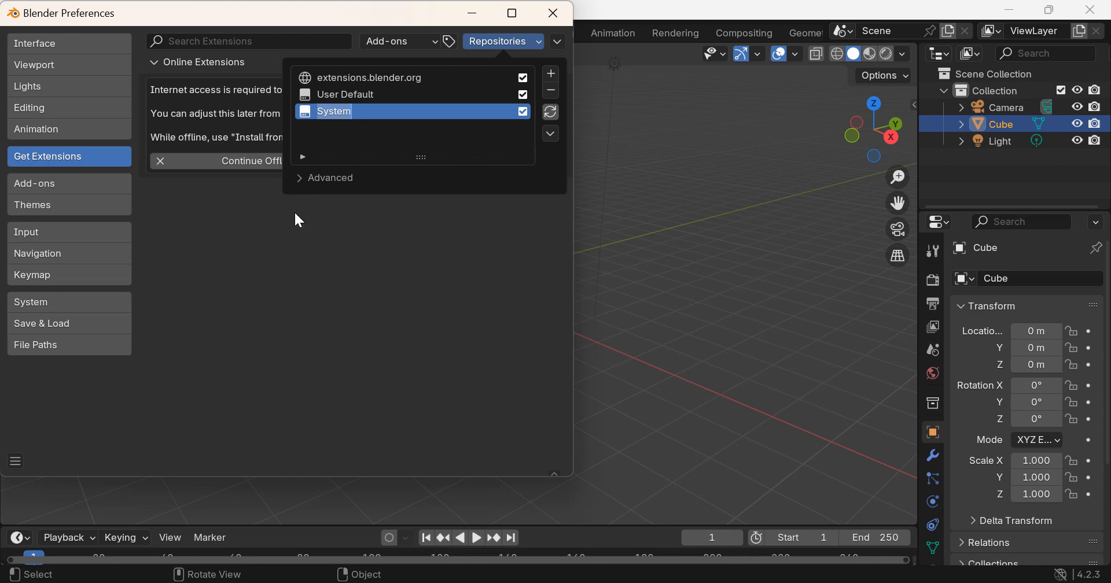
{"action": "left_click", "coordinate": [400, 41]}
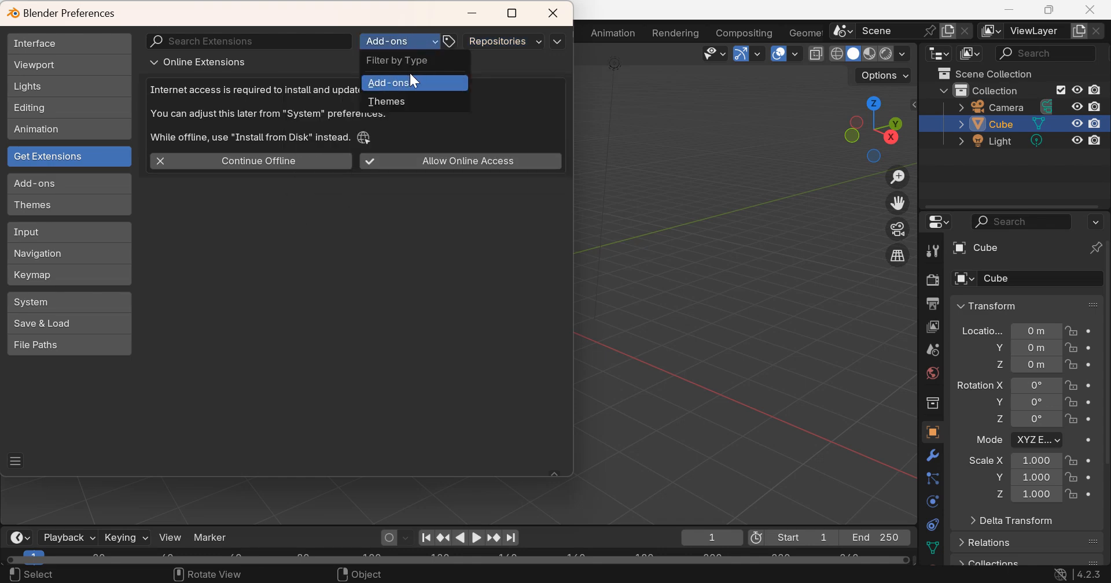
{"action": "left_click", "coordinate": [415, 83]}
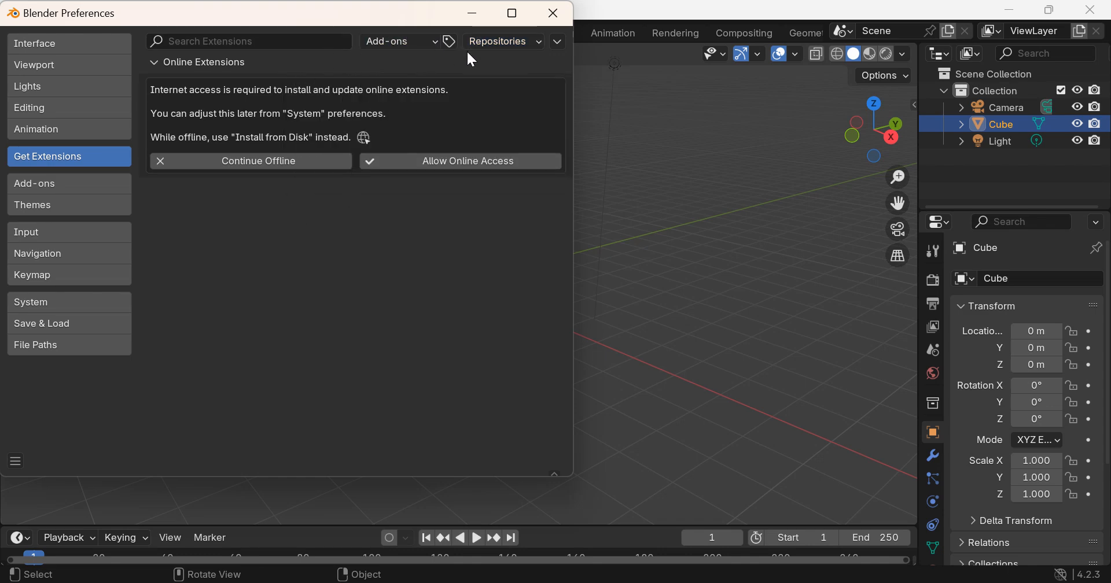
{"action": "left_click", "coordinate": [557, 41]}
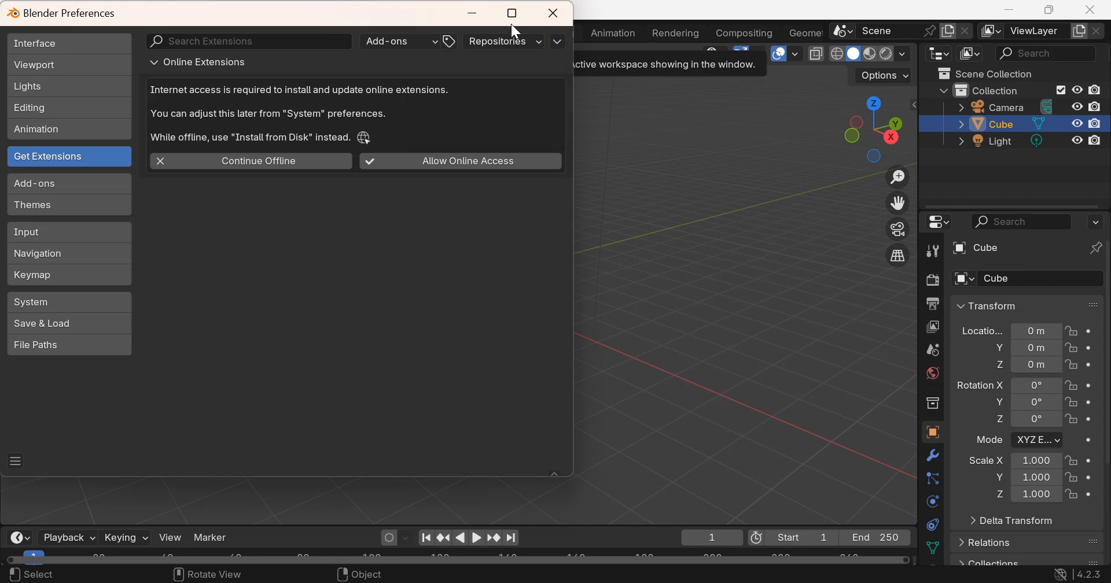
Install BlenderGIS-master.zip from the Downloads folder via Install from Disk.
{"action": "left_click", "coordinate": [557, 41]}
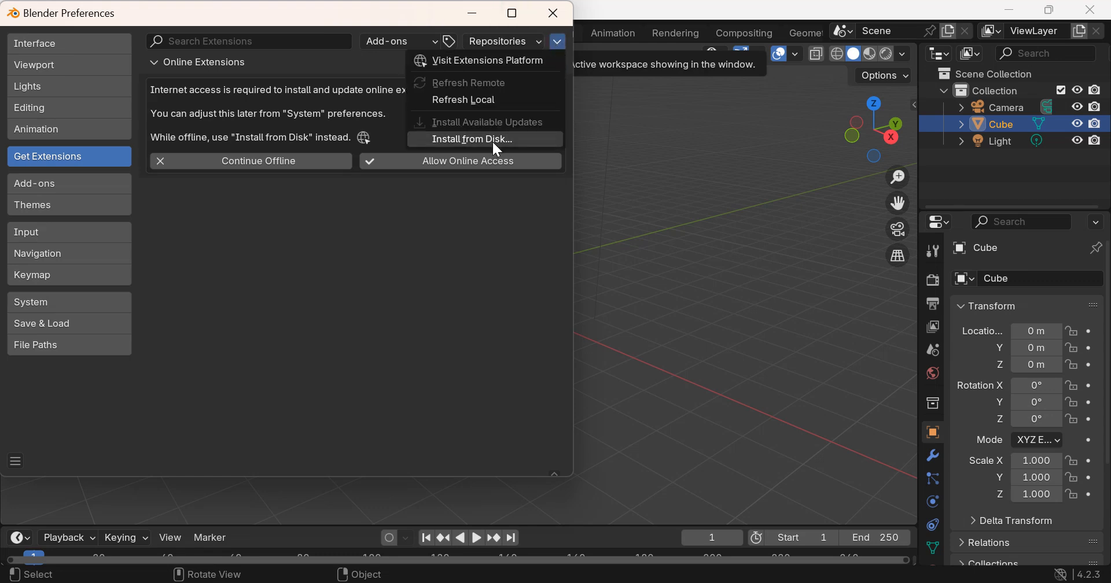
{"action": "left_click", "coordinate": [472, 139]}
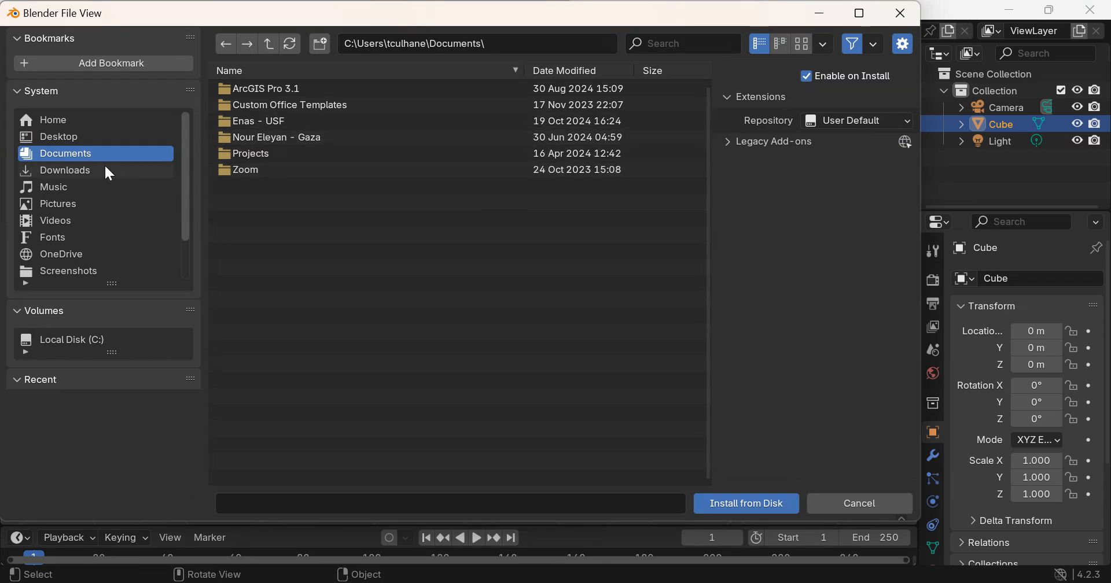
{"action": "left_click", "coordinate": [65, 170]}
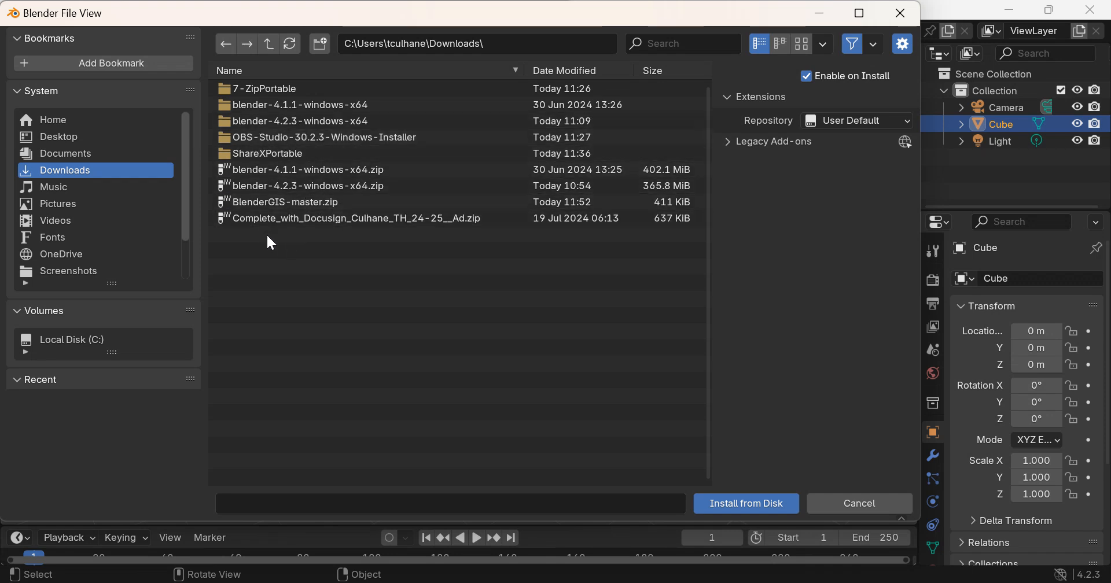
{"action": "left_click", "coordinate": [286, 202]}
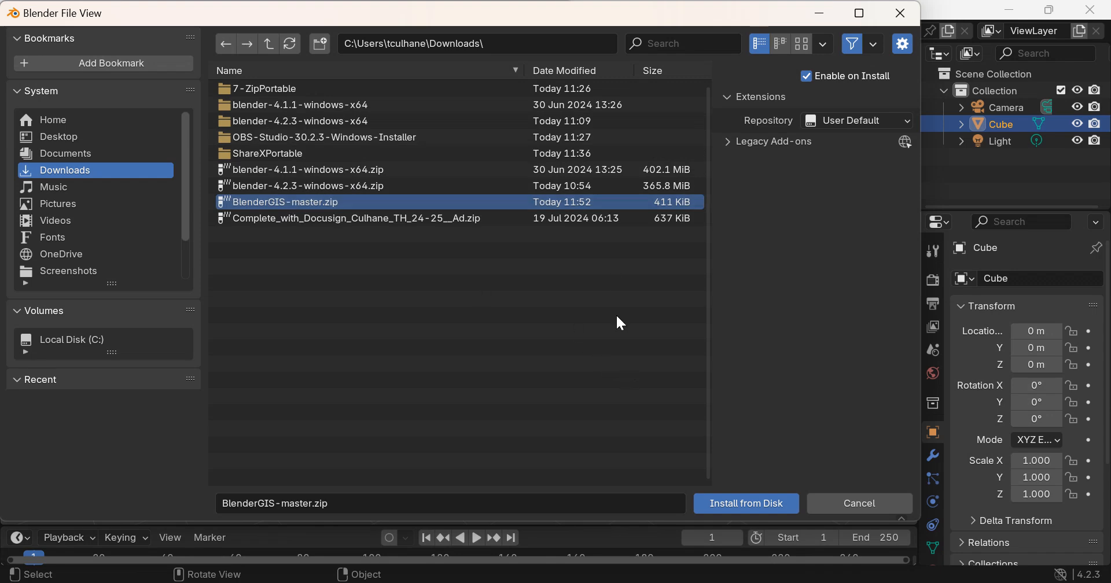
{"action": "left_click", "coordinate": [746, 503]}
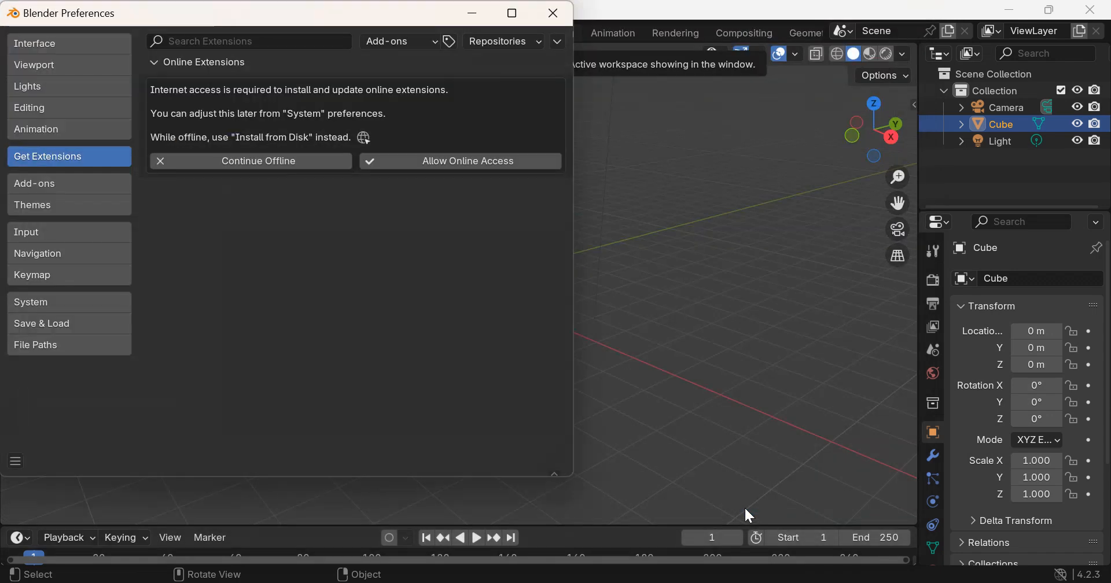
{"action": "mouse_move", "coordinate": [233, 169]}
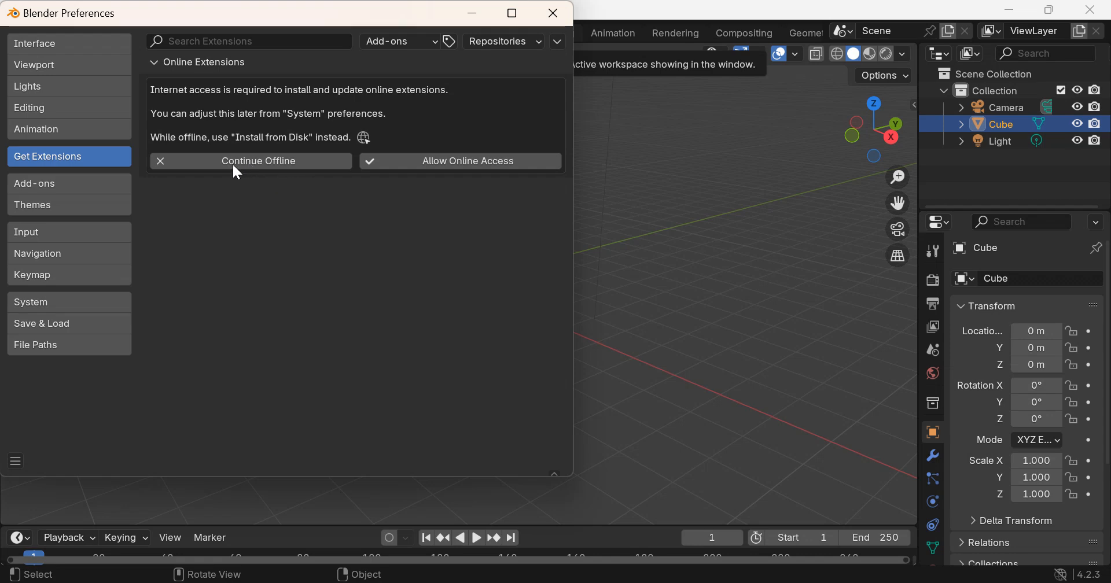
{"action": "mouse_move", "coordinate": [128, 143]}
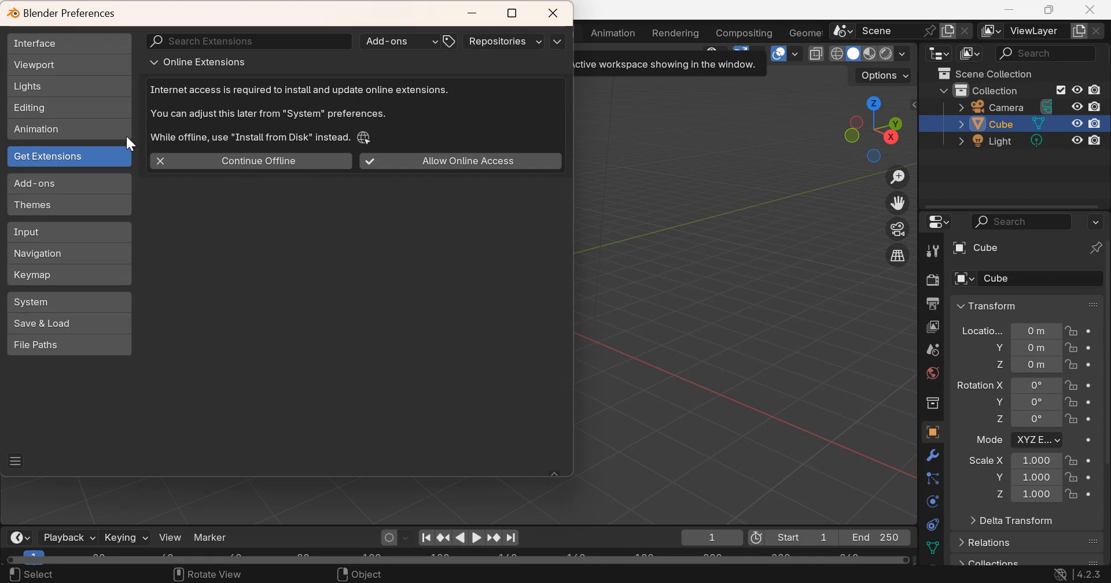
Expand the BlenderGIS add-on and reach its empty Opentopography Api Key field.
{"action": "left_click", "coordinate": [34, 184]}
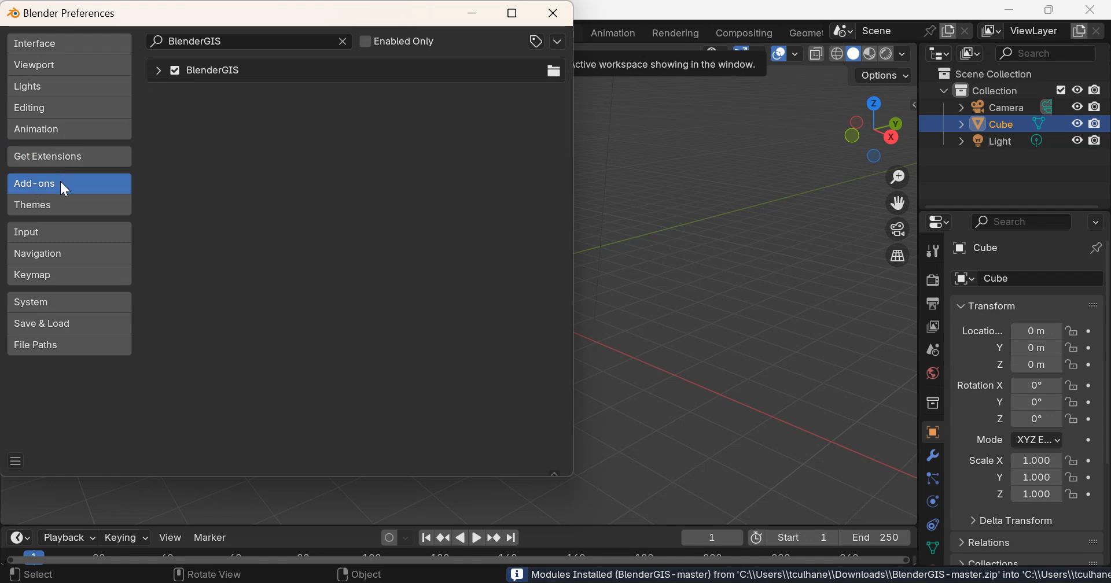
{"action": "left_click", "coordinate": [158, 71]}
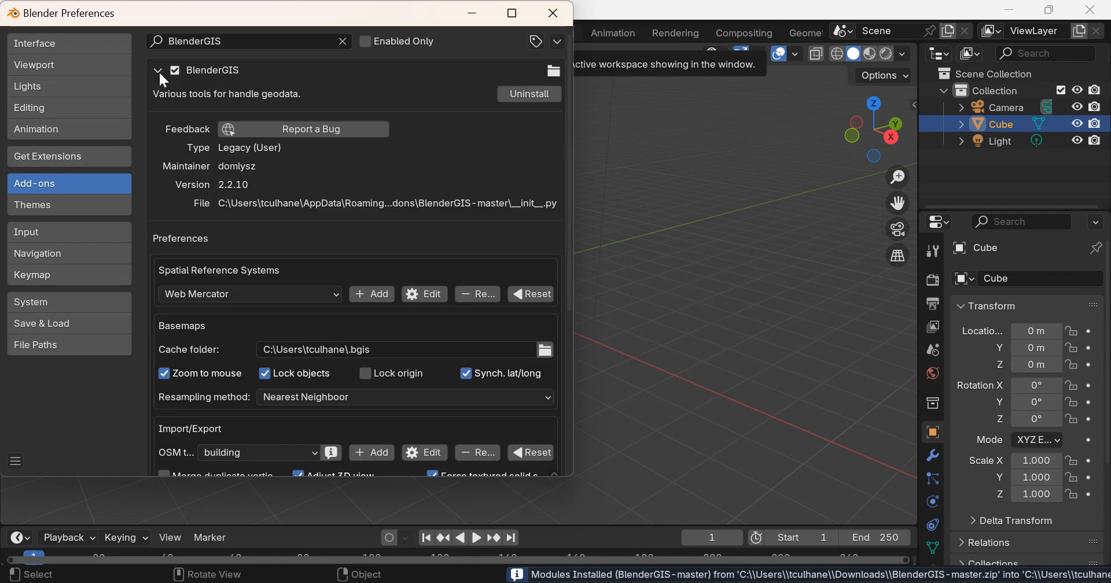
{"action": "scroll", "scroll_direction": "down", "scroll_amount": 3}
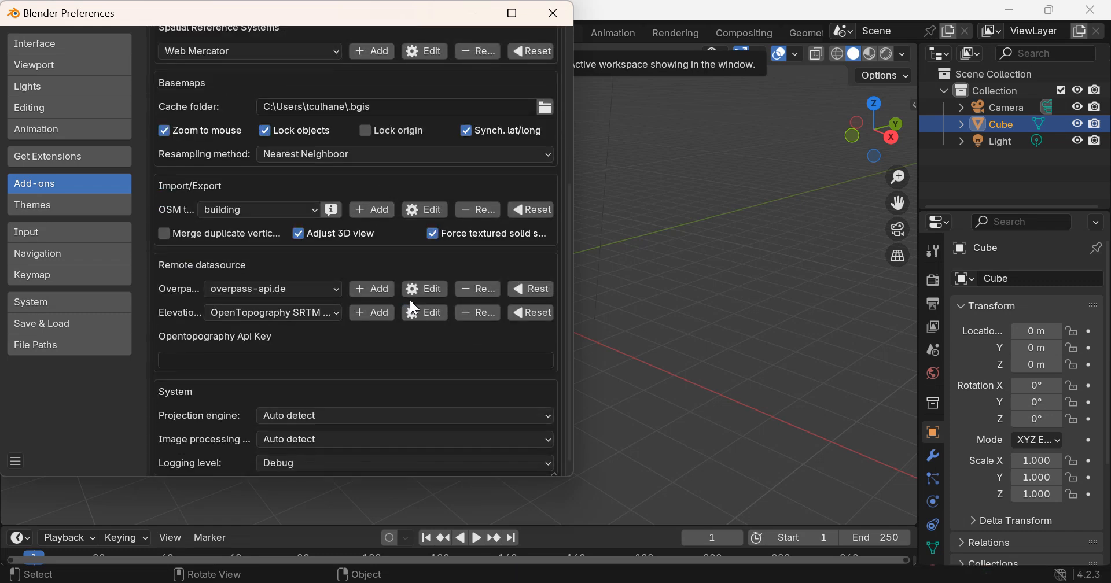
{"action": "scroll", "scroll_direction": "down", "scroll_amount": 3}
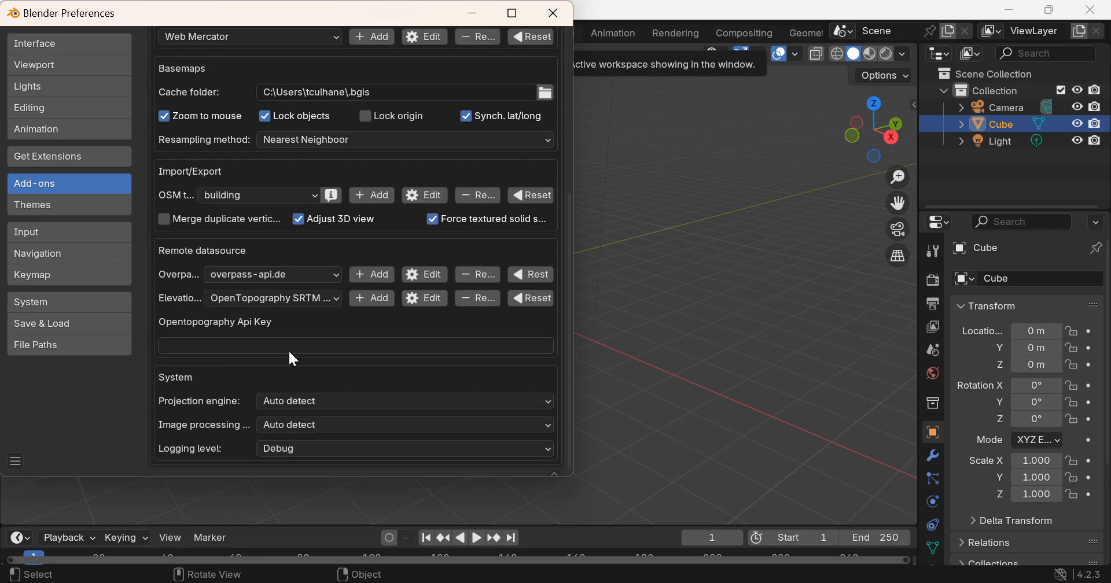
{"action": "left_click", "coordinate": [356, 345]}
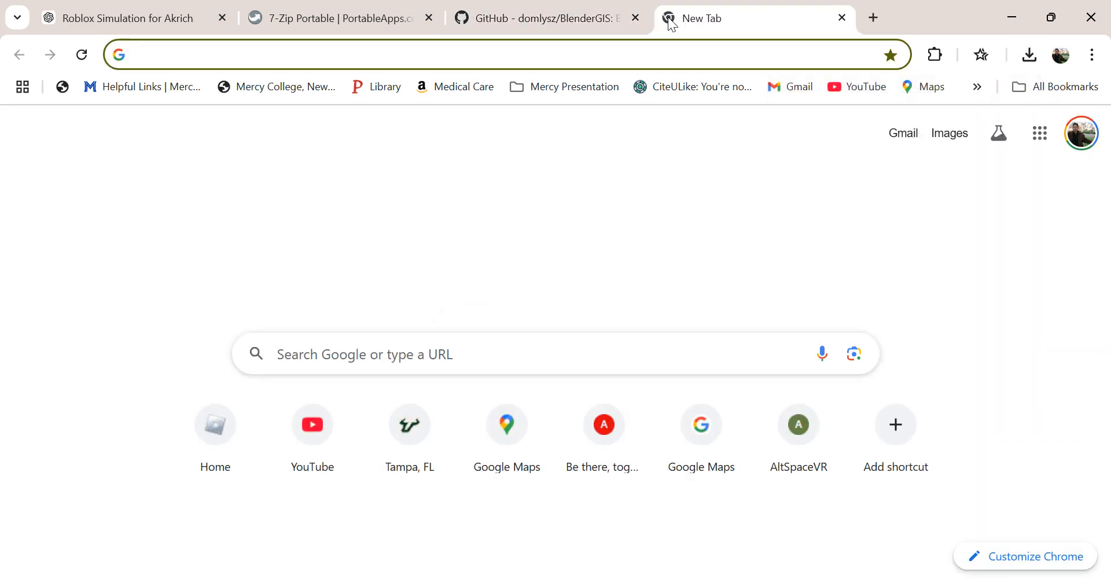
Search for 'opentopography' and browse the OpenTopography API documentation page.
{"action": "type", "text": "opentopography api key"}
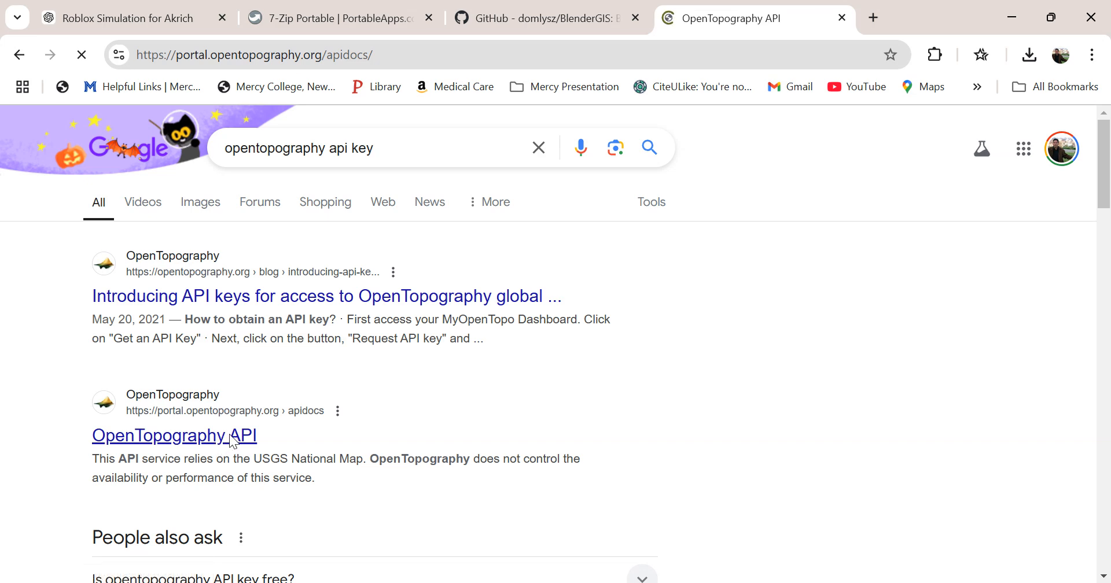
{"action": "left_click", "coordinate": [174, 436]}
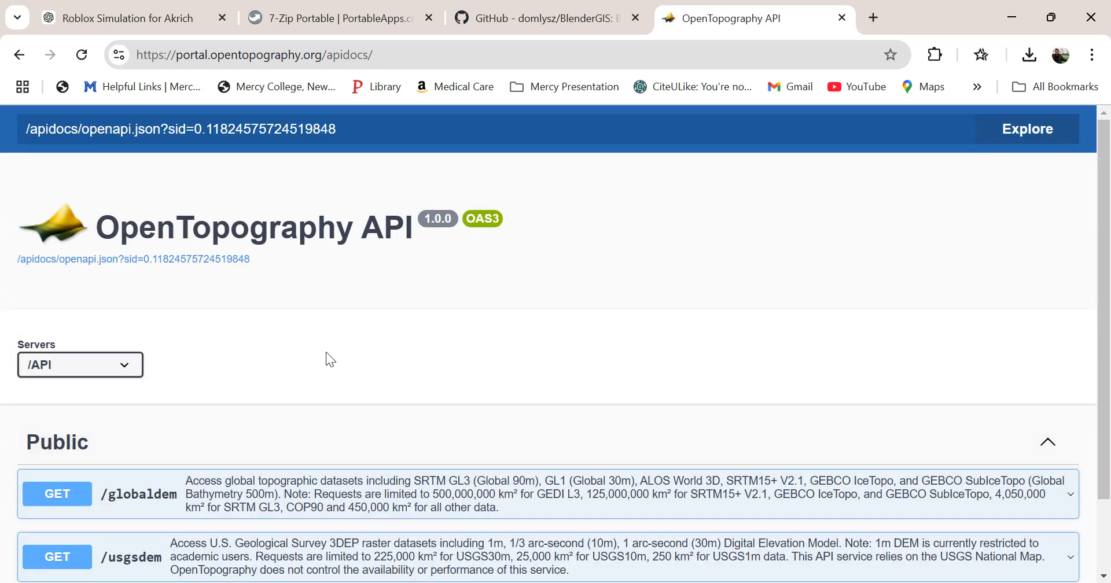
{"action": "scroll", "scroll_direction": "down", "scroll_amount": 3}
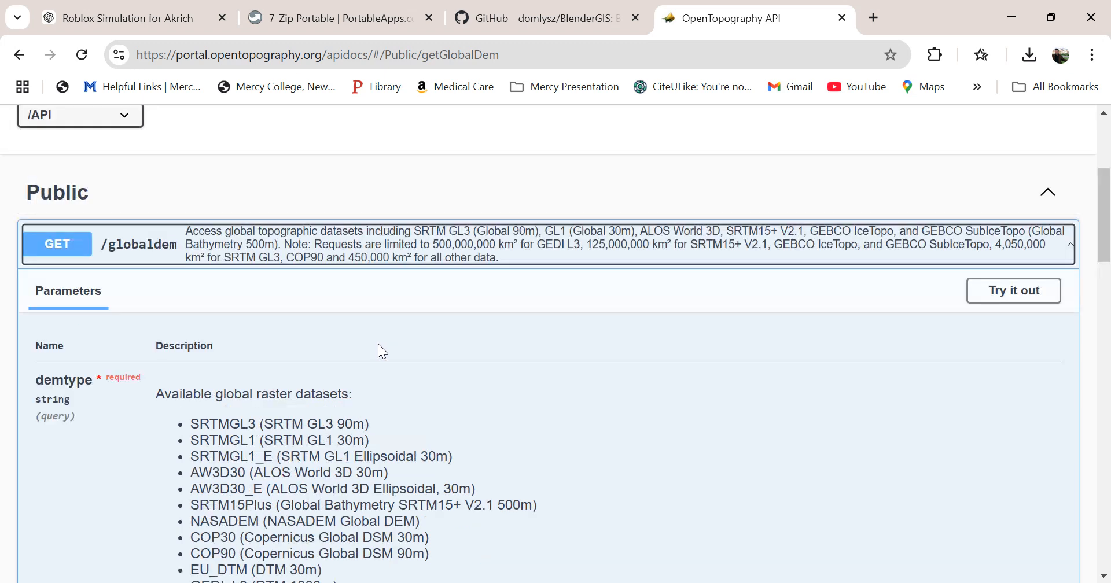
{"action": "scroll", "scroll_direction": "up", "scroll_amount": 3}
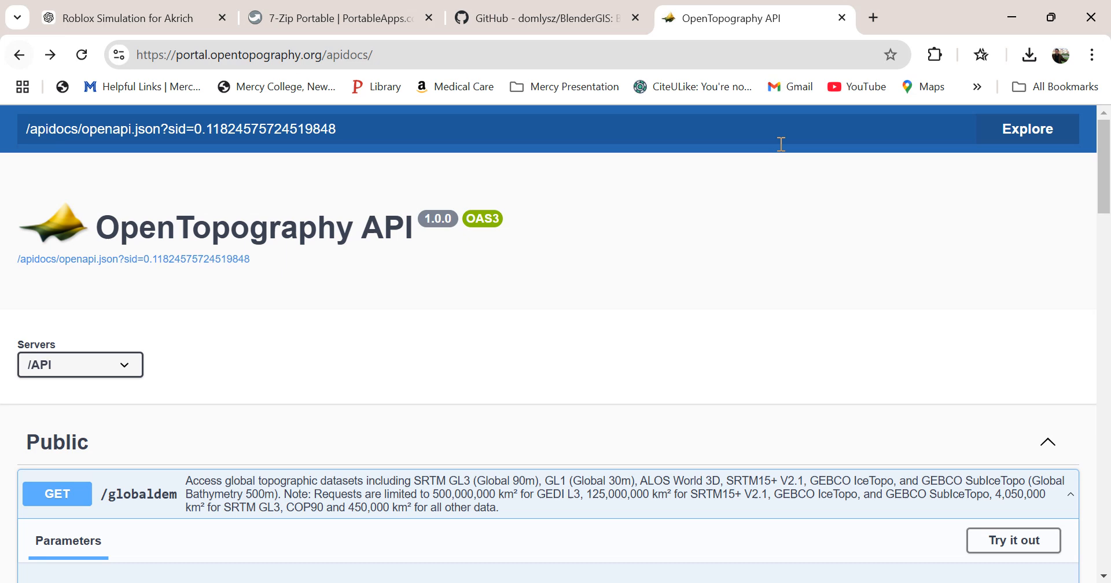
{"action": "mouse_move", "coordinate": [22, 69]}
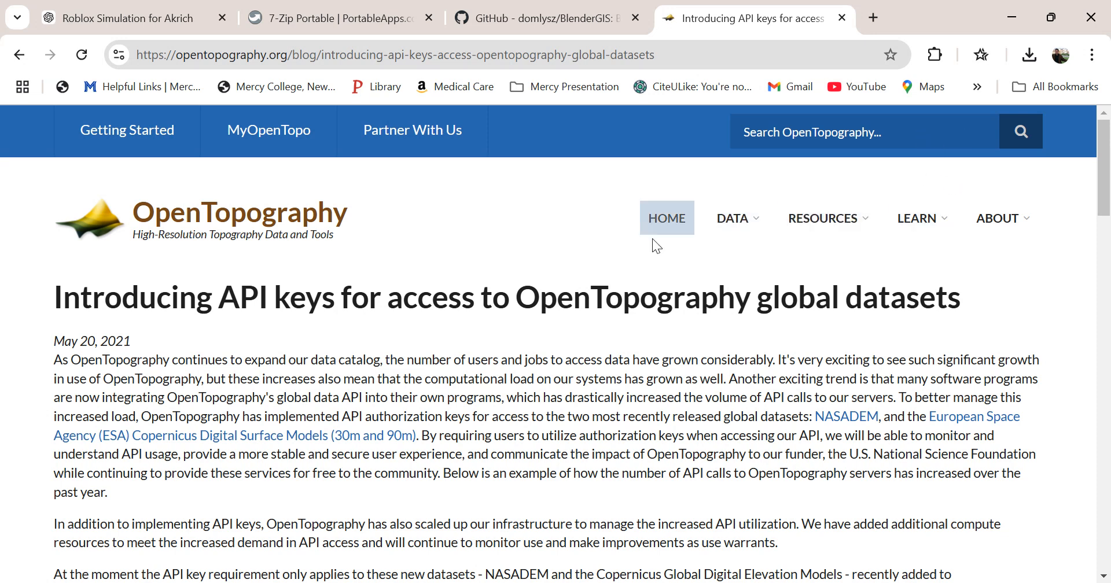
Sign in to the myOpenTopo account area on OpenTopography.
{"action": "left_click", "coordinate": [268, 130]}
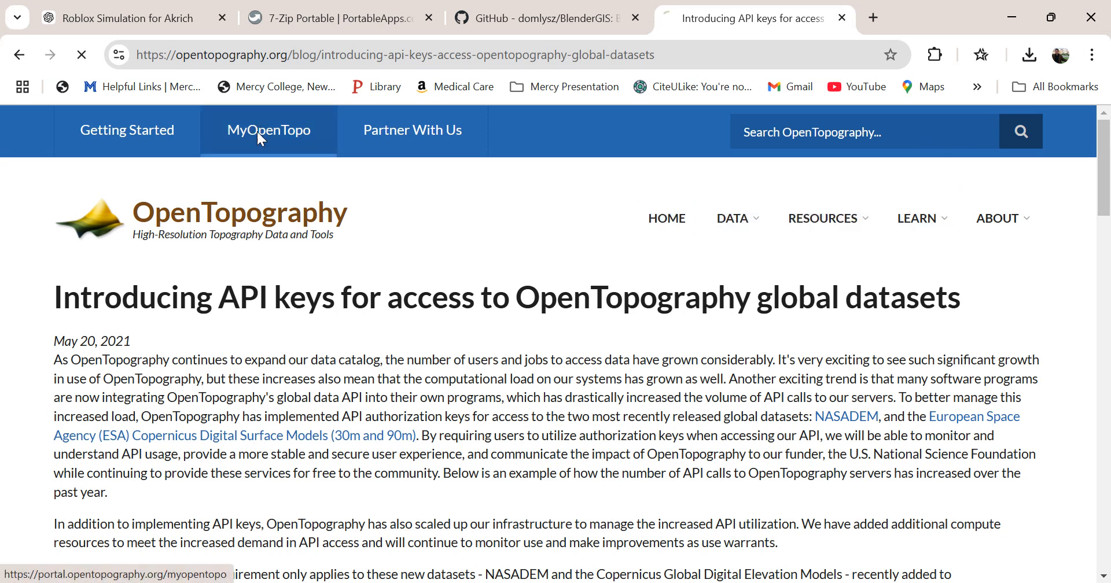
{"action": "left_click", "coordinate": [269, 130]}
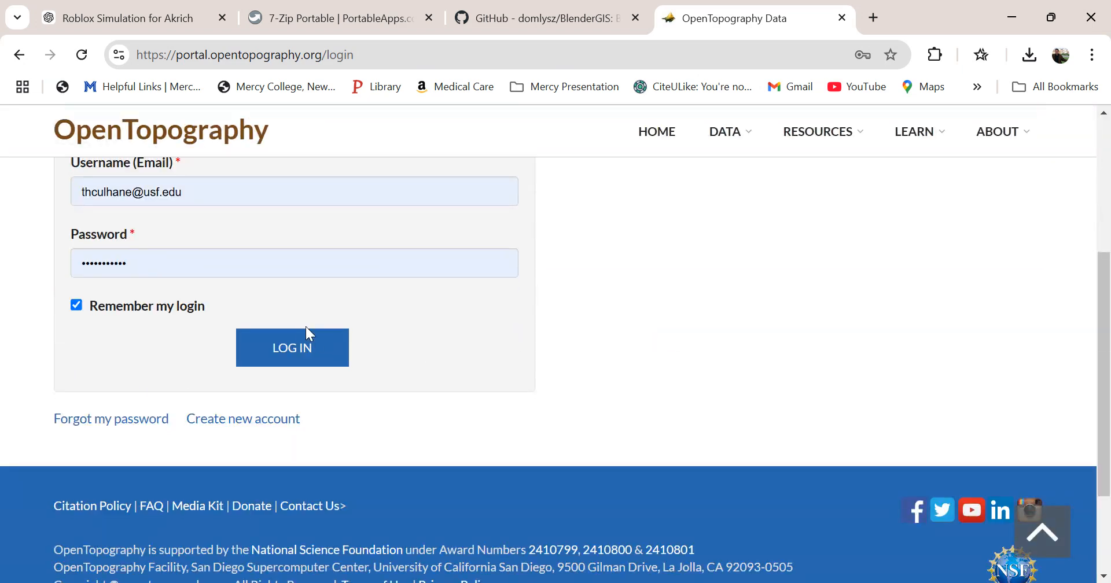
{"action": "left_click", "coordinate": [292, 348]}
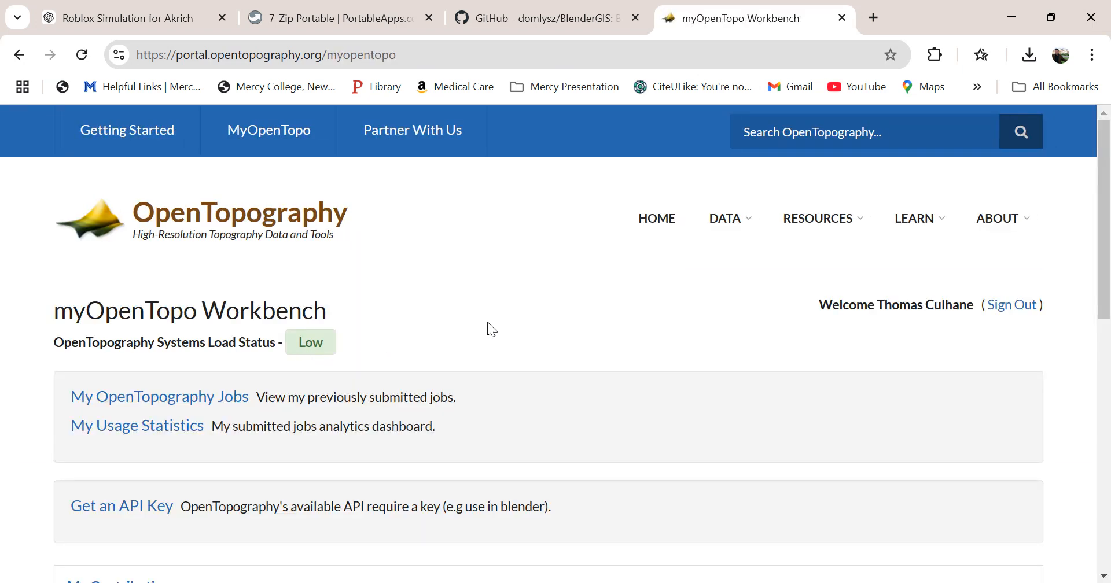
{"action": "scroll", "scroll_direction": "down", "scroll_amount": 3}
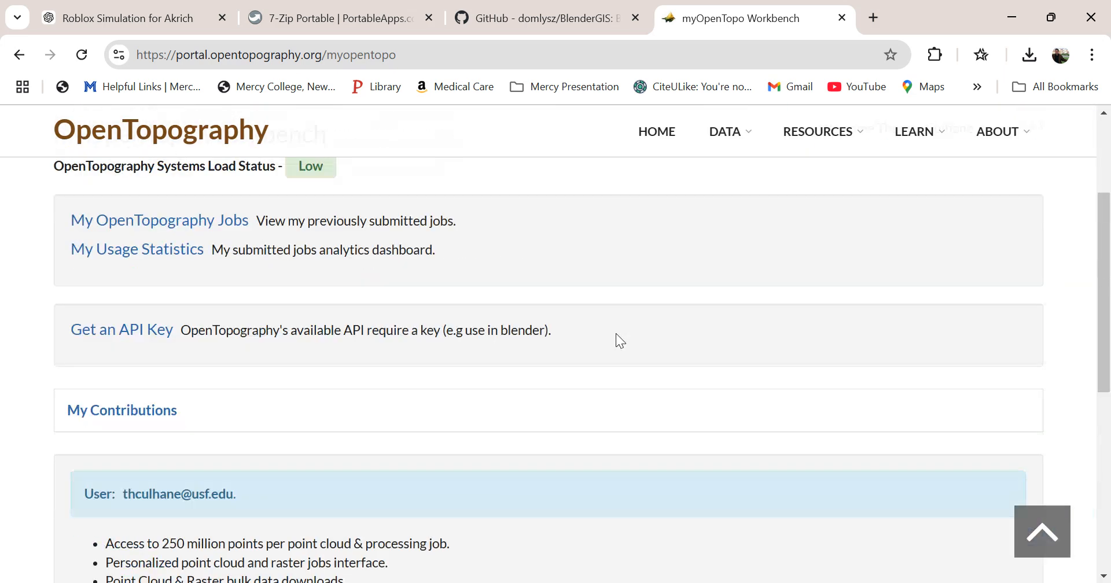
{"action": "scroll", "scroll_direction": "up", "scroll_amount": 3}
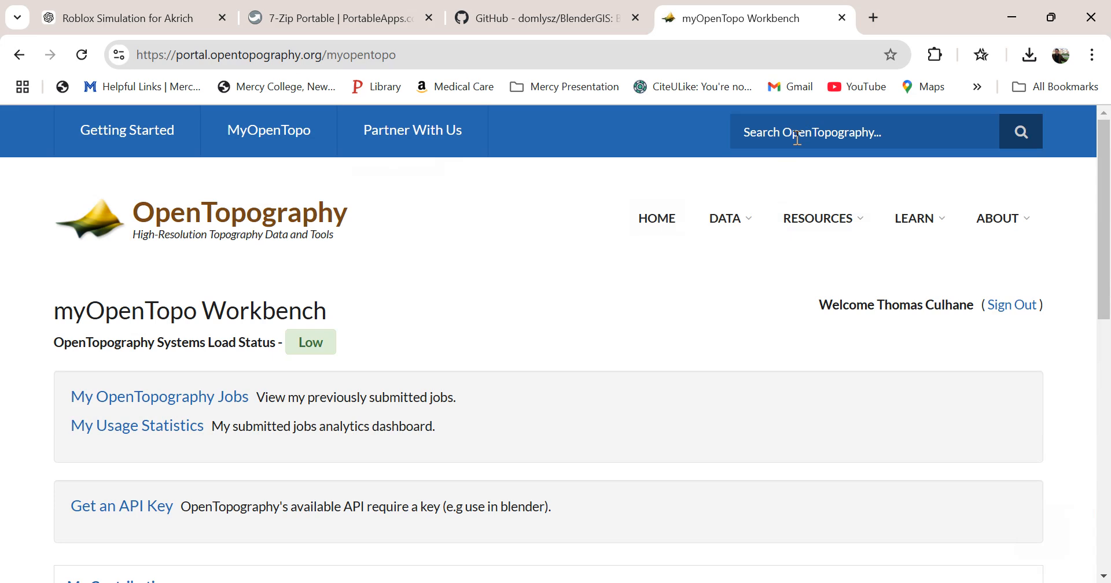
Search the site for 'api', then find Request an API Key on the home page.
{"action": "type", "text": "api"}
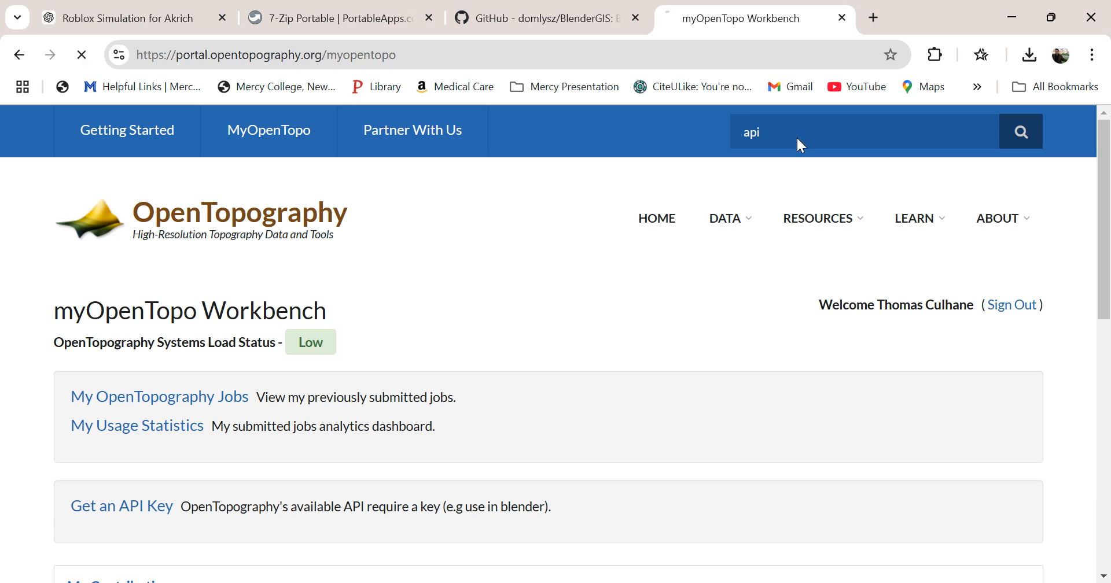
{"action": "left_click", "coordinate": [1021, 131]}
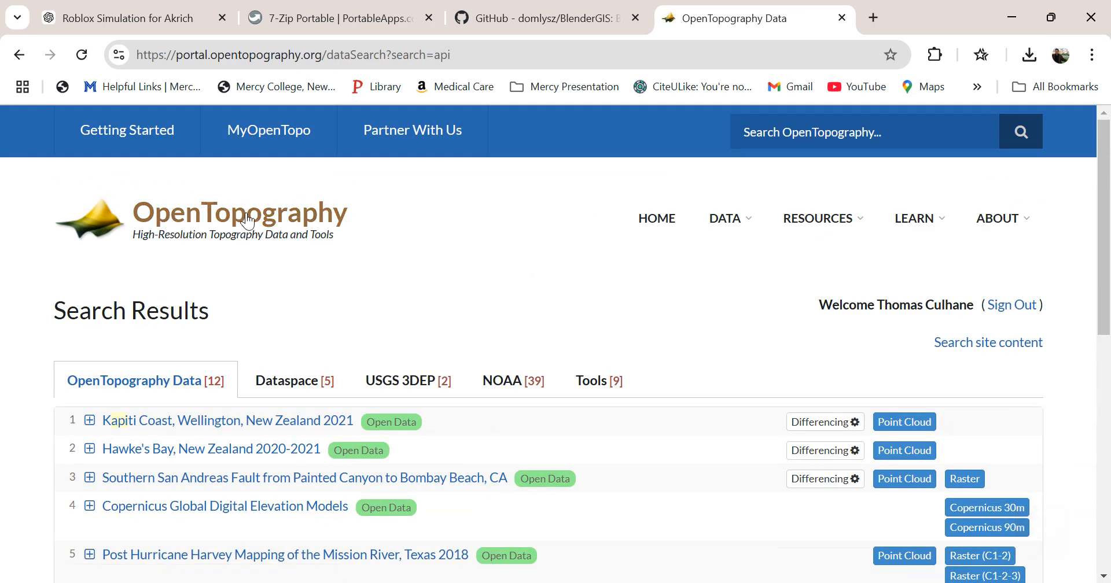
{"action": "left_click", "coordinate": [240, 213]}
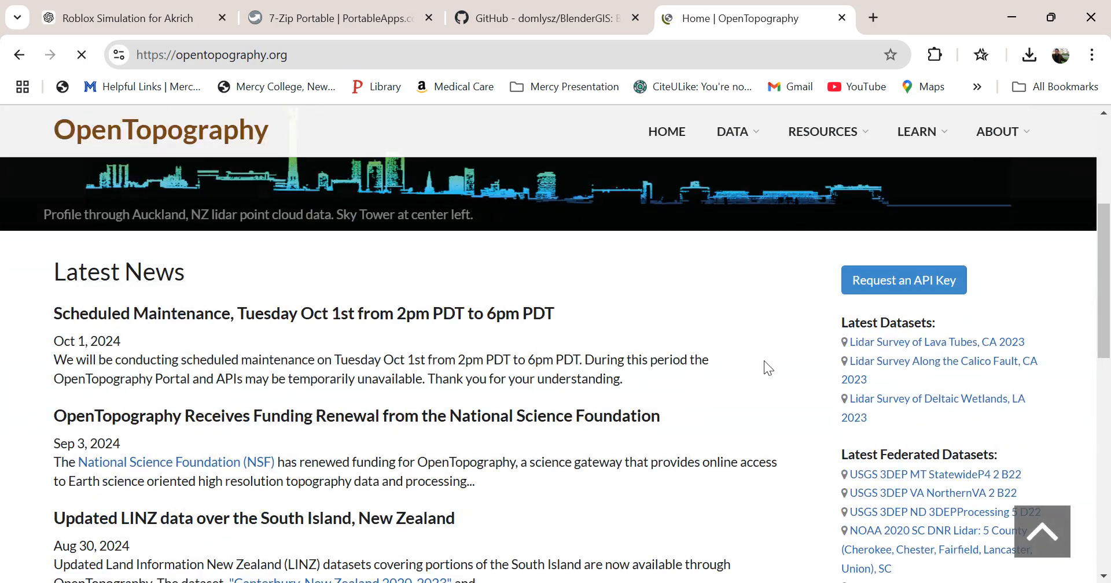
{"action": "left_click", "coordinate": [904, 280]}
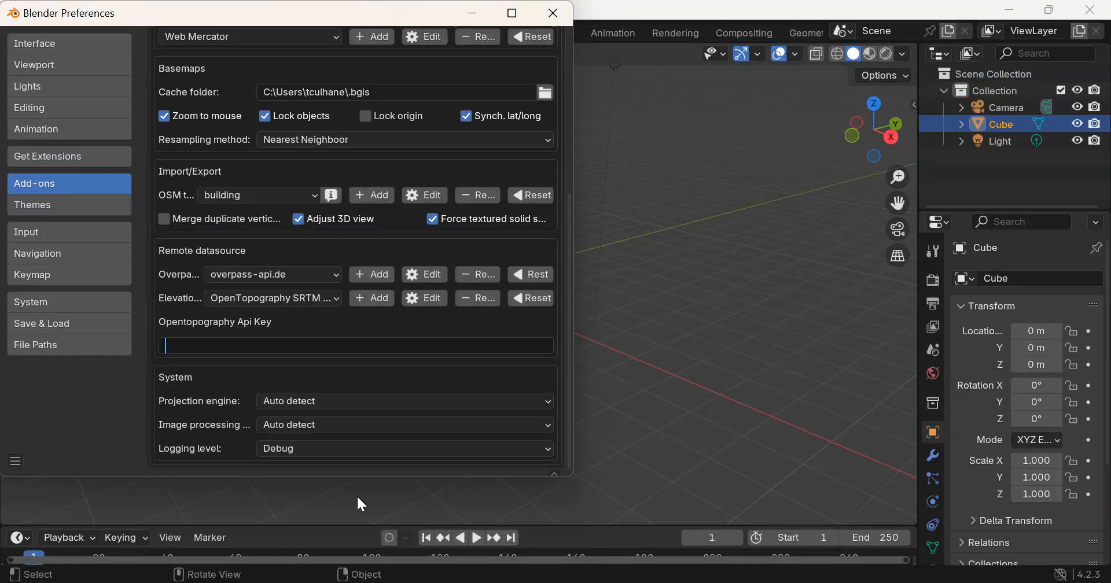
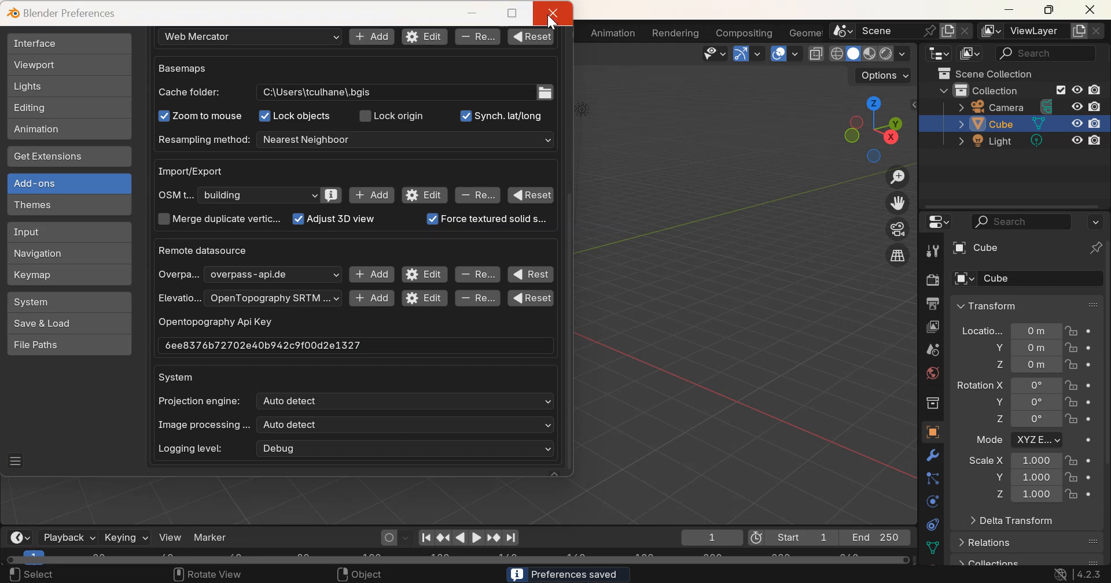
{"action": "left_click", "coordinate": [553, 13]}
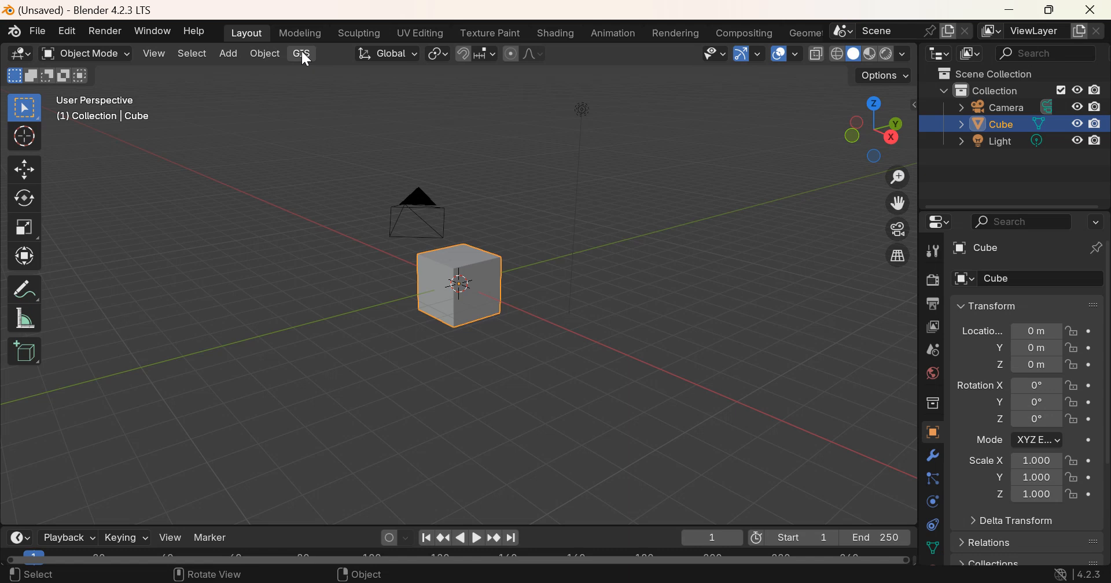
{"action": "left_click", "coordinate": [301, 53]}
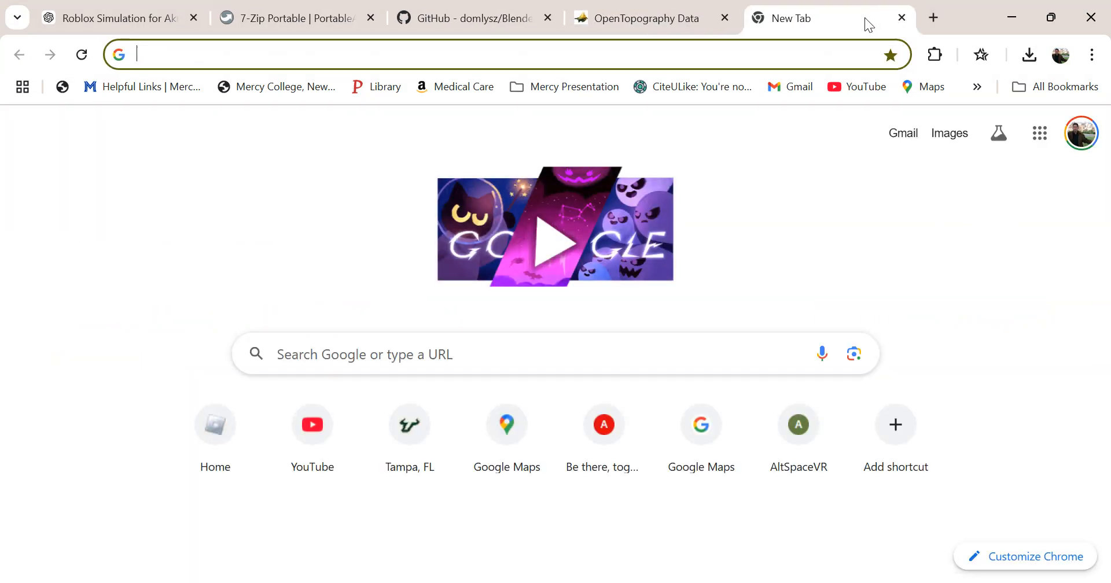
Search Google Maps for Akrich, Morocco and centre the satellite view on the cemetery.
{"action": "type", "text": "maps"}
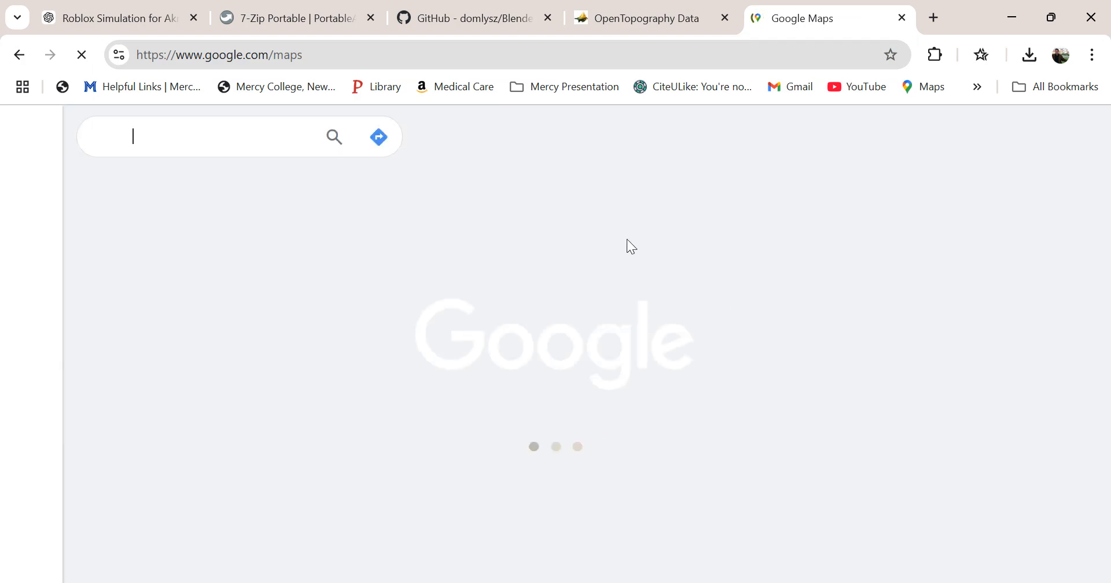
{"action": "type", "text": "a"}
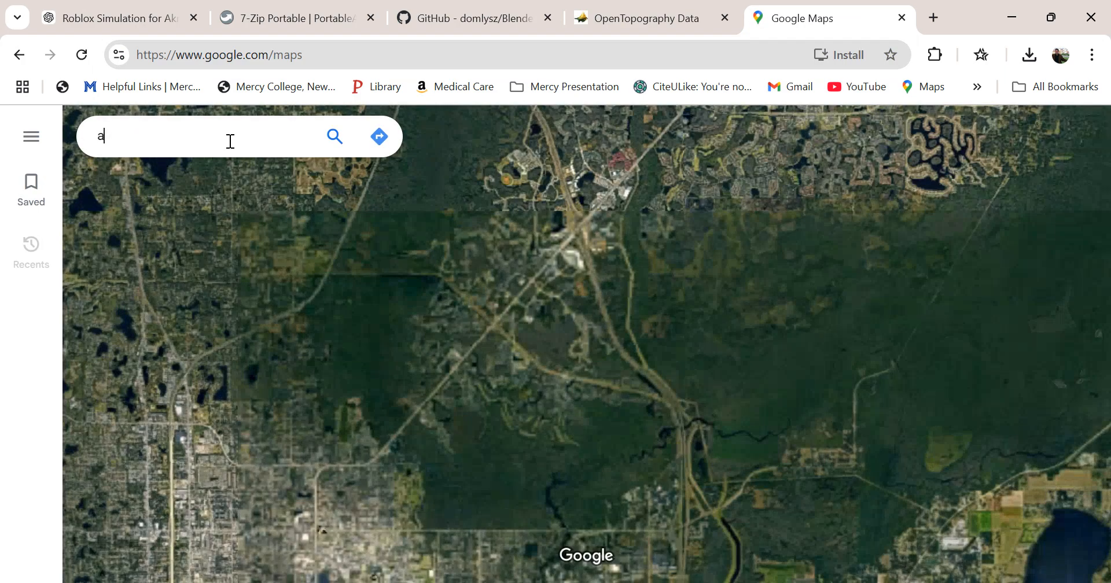
{"action": "type", "text": "kricch"}
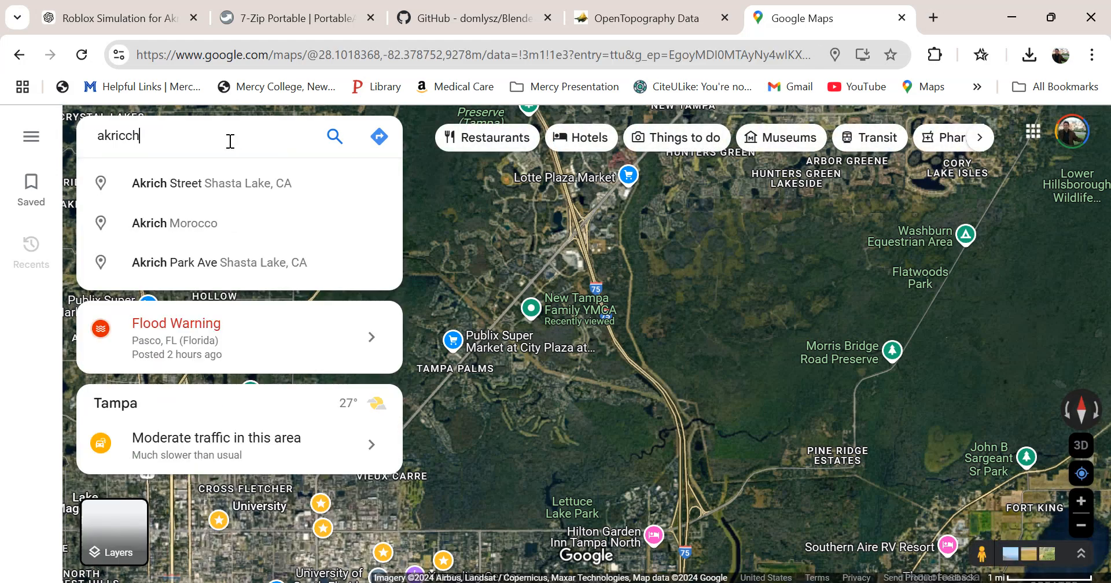
{"action": "key", "text": "Backspace"}
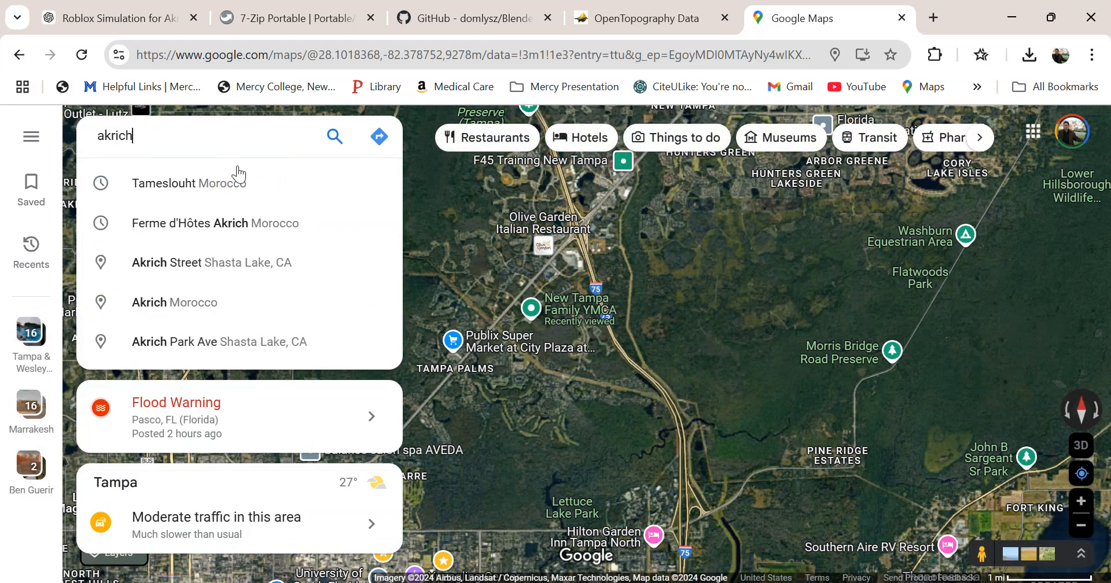
{"action": "left_click", "coordinate": [174, 303]}
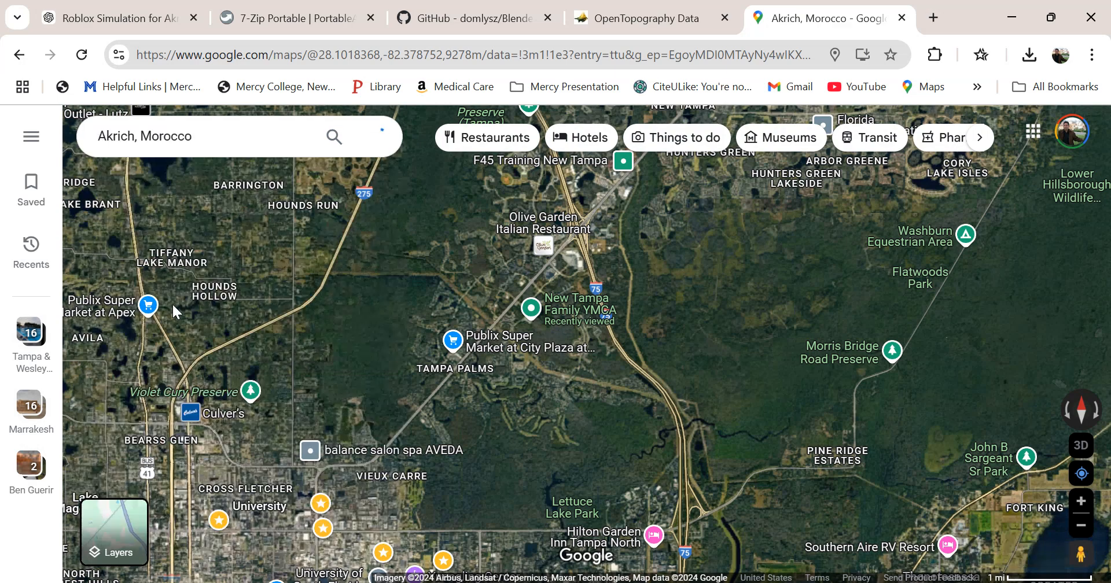
{"action": "left_click", "coordinate": [334, 137]}
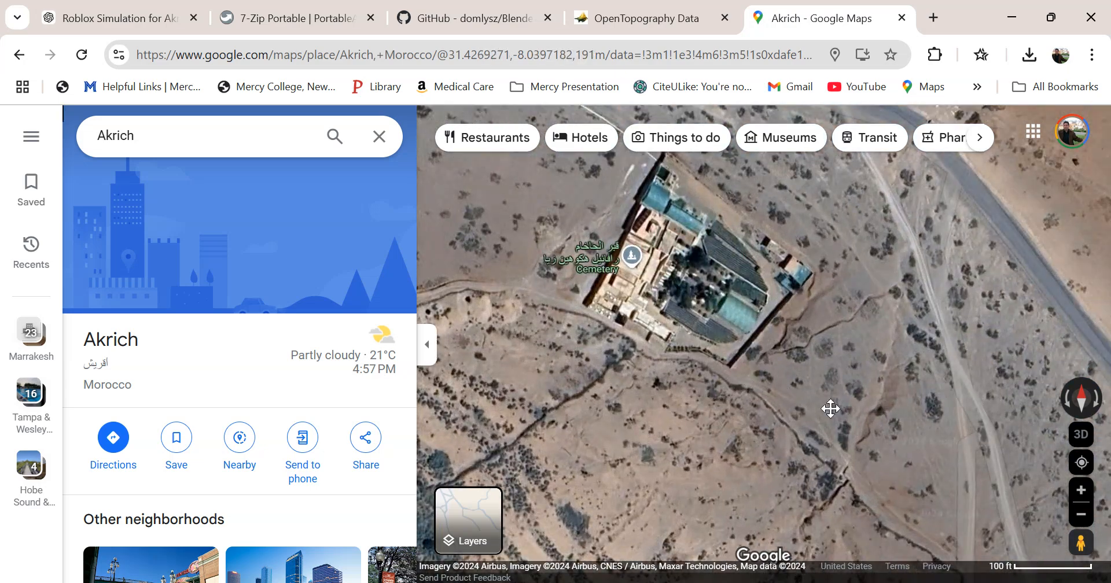
{"action": "right_click", "coordinate": [832, 409]}
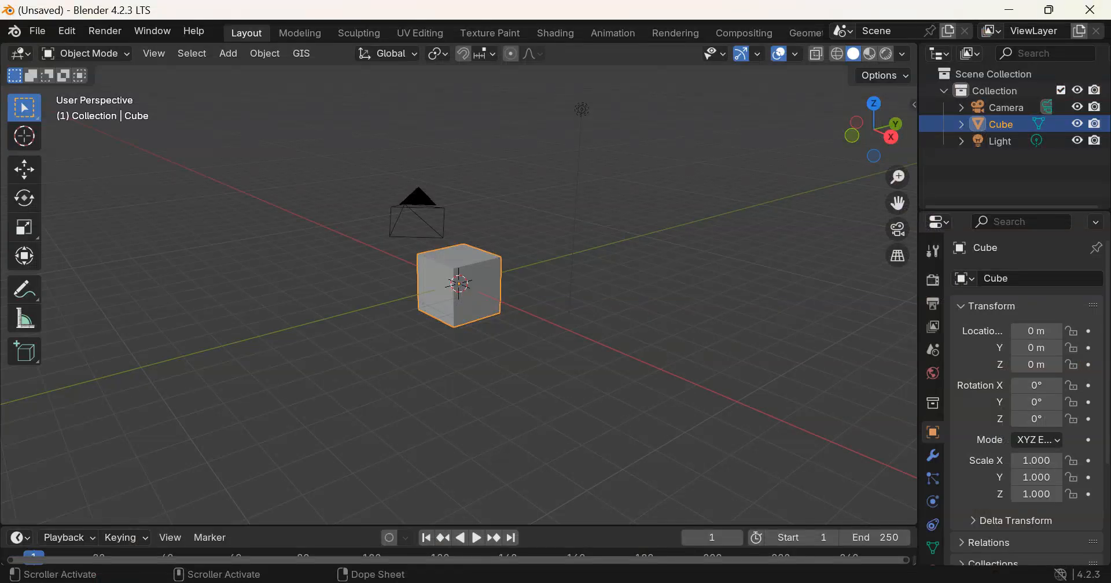
Add a BlenderGIS basemap with Google as source and Satellite as layer.
{"action": "left_click", "coordinate": [301, 53]}
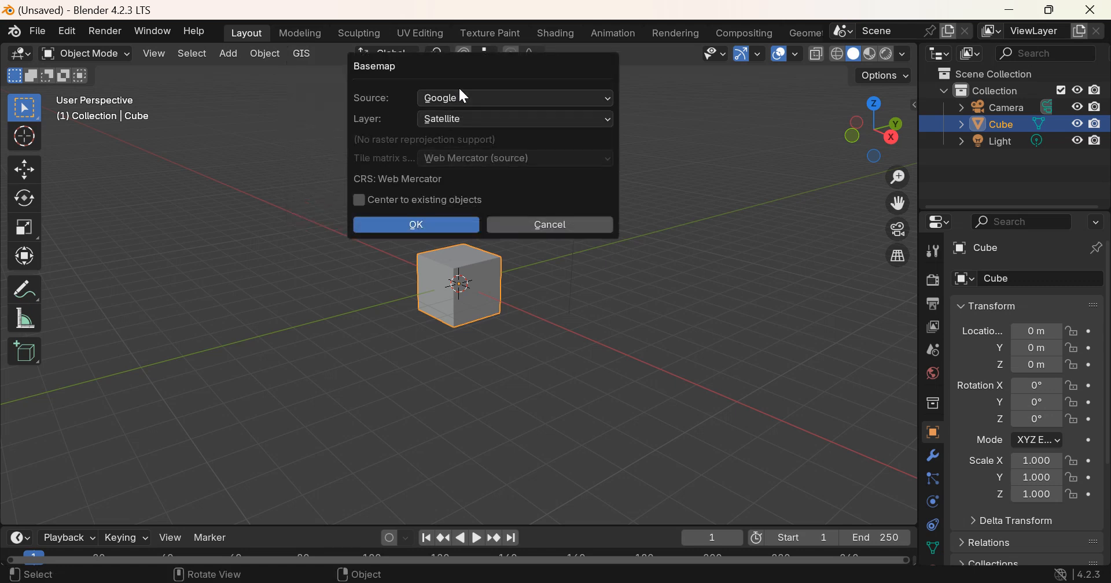
{"action": "left_click", "coordinate": [416, 224]}
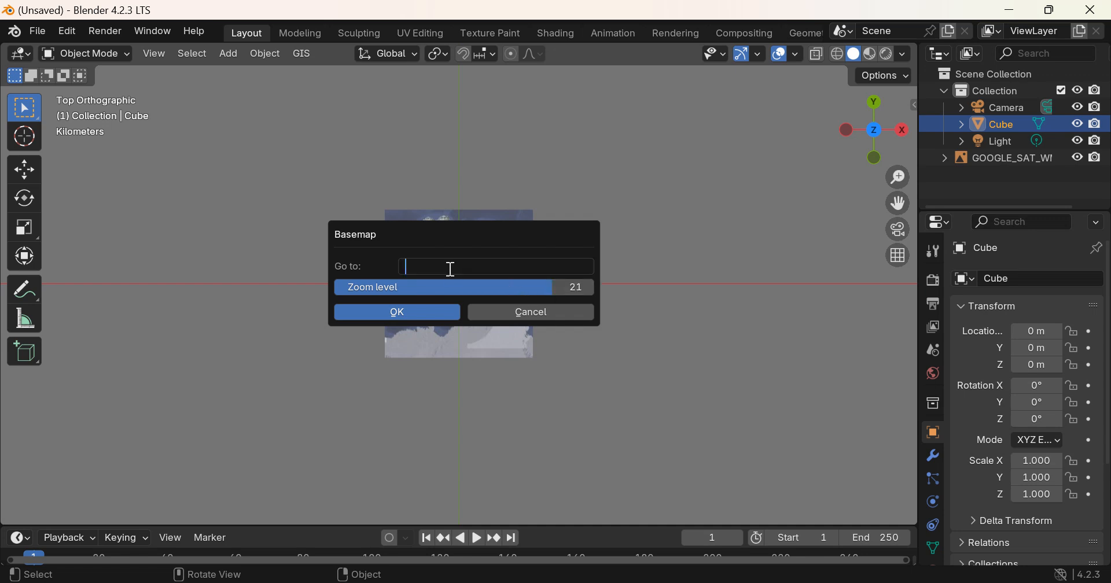
Jump the basemap to the pasted Akrich coordinates (…, -8.039168012517493) at zoom 20.
{"action": "type", "text": "71461398363, -8.039168012517493"}
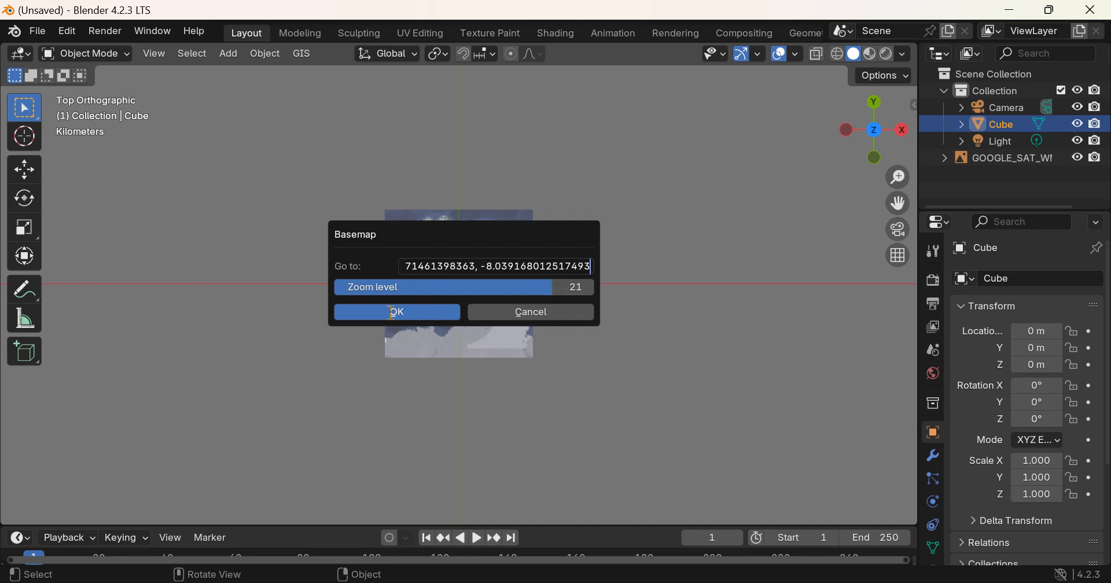
{"action": "left_click", "coordinate": [397, 312]}
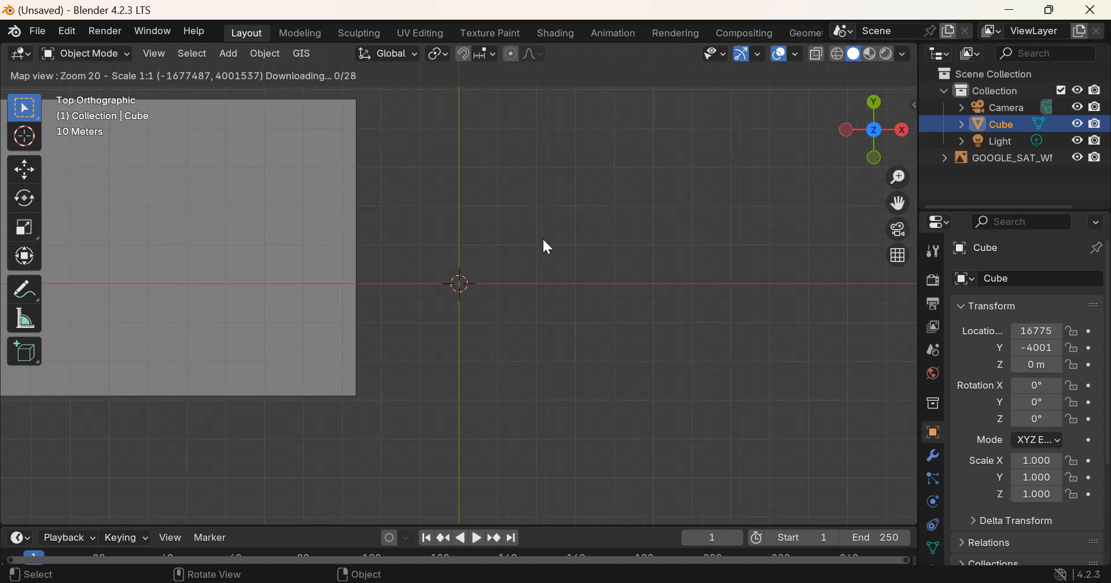
{"action": "mouse_move", "coordinate": [577, 245]}
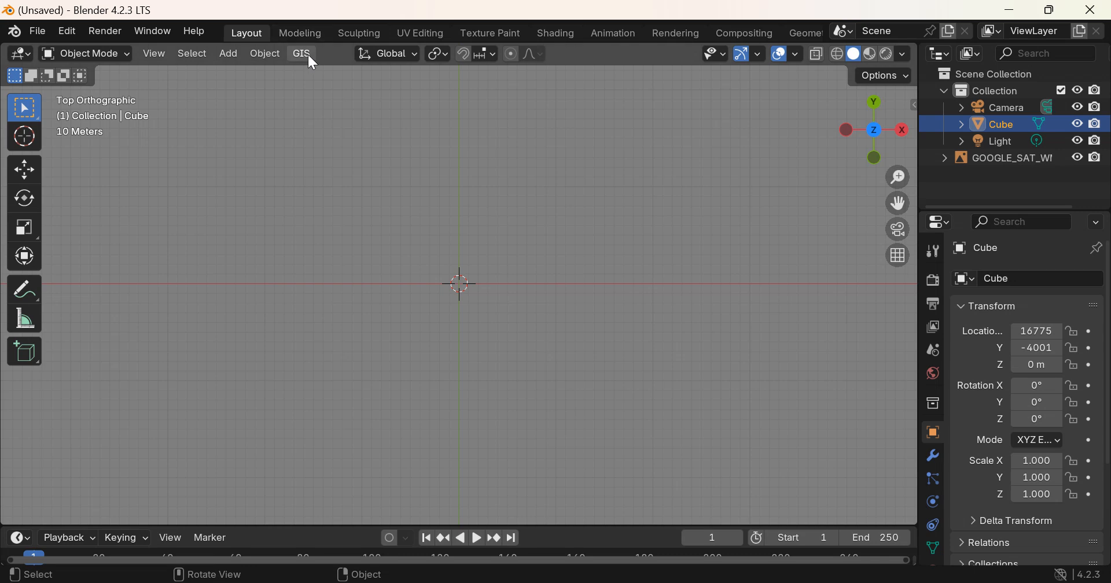
Reopen the GIS Web geodata Basemap view over the Akrich spot at zoom 18.
{"action": "left_click", "coordinate": [301, 53]}
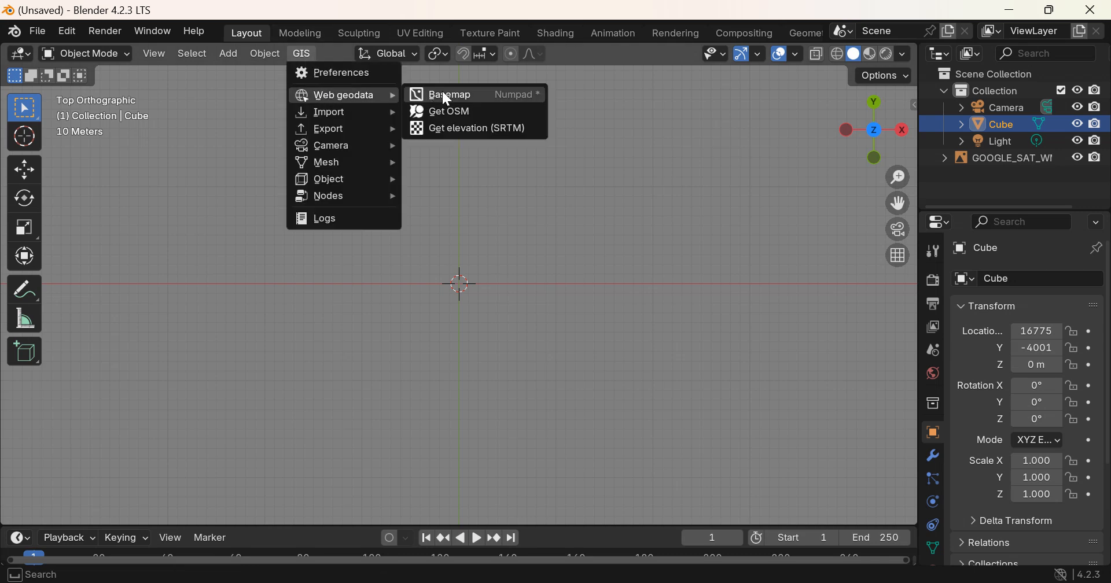
{"action": "left_click", "coordinate": [449, 94]}
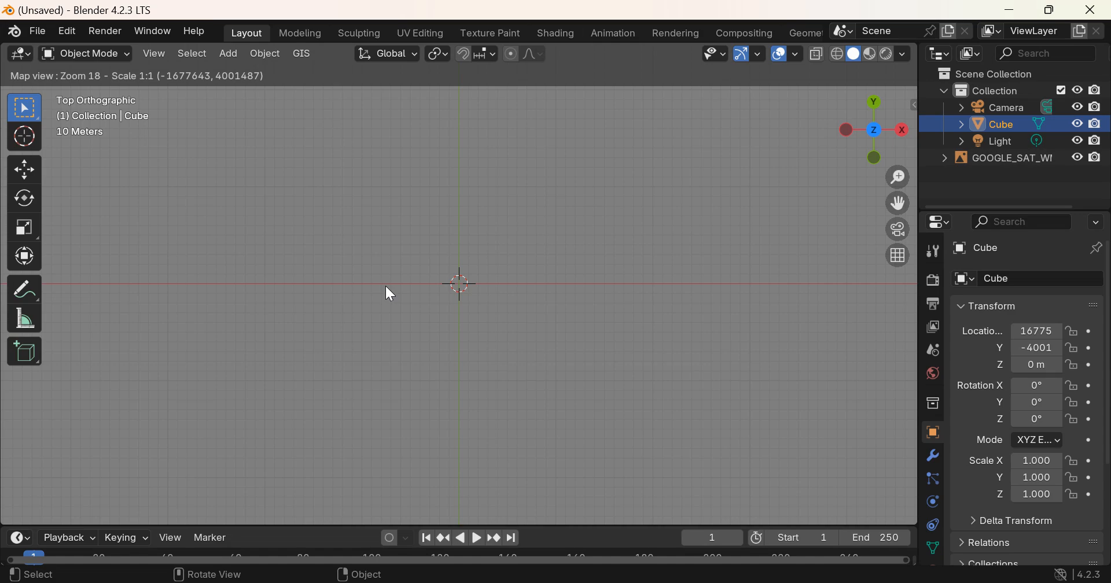
{"action": "mouse_move", "coordinate": [422, 269]}
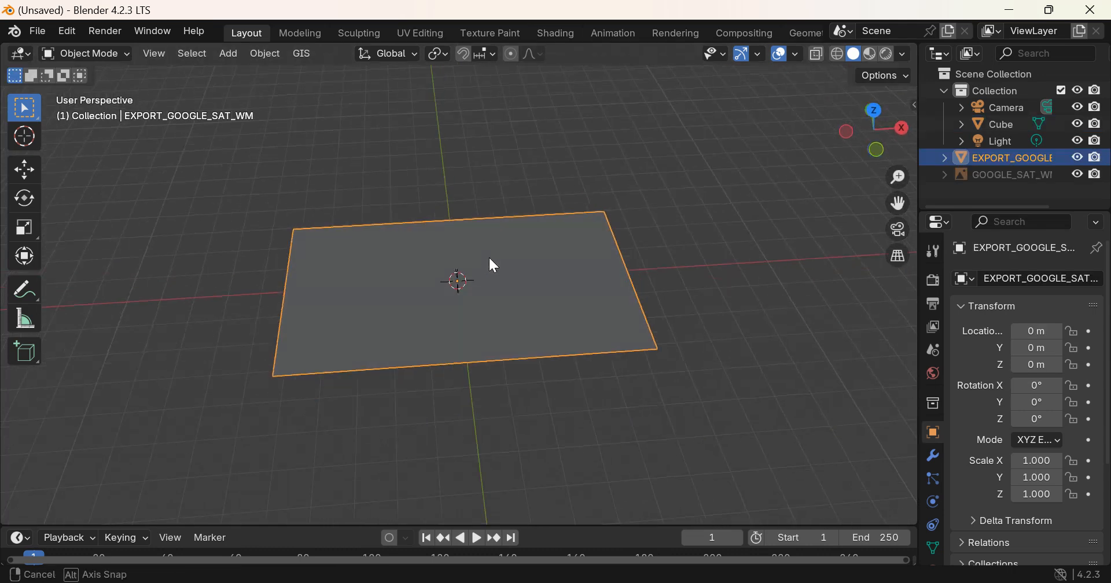
Attempt an SRTM elevation request, then delete the exported plane and GOOGLE_SAT_WM.
{"action": "left_click", "coordinate": [301, 53]}
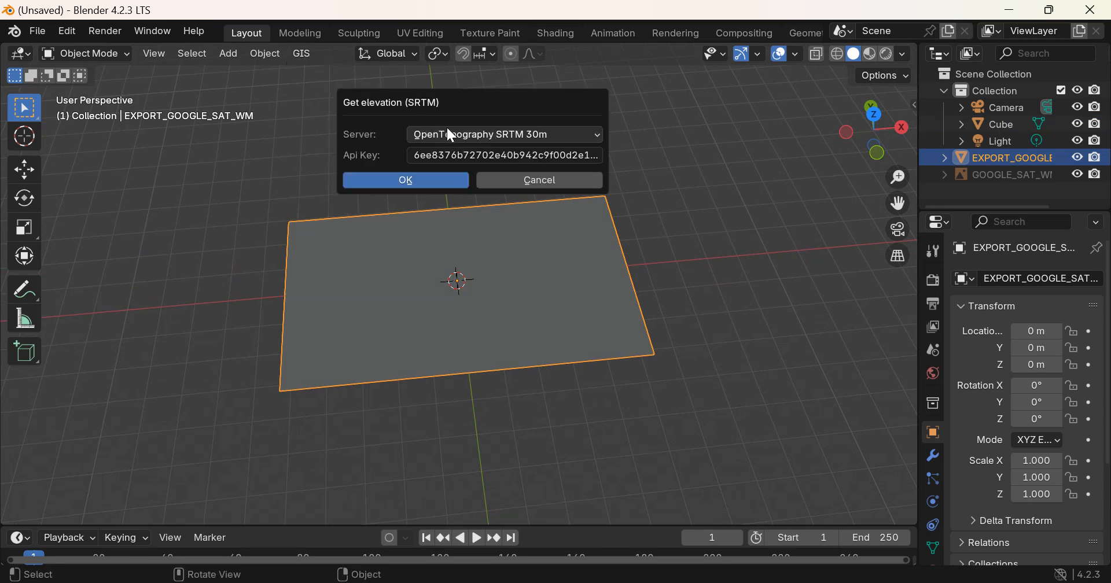
{"action": "left_click", "coordinate": [405, 180]}
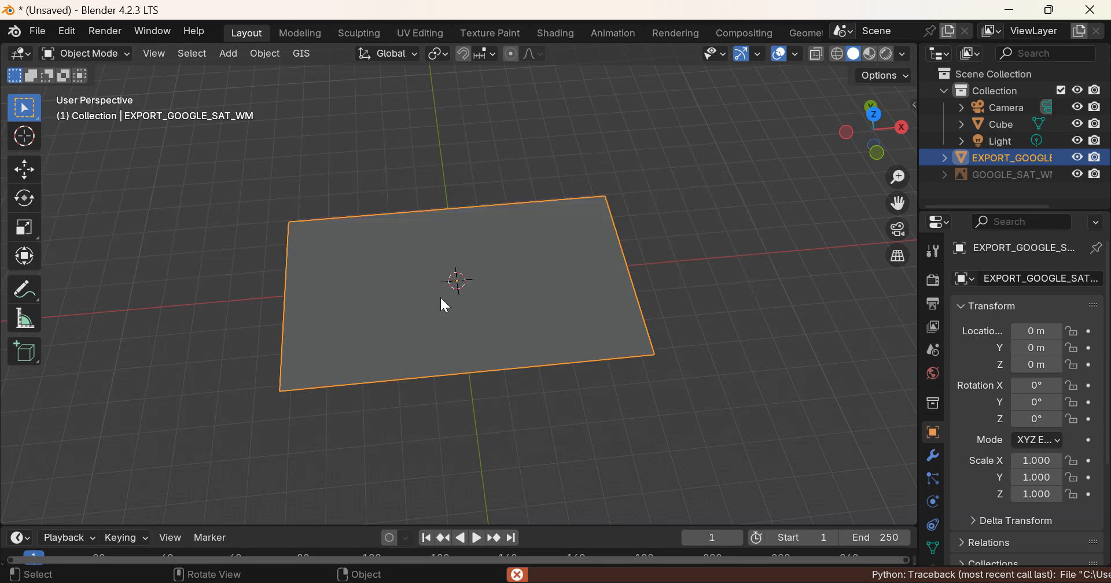
{"action": "mouse_move", "coordinate": [435, 318]}
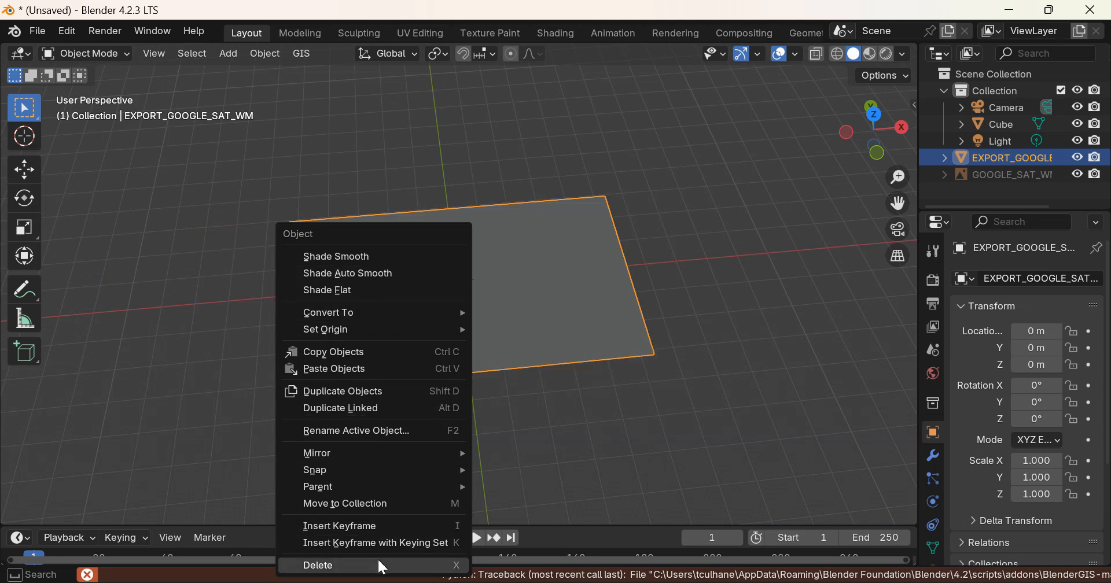
{"action": "left_click", "coordinate": [318, 566]}
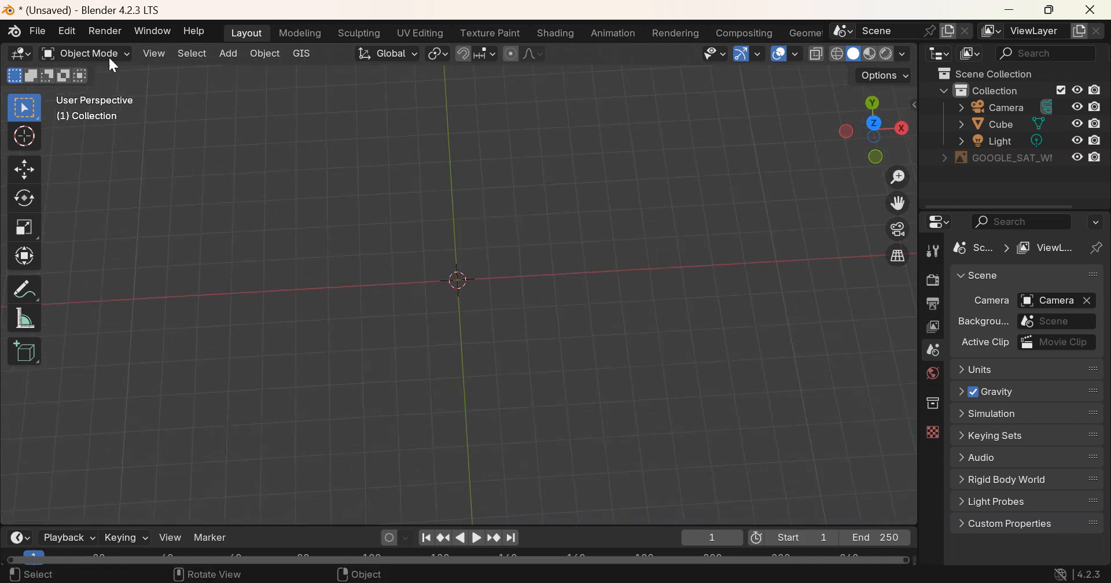
{"action": "left_click", "coordinate": [1011, 157]}
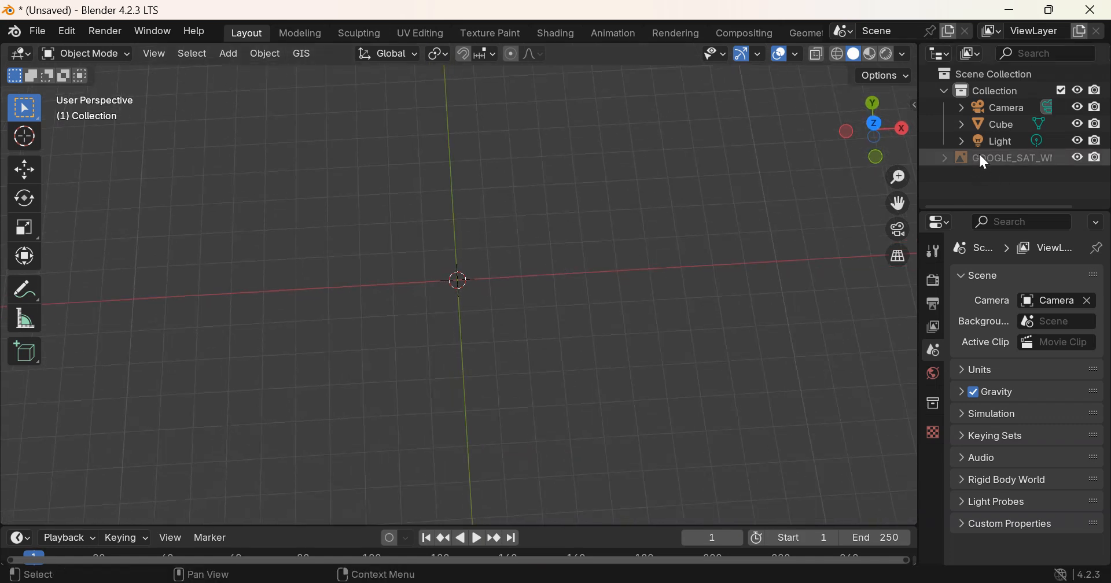
{"action": "left_click", "coordinate": [1012, 157]}
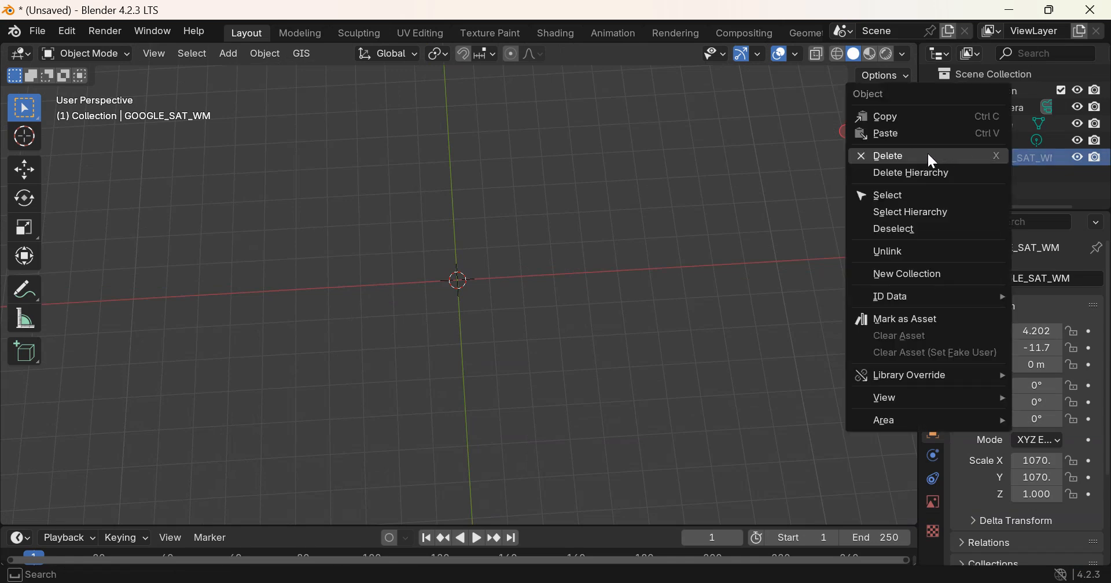
{"action": "left_click", "coordinate": [888, 156]}
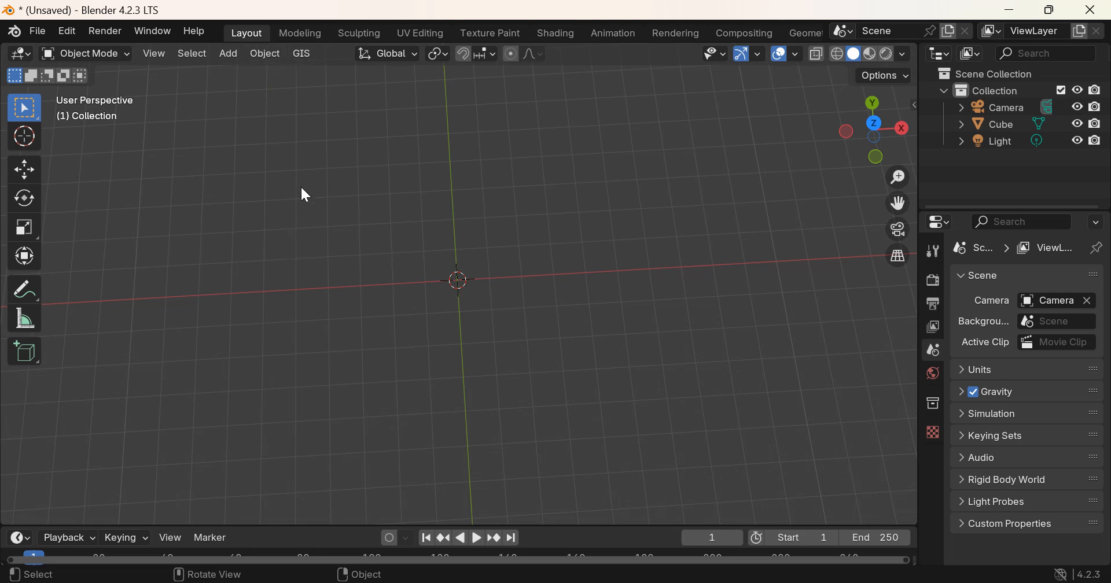
Reload the Google satellite basemap at zoom 18 and export it as EXPORT_GOOGLE_SAT_WM plane.
{"action": "left_click", "coordinate": [301, 53]}
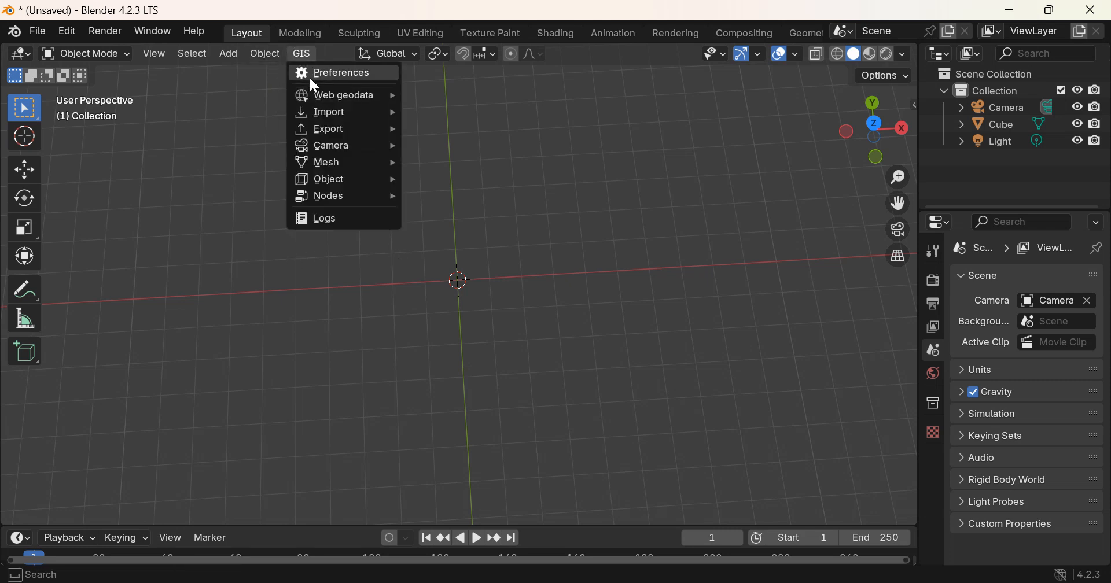
{"action": "mouse_move", "coordinate": [342, 95]}
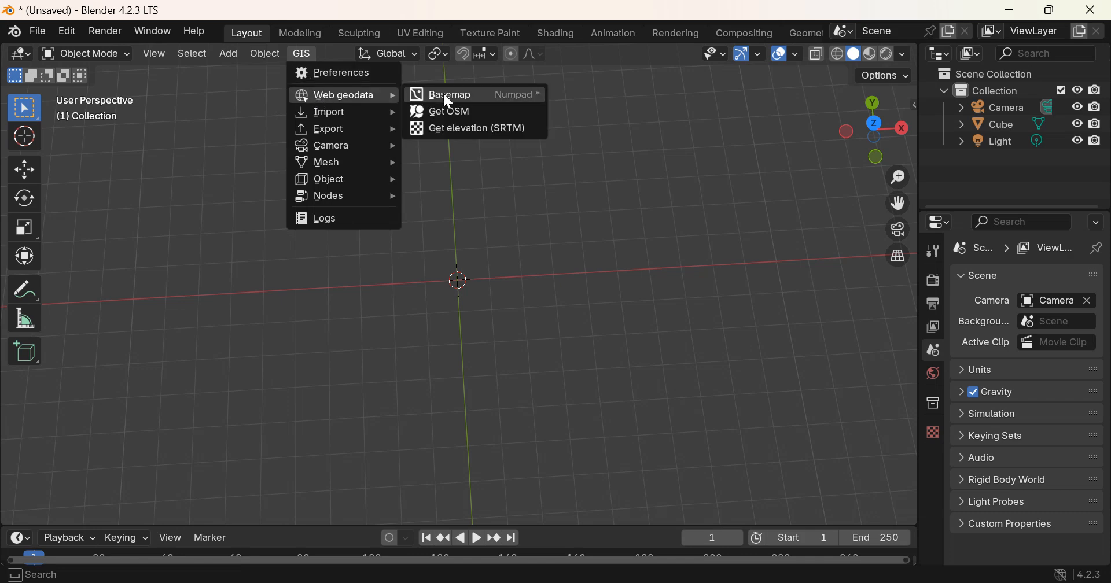
{"action": "left_click", "coordinate": [449, 94]}
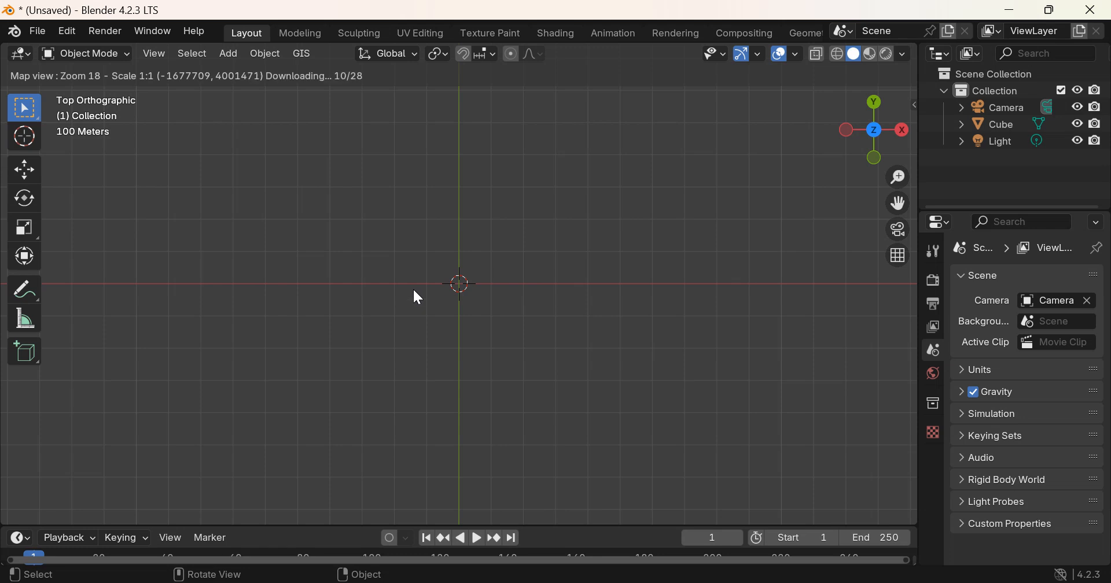
{"action": "mouse_move", "coordinate": [360, 304]}
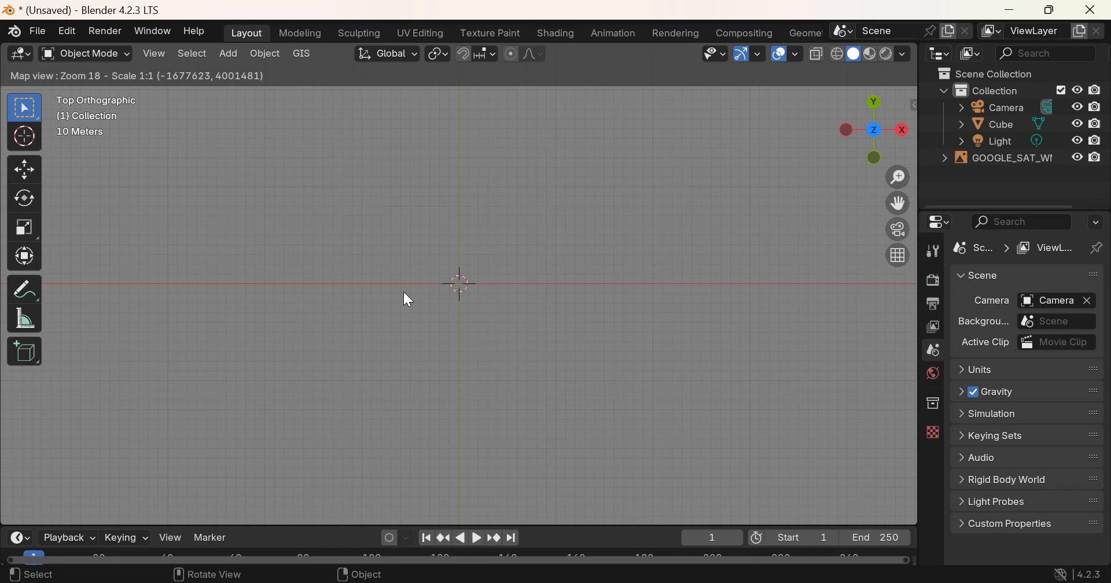
{"action": "left_click", "coordinate": [300, 53]}
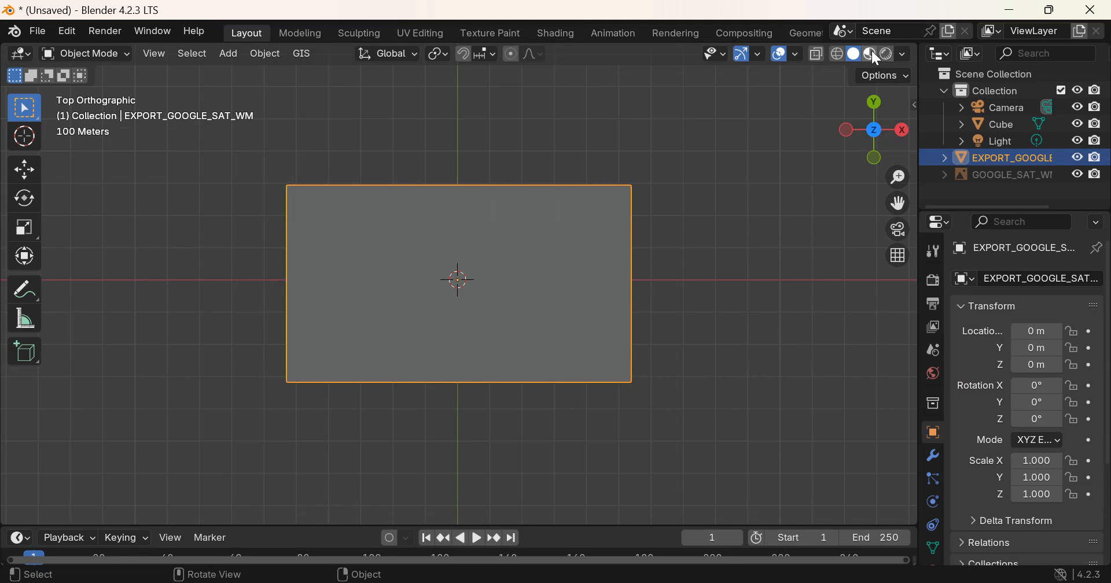
{"action": "mouse_move", "coordinate": [877, 52]}
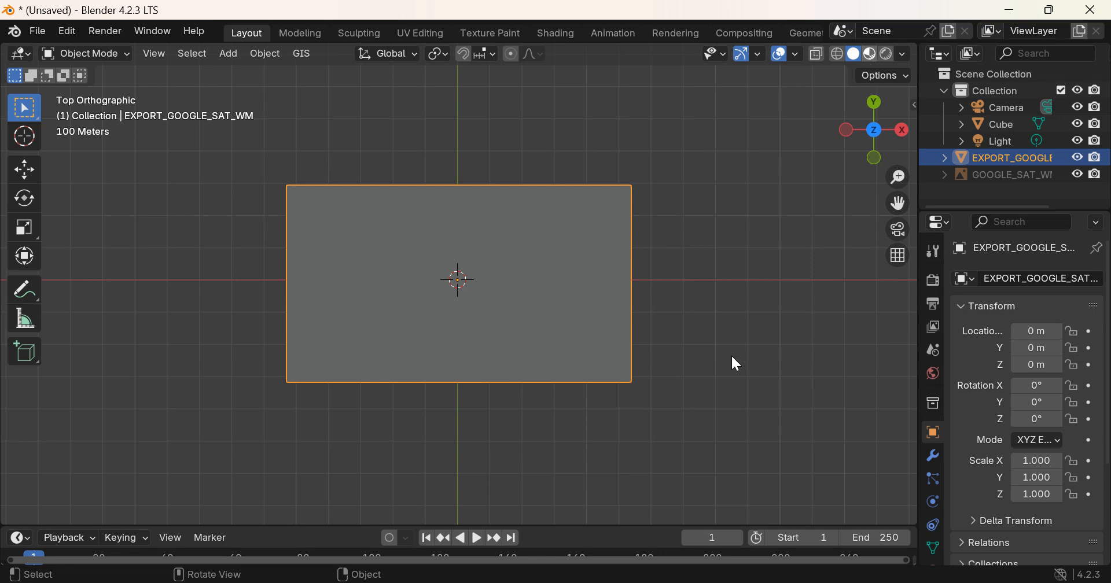
{"action": "mouse_move", "coordinate": [298, 126]}
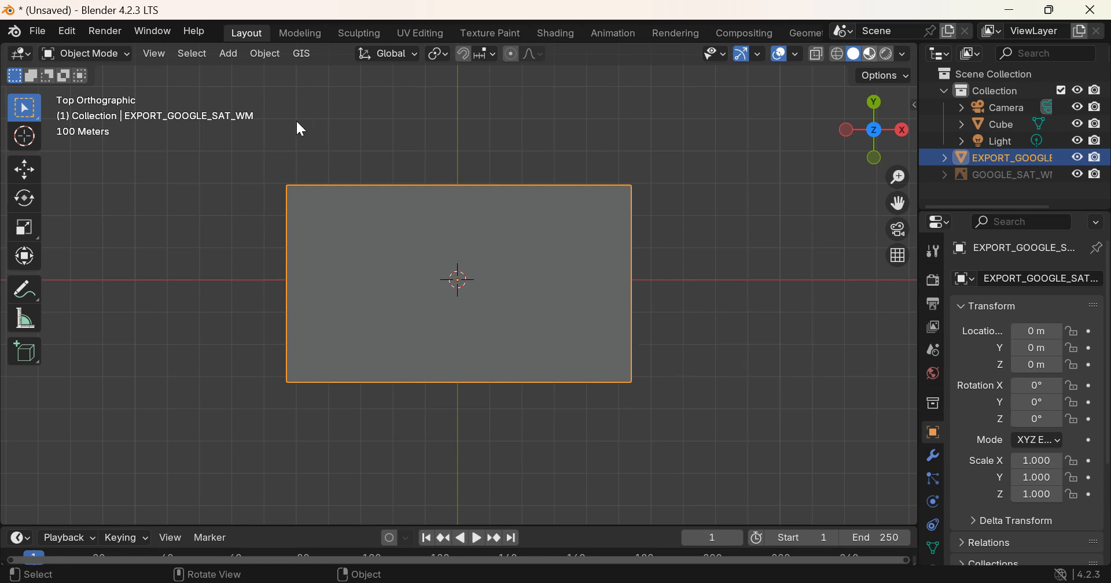
{"action": "mouse_move", "coordinate": [1067, 187]}
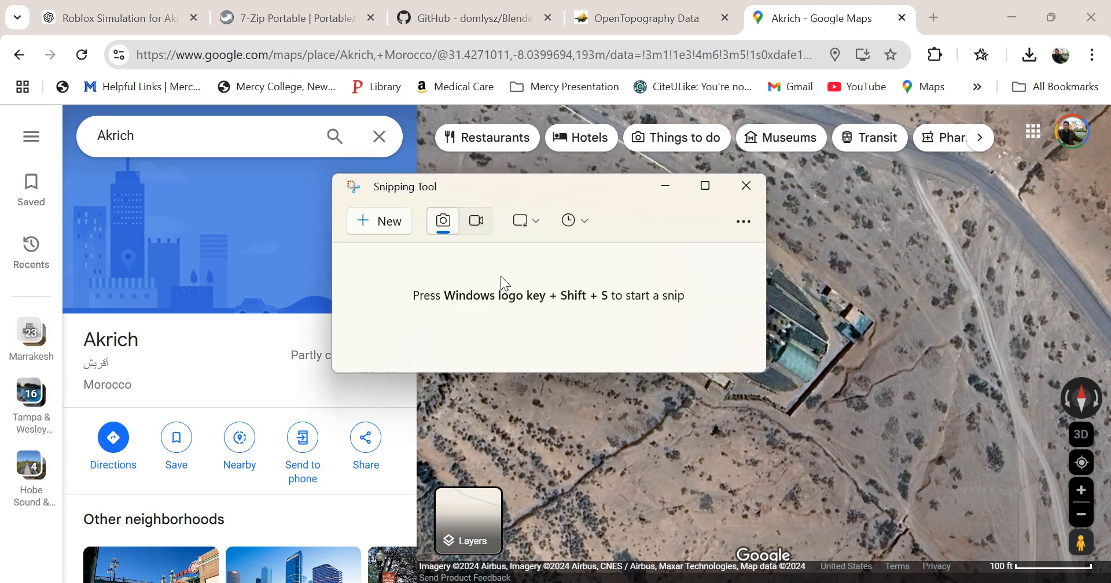
Snip the cemetery satellite view and save it as 'cemetary' PNG in Pictures.
{"action": "left_click", "coordinate": [746, 185]}
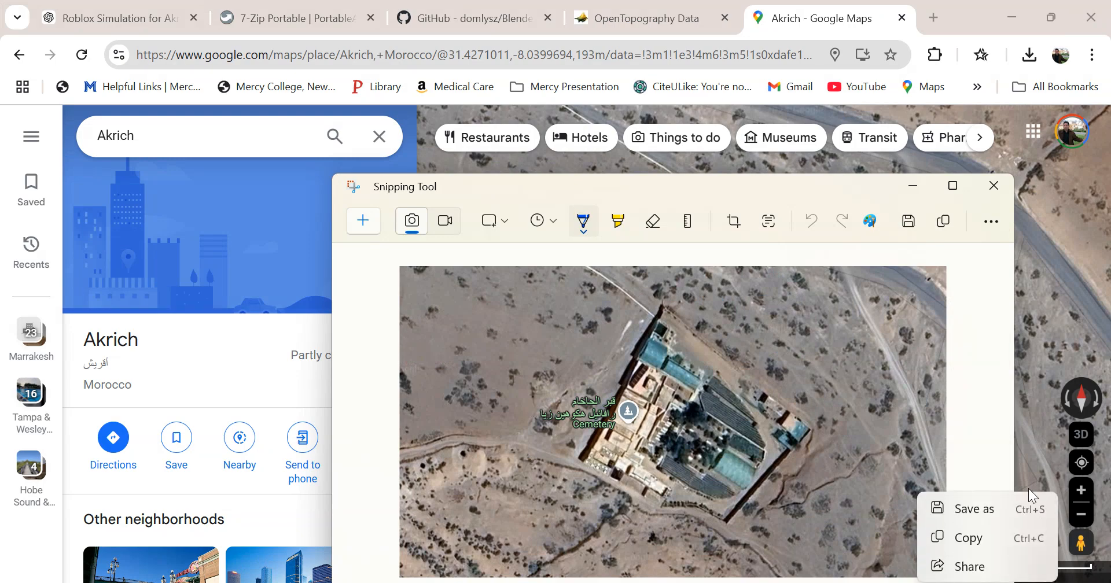
{"action": "left_click", "coordinate": [974, 509]}
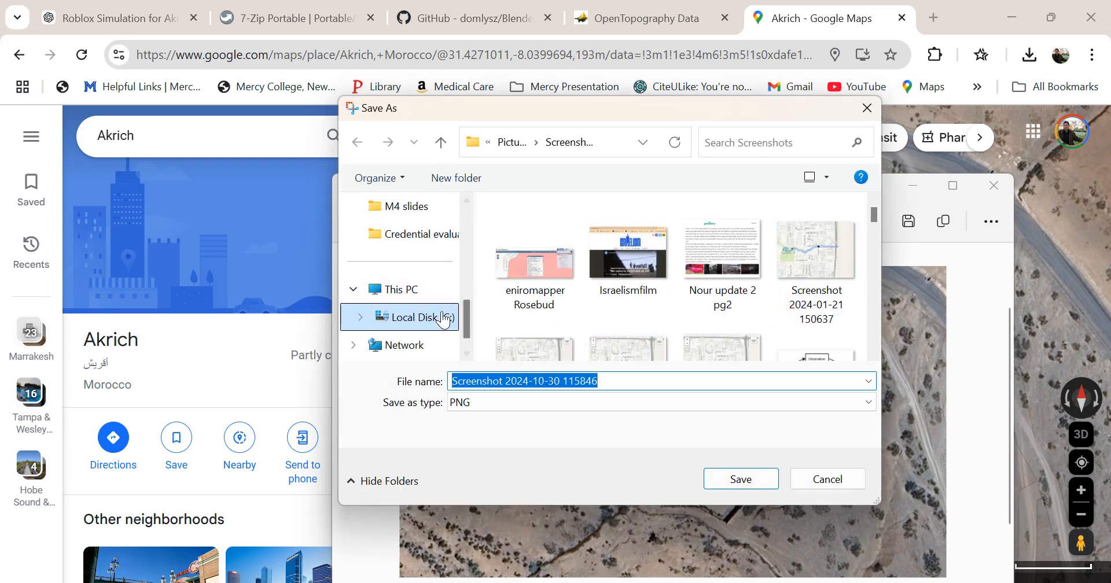
{"action": "type", "text": "c"}
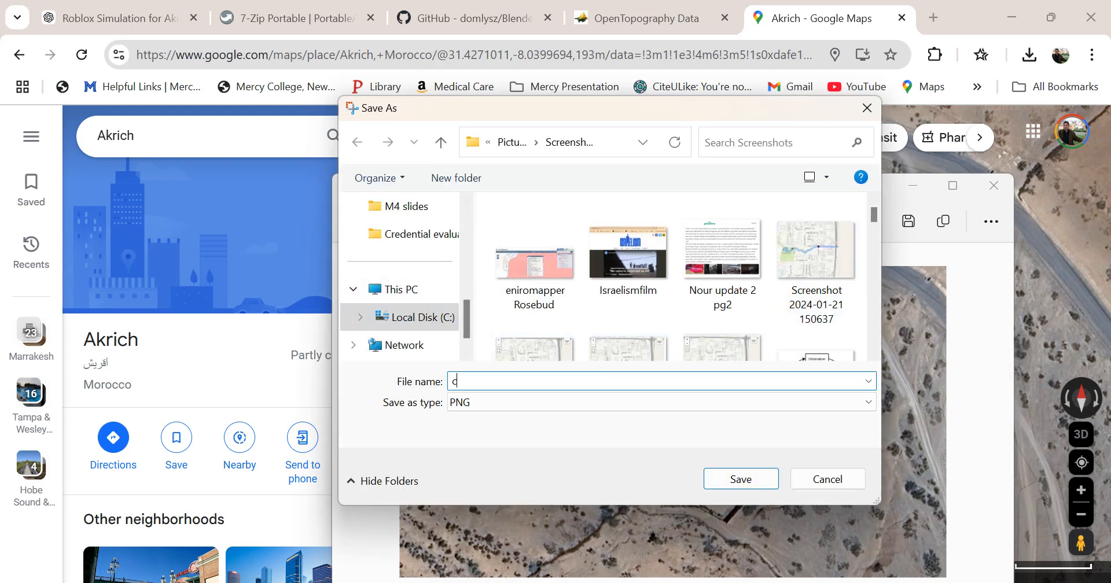
{"action": "type", "text": "emetary"}
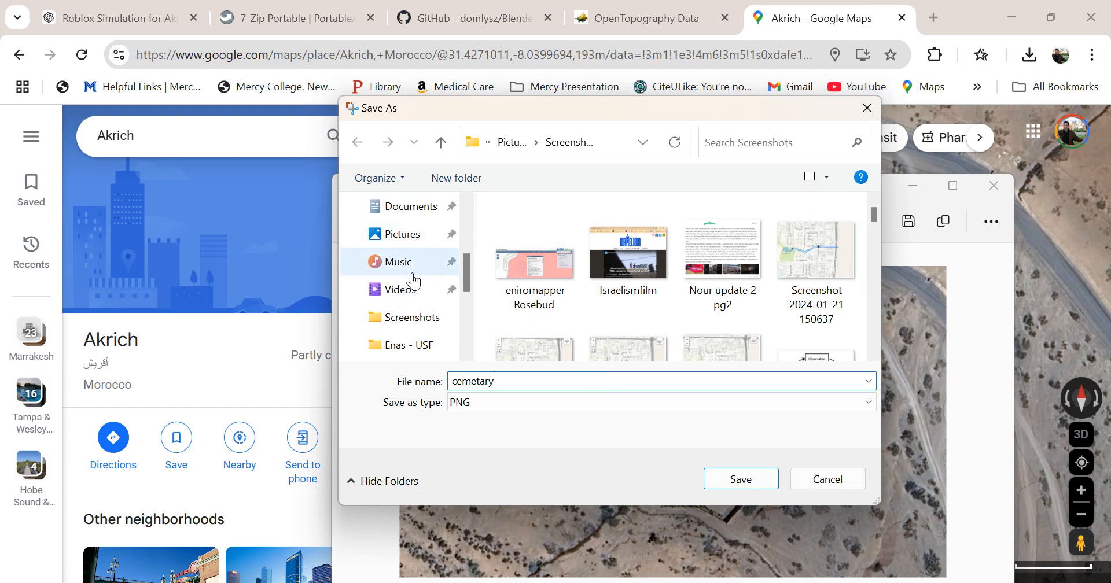
{"action": "left_click", "coordinate": [402, 233]}
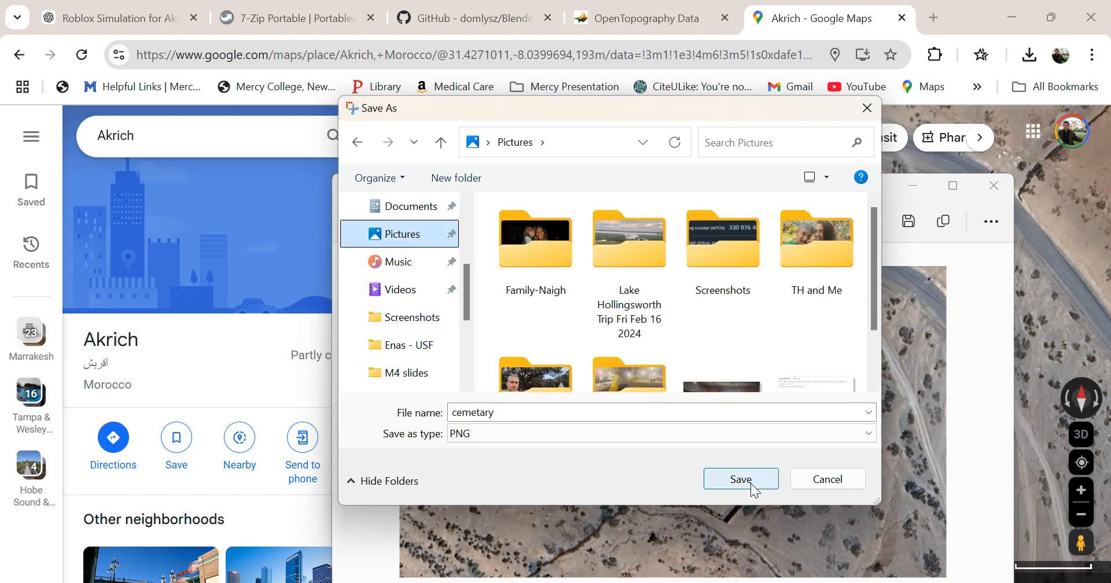
{"action": "left_click", "coordinate": [741, 478]}
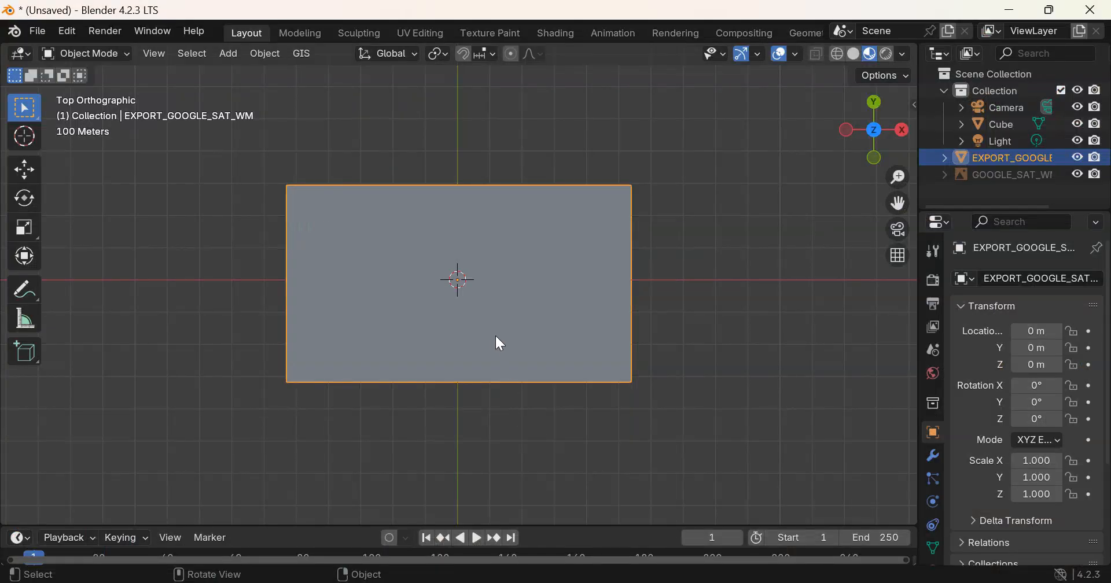
Adjust the view and show the EXPORT_GOOGLE_SAT_WM plane's rastMat.001 material settings.
{"action": "left_click_drag", "start_coordinate": [496, 344], "coordinate": [567, 330]}
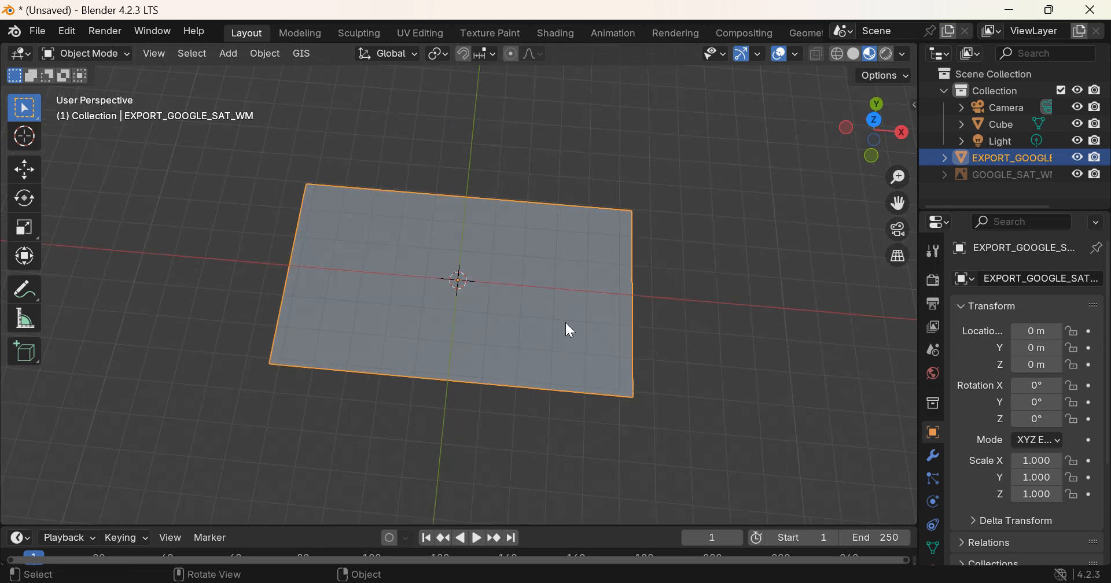
{"action": "left_click_drag", "start_coordinate": [567, 330], "coordinate": [557, 331]}
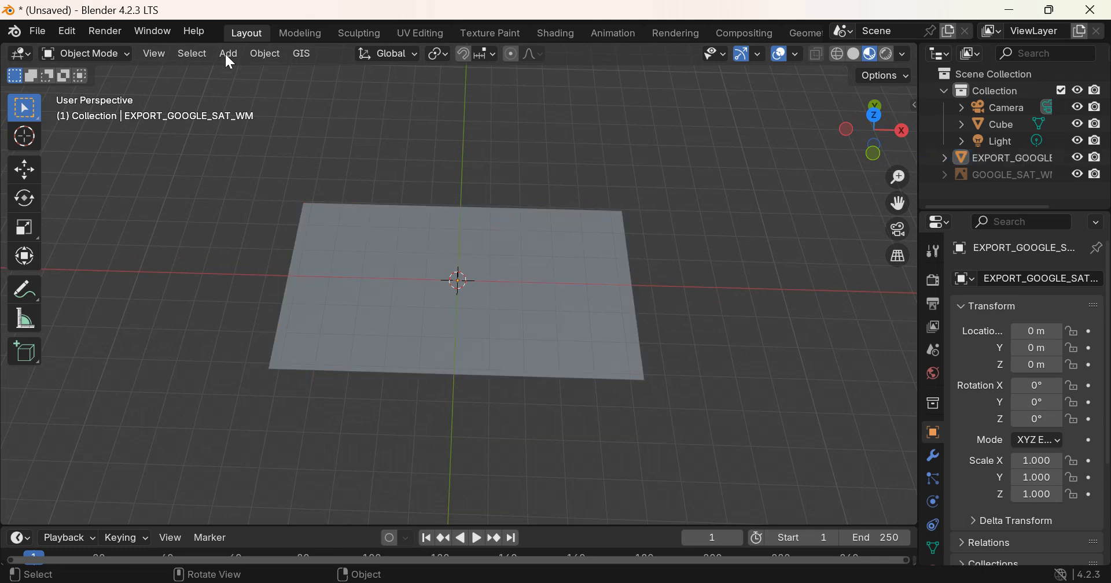
{"action": "mouse_move", "coordinate": [505, 299]}
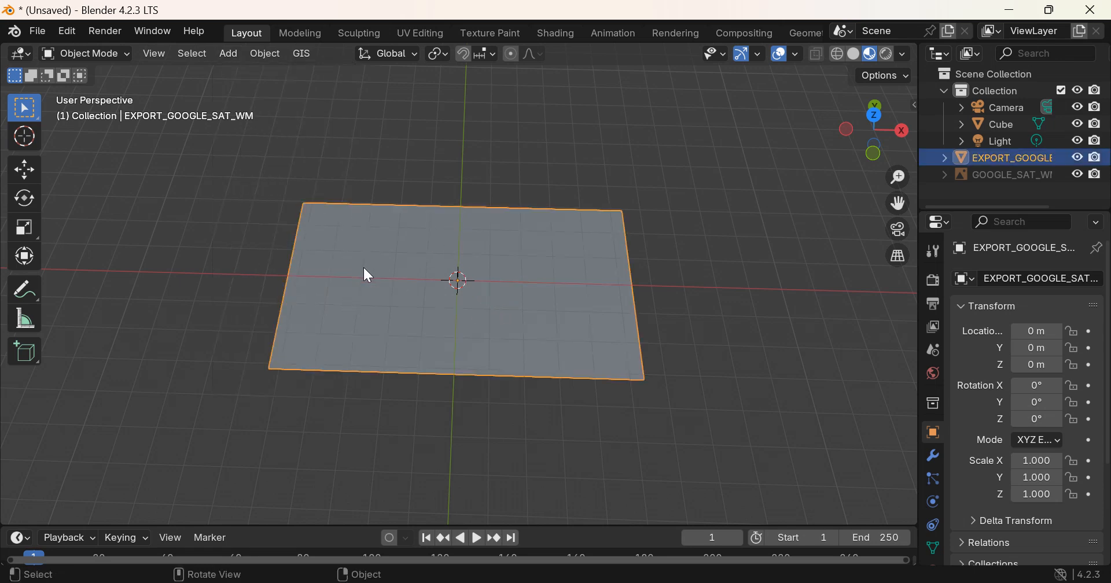
{"action": "mouse_move", "coordinate": [904, 444]}
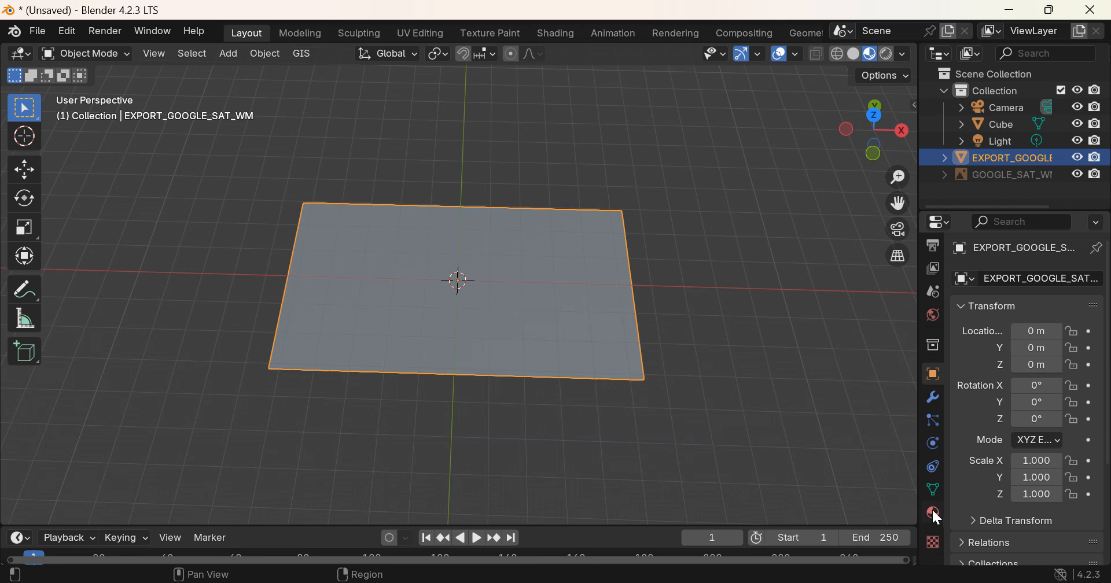
{"action": "left_click", "coordinate": [933, 513]}
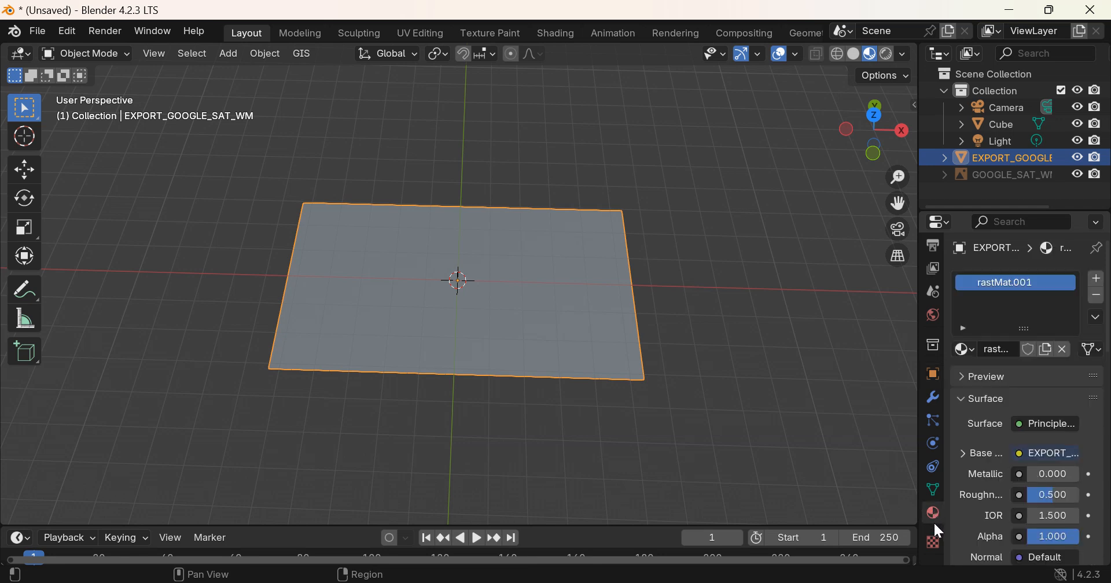
{"action": "mouse_move", "coordinate": [528, 321]}
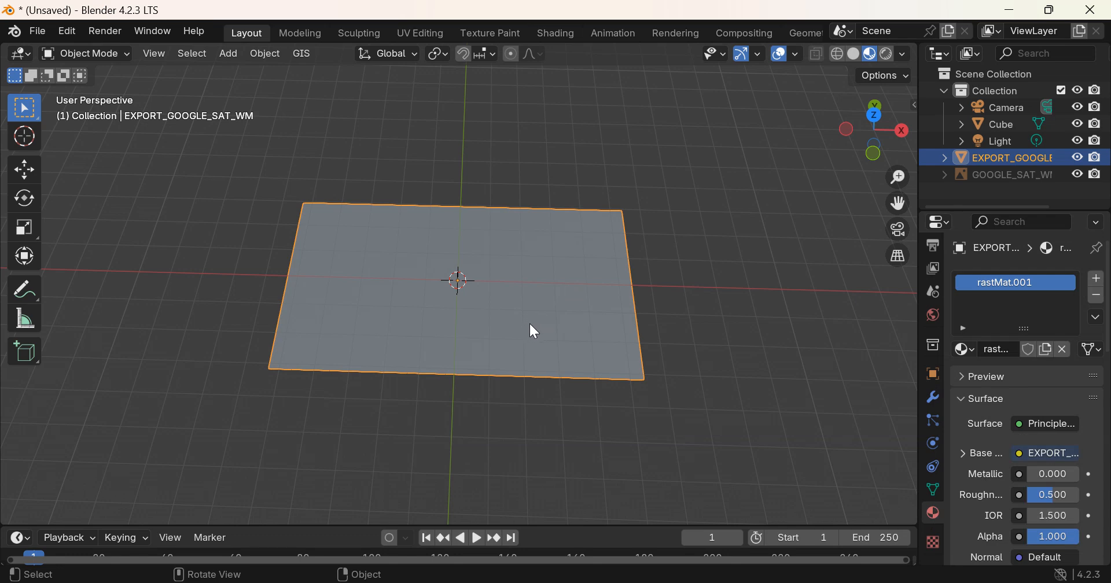
{"action": "mouse_move", "coordinate": [398, 250]}
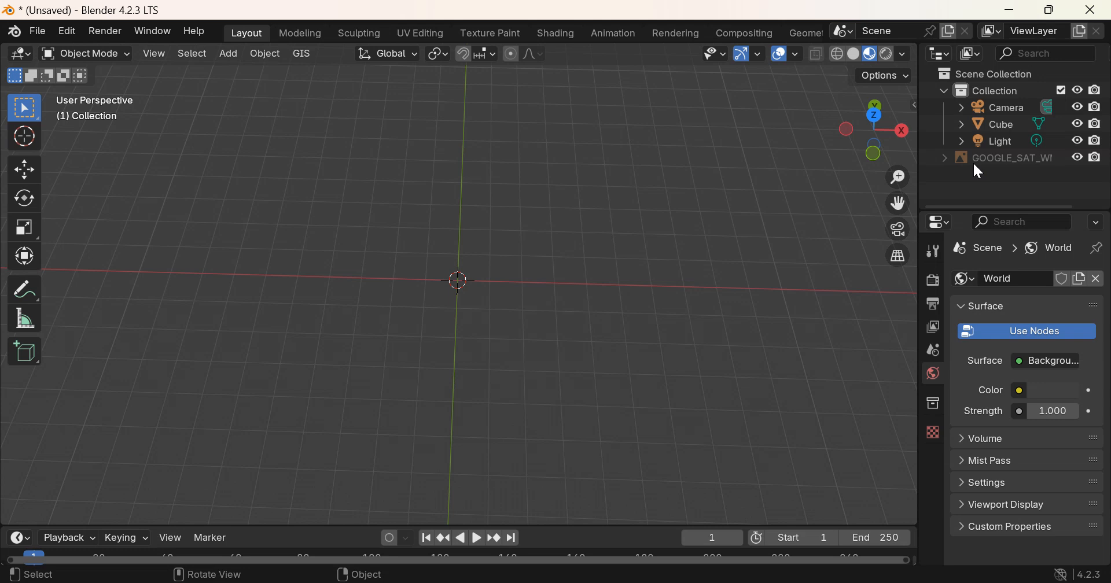
Delete GOOGLE_SAT_WM from the Outliner, leaving Camera, Cube and Light.
{"action": "right_click", "coordinate": [1012, 158]}
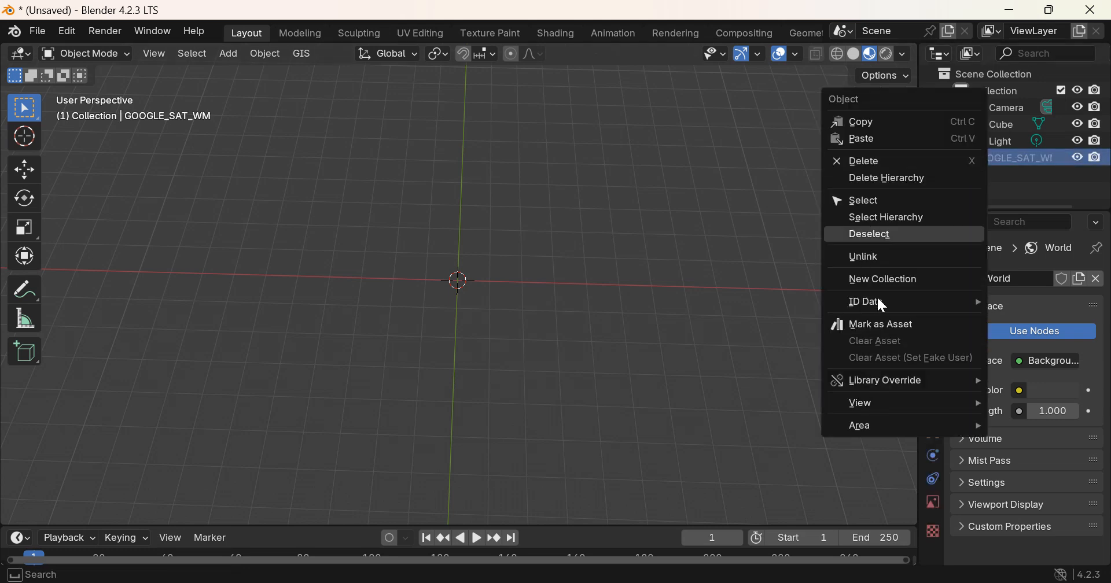
{"action": "mouse_move", "coordinate": [864, 167]}
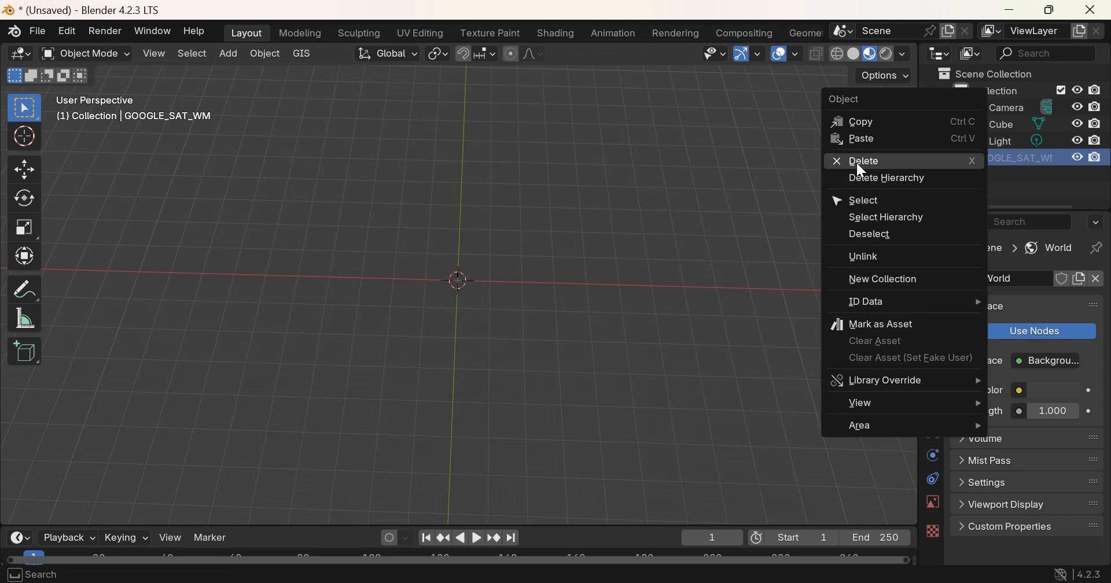
{"action": "left_click", "coordinate": [863, 161]}
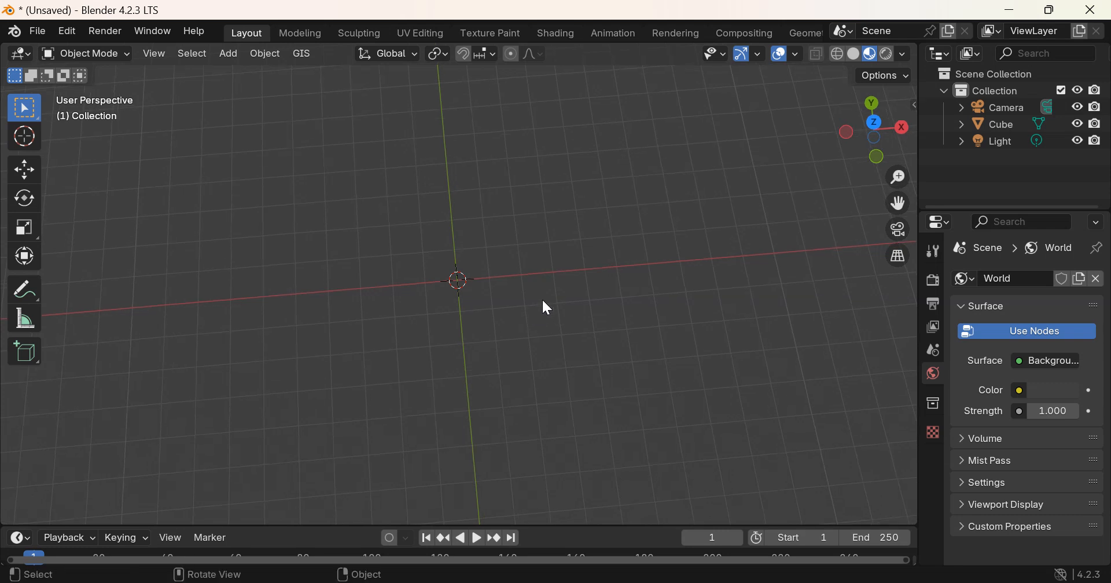
{"action": "mouse_move", "coordinate": [473, 375]}
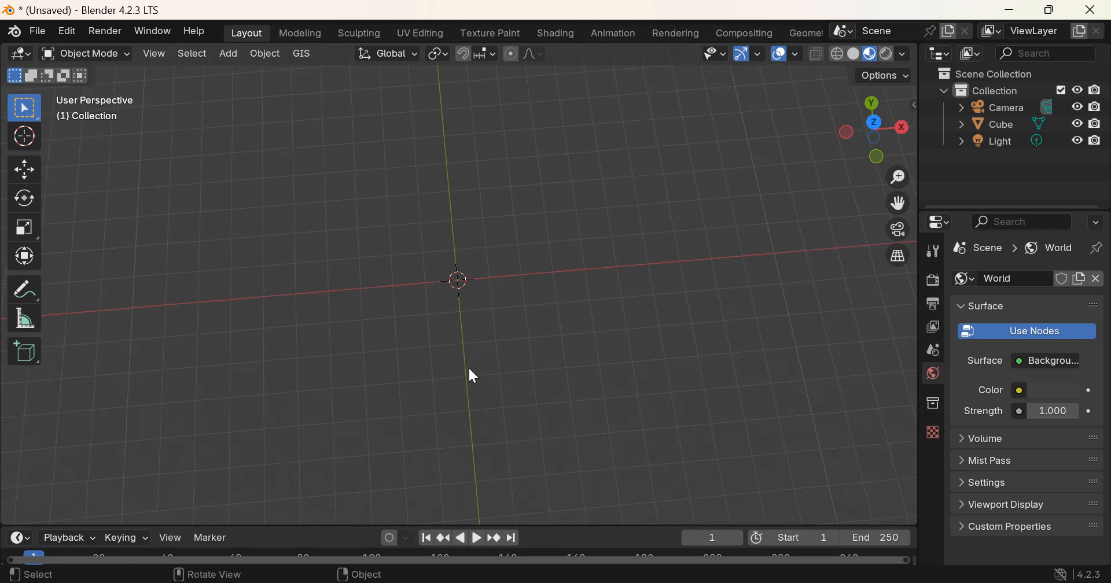
Add a plane mesh at the scene centre, scale it up large, and reselect it.
{"action": "left_click", "coordinate": [228, 53]}
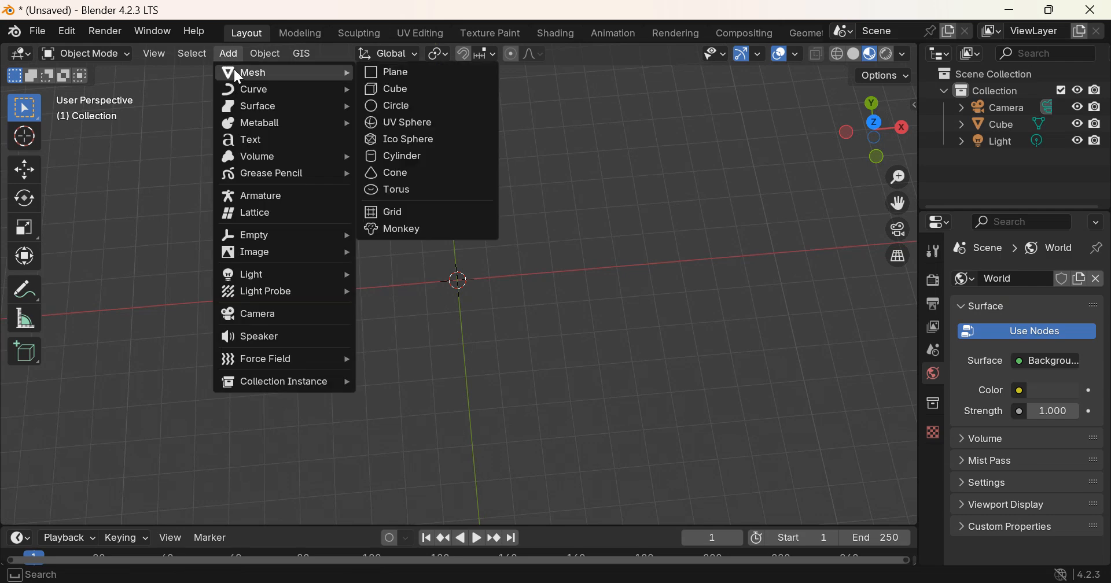
{"action": "left_click", "coordinate": [395, 72]}
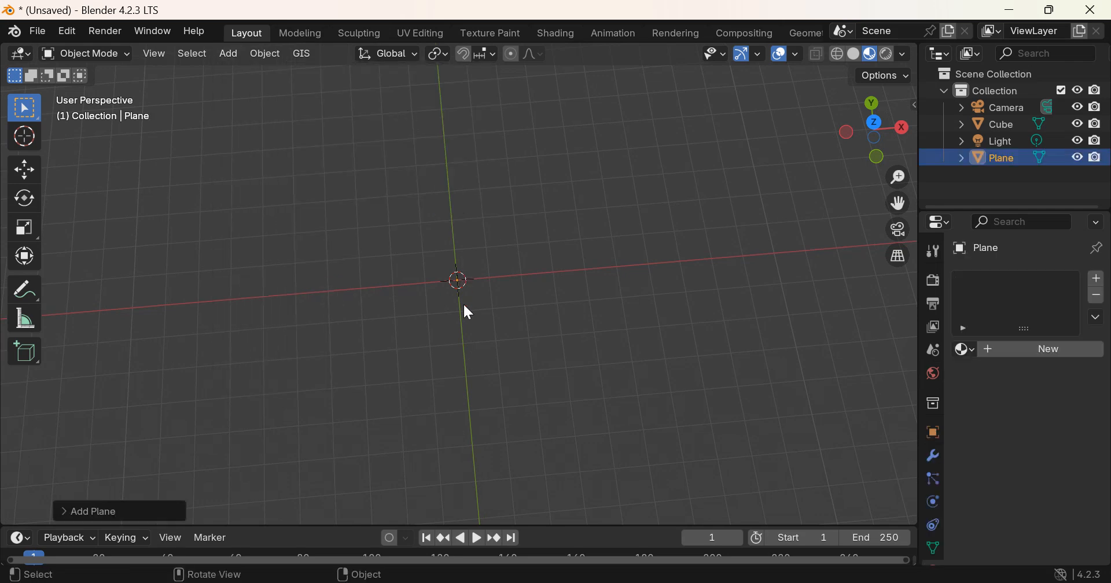
{"action": "key", "text": "s"}
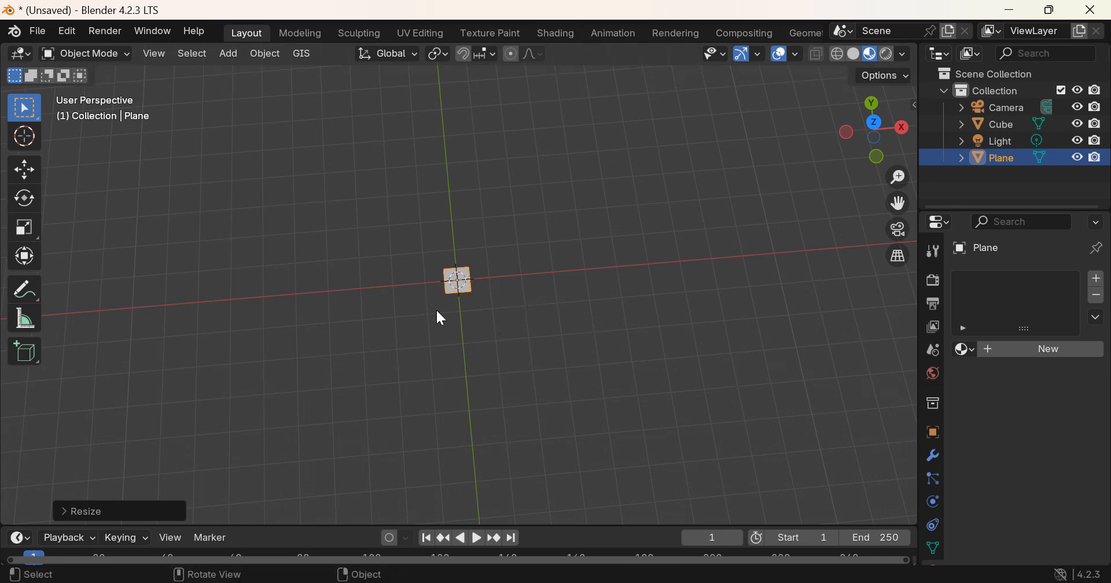
{"action": "left_click", "coordinate": [868, 503]}
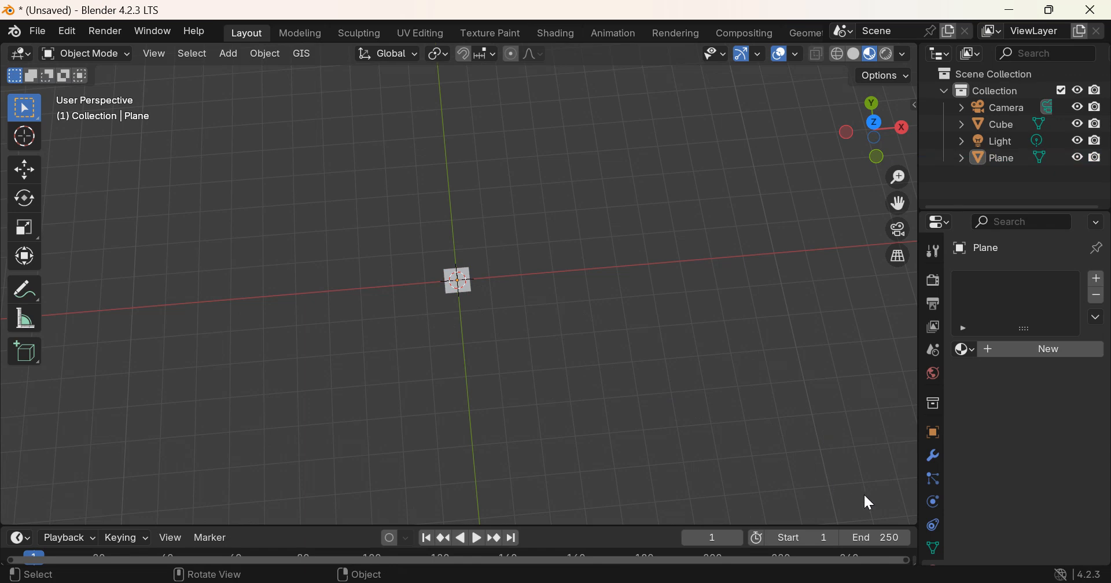
{"action": "left_click", "coordinate": [458, 286]}
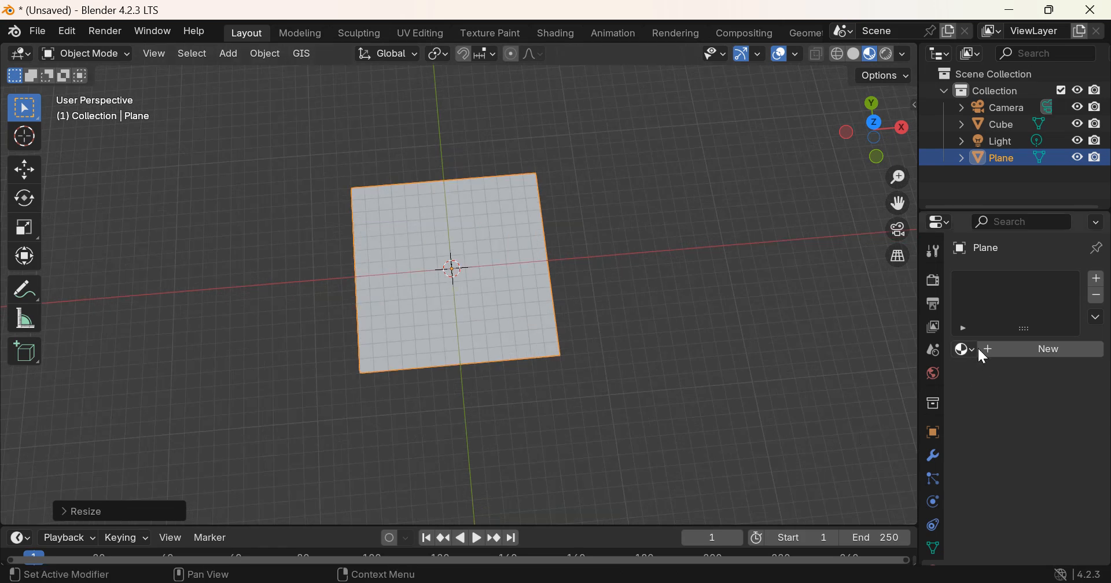
{"action": "mouse_move", "coordinate": [1048, 349]}
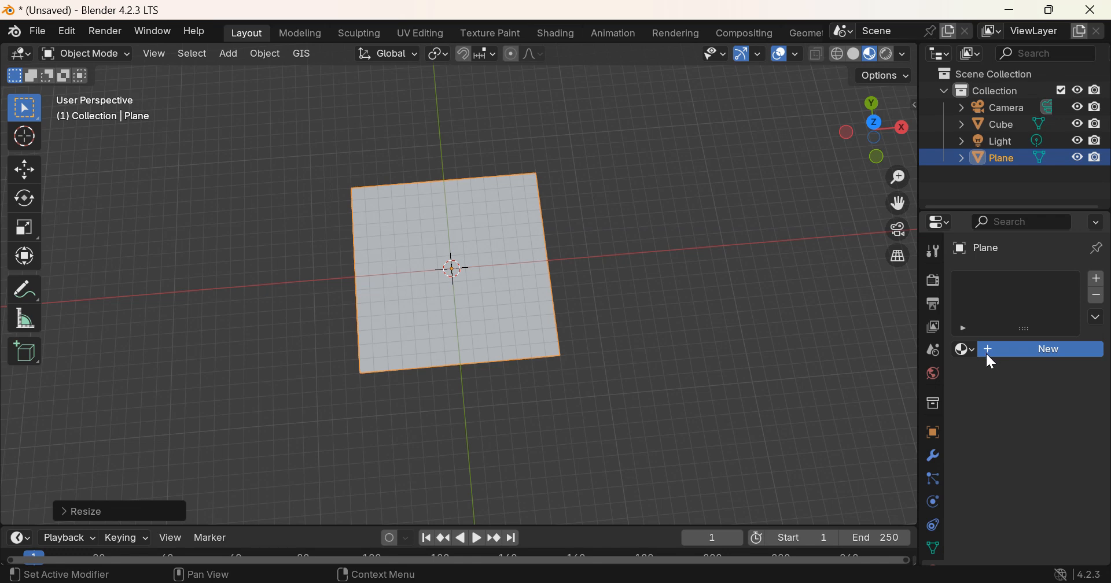
Create a material using cemetary.png from Pictures as the base-colour image texture.
{"action": "left_click", "coordinate": [1049, 349]}
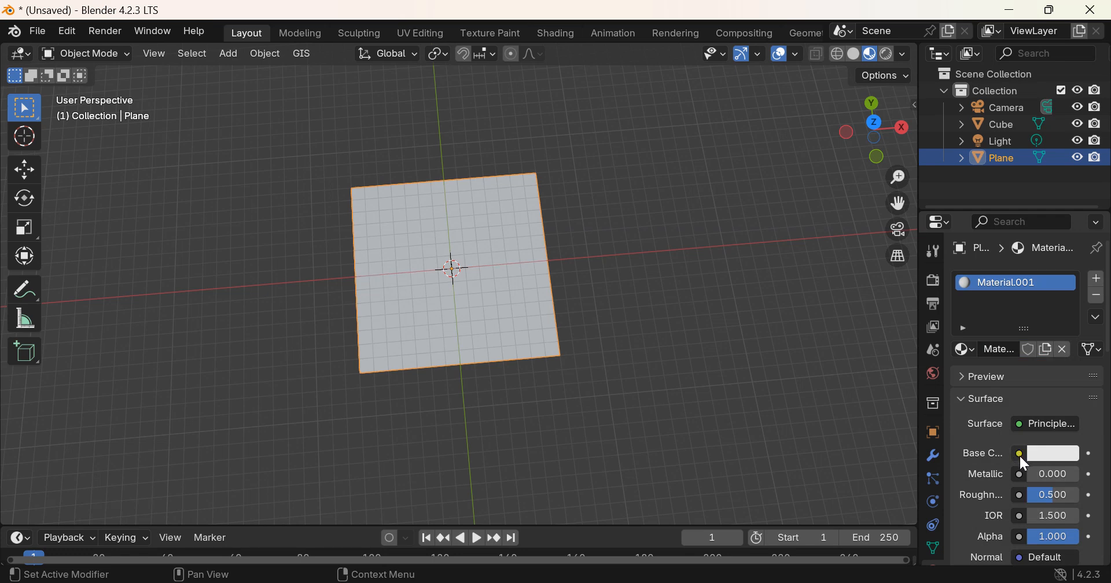
{"action": "left_click", "coordinate": [1018, 454]}
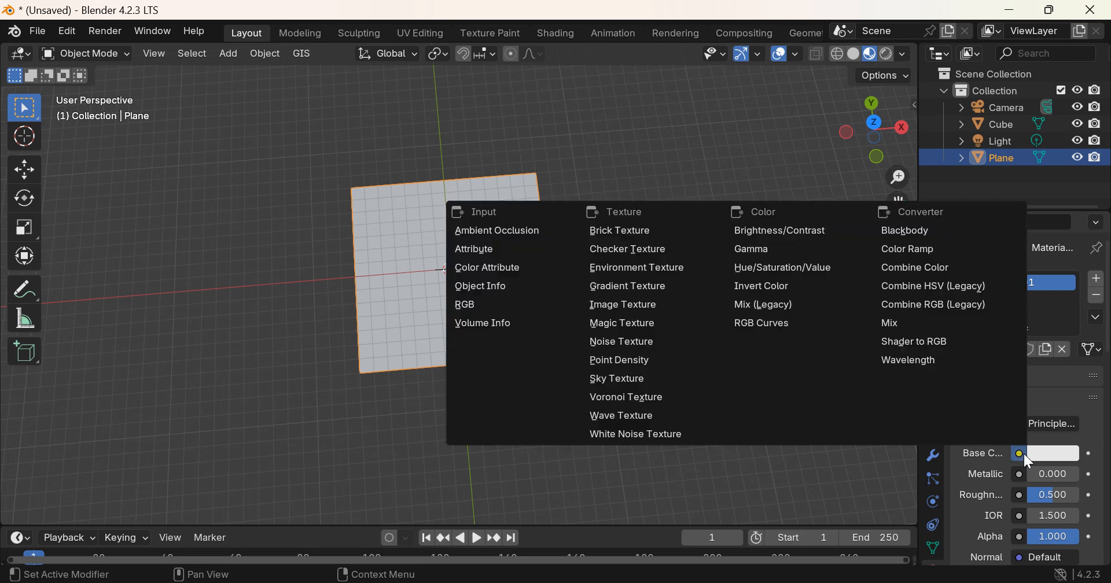
{"action": "left_click", "coordinate": [623, 304]}
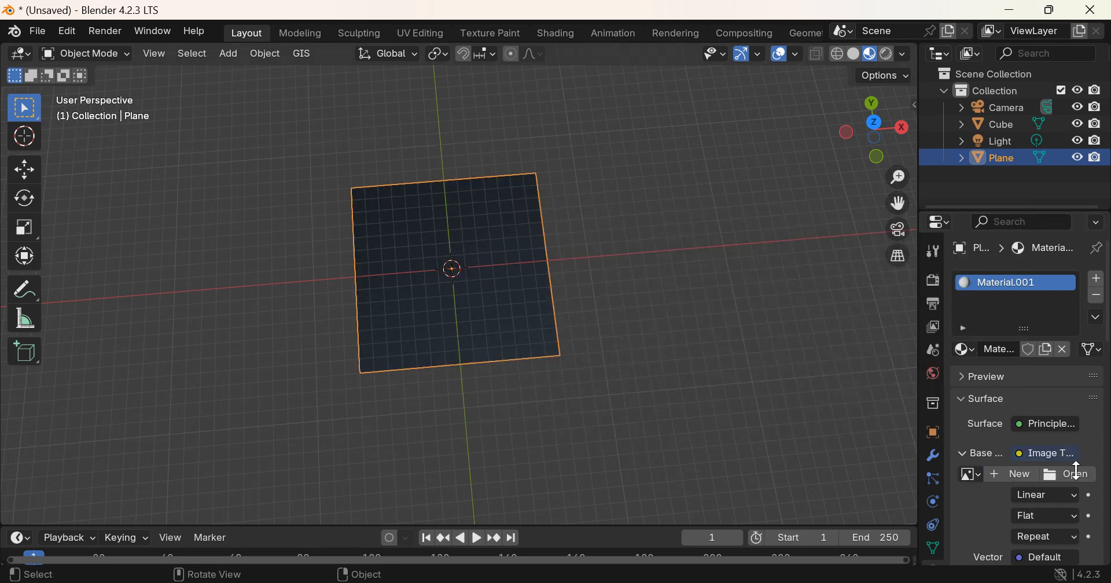
{"action": "left_click", "coordinate": [1075, 474]}
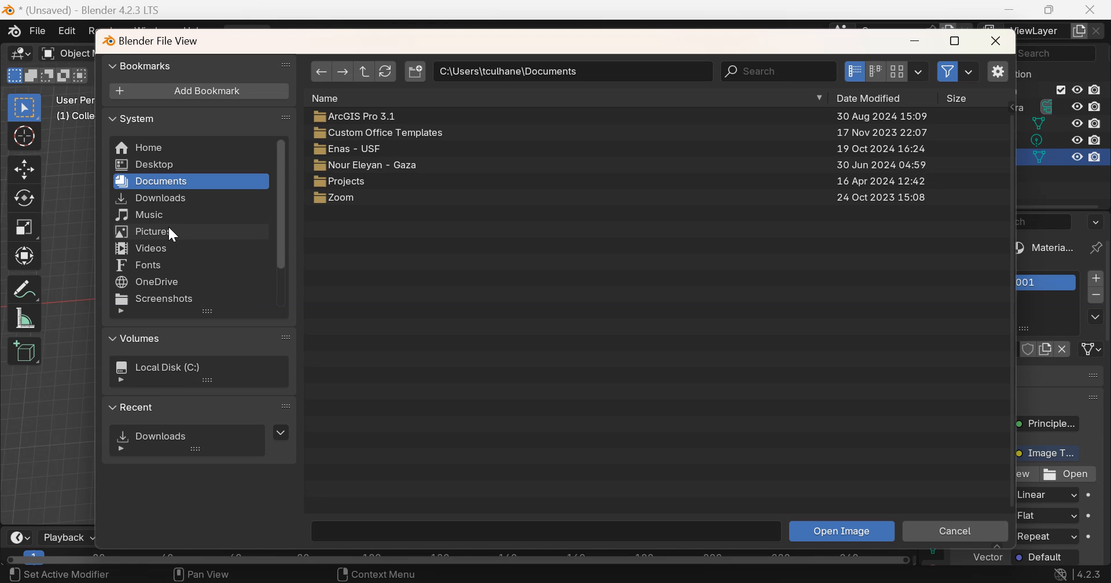
{"action": "left_click", "coordinate": [154, 232]}
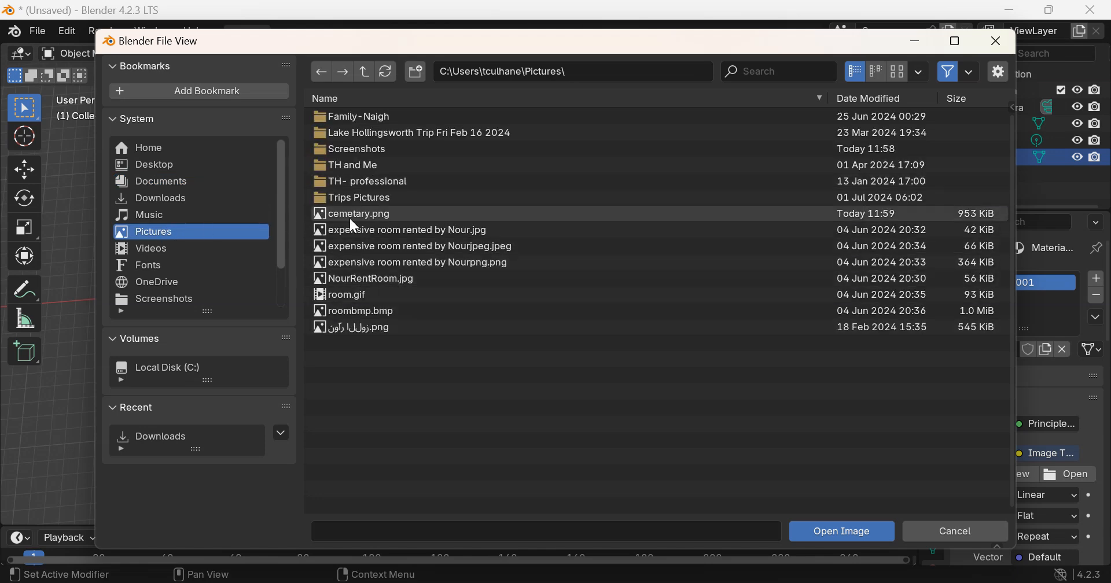
{"action": "left_click", "coordinate": [842, 531]}
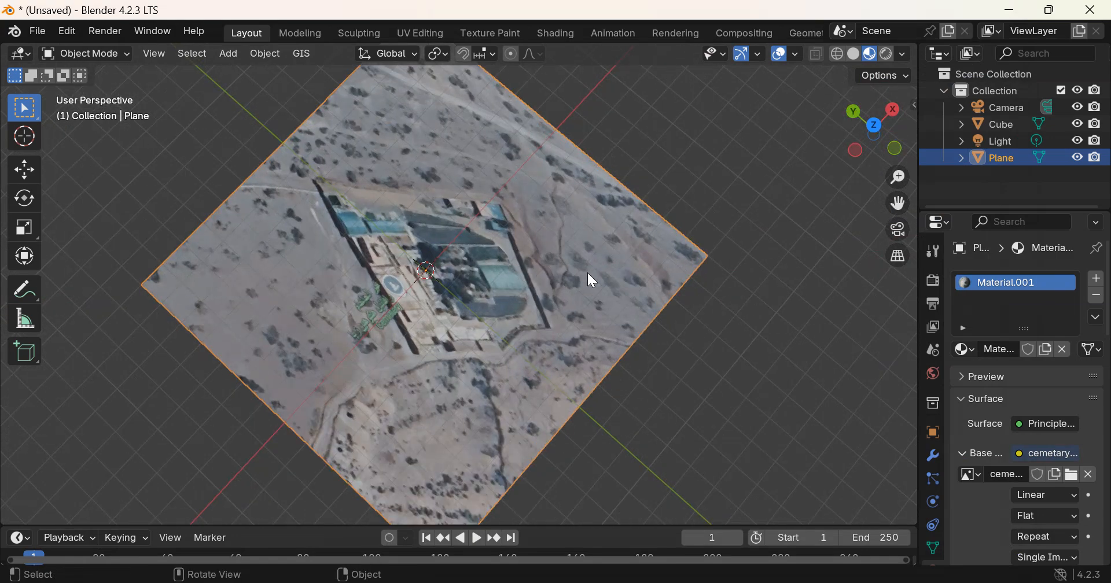
Orbit around the textured cemetery plane in perspective, then open the File menu.
{"action": "left_click_drag", "start_coordinate": [592, 280], "coordinate": [553, 227]}
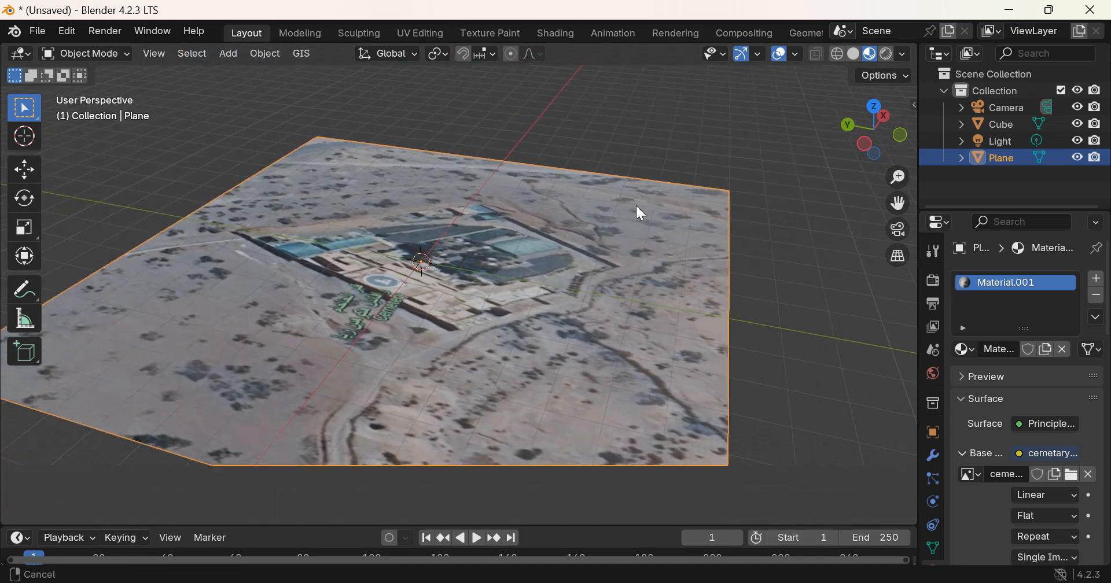
{"action": "left_click_drag", "start_coordinate": [636, 212], "coordinate": [650, 300]}
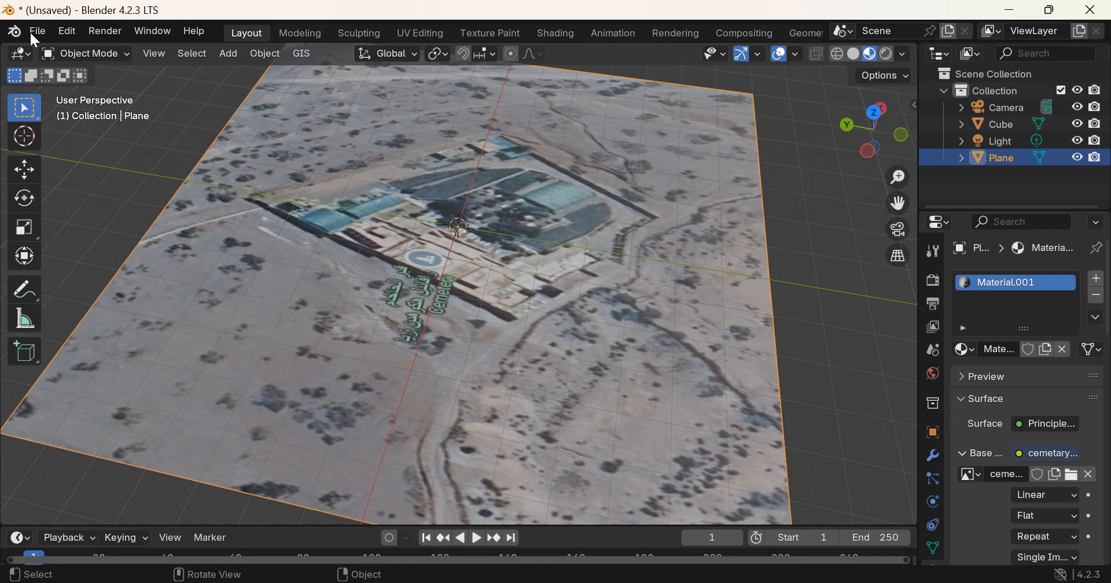
{"action": "left_click", "coordinate": [38, 31]}
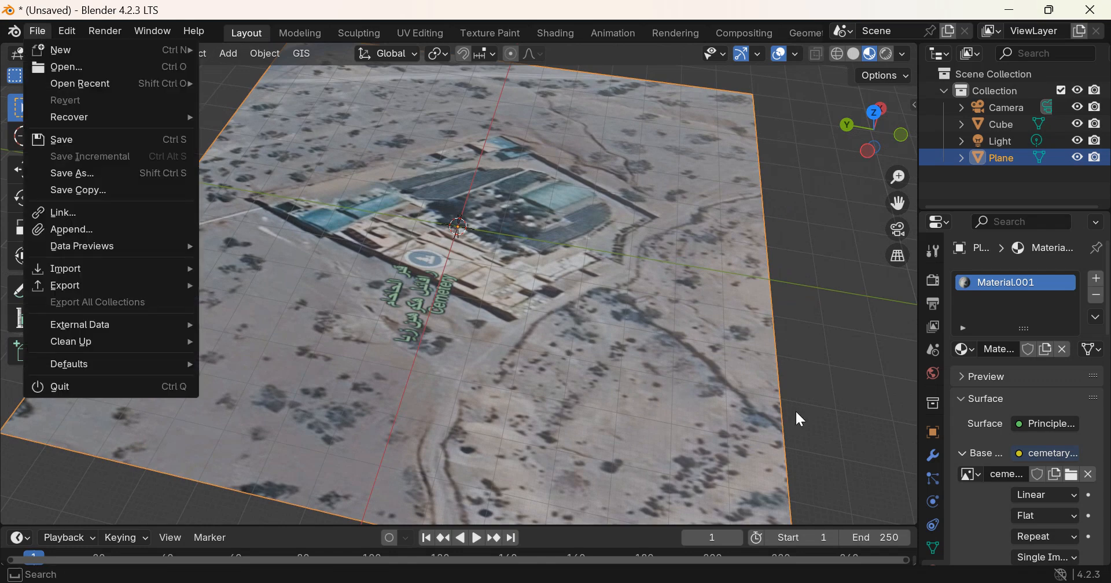